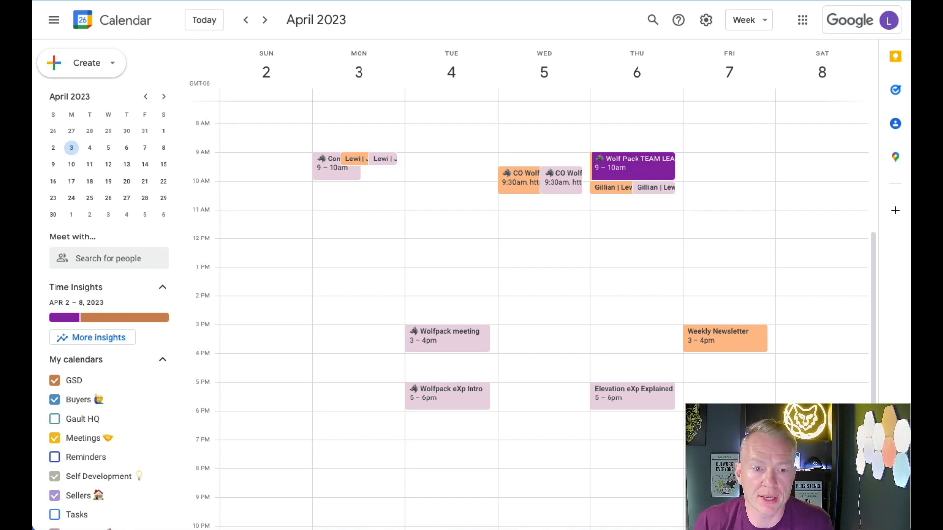
{"action": "mouse_move", "coordinate": [190, 406]}
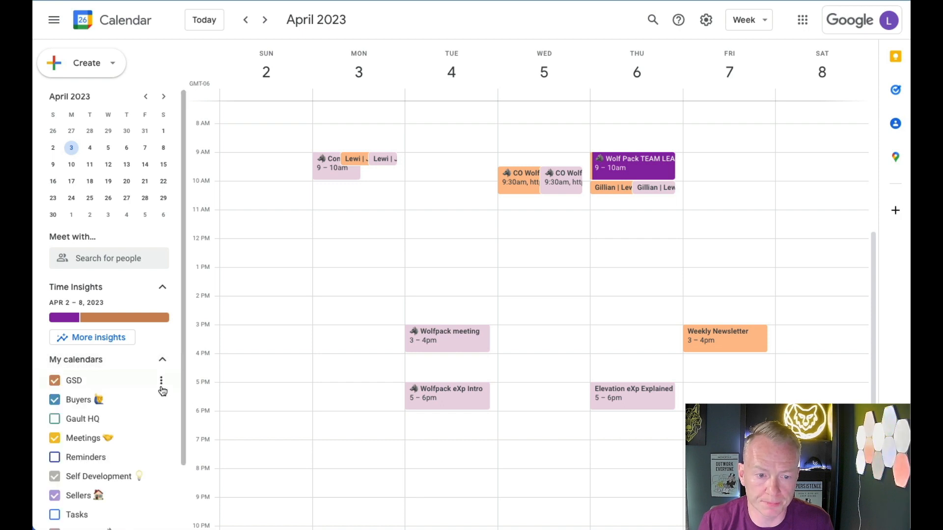
- Begin creating a brand-new calendar, then return to the calendar week view
{"action": "scroll", "scroll_direction": "down", "scroll_amount": 3}
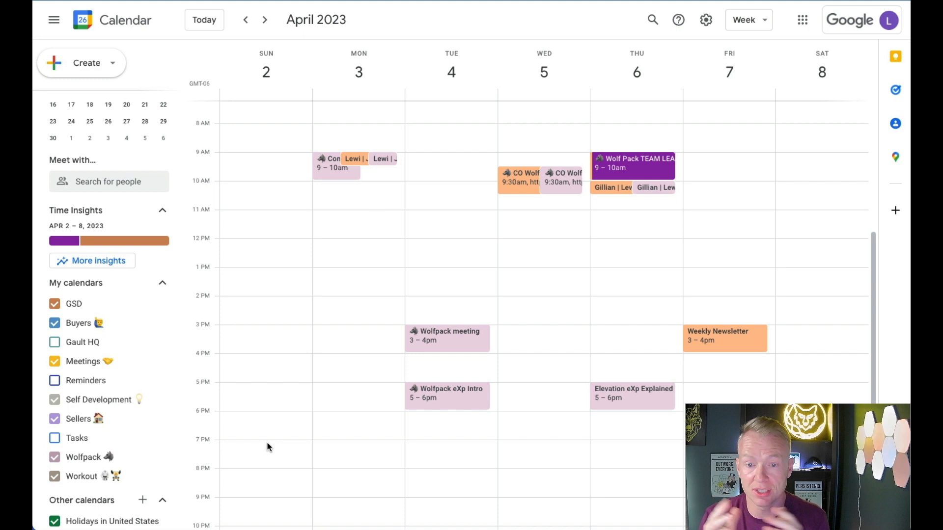
{"action": "mouse_move", "coordinate": [249, 469]}
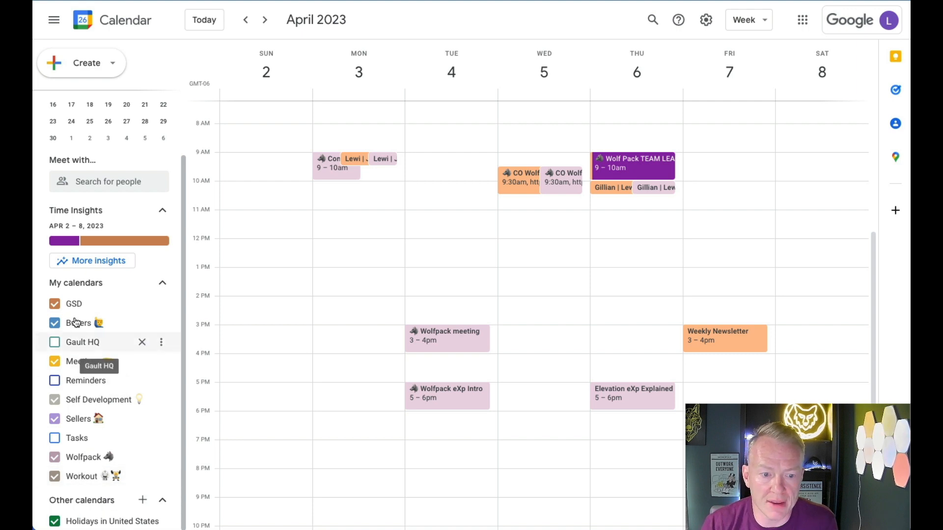
{"action": "mouse_move", "coordinate": [96, 328]}
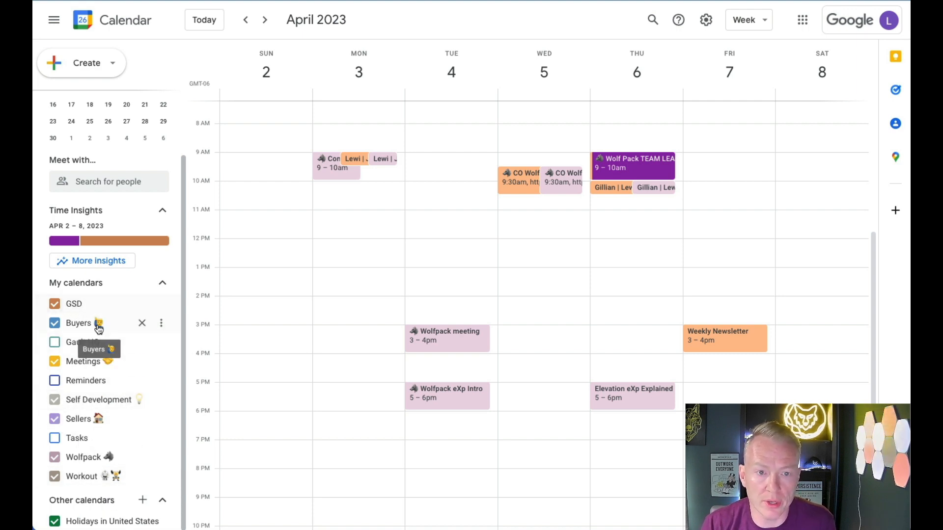
{"action": "mouse_move", "coordinate": [123, 500]}
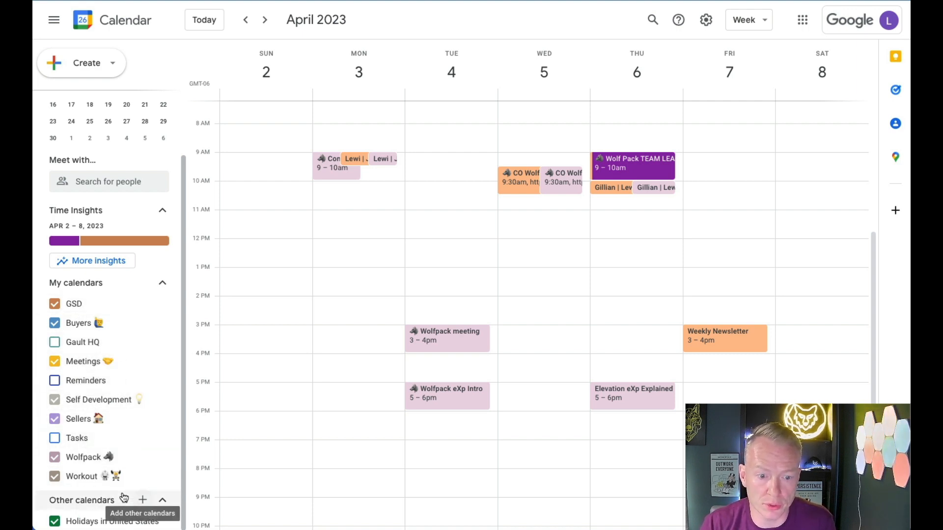
{"action": "left_click", "coordinate": [142, 500]}
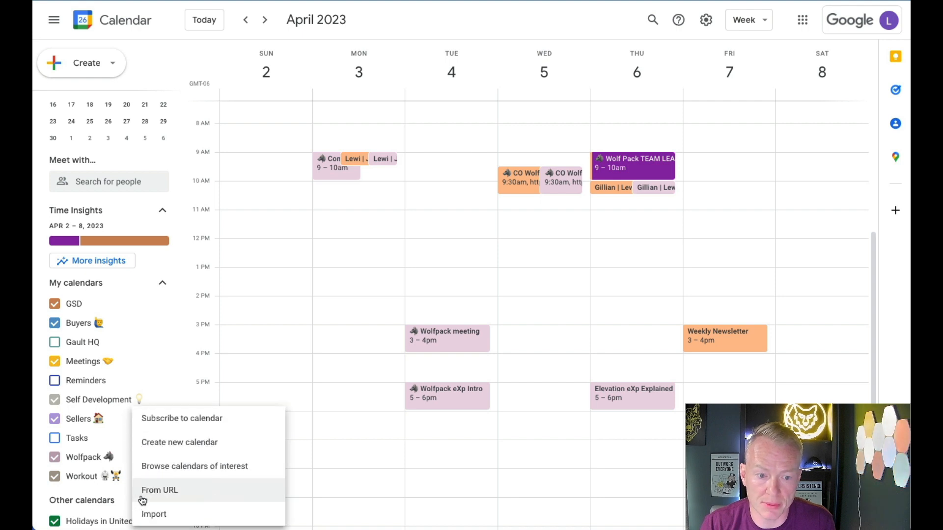
{"action": "mouse_move", "coordinate": [180, 442]}
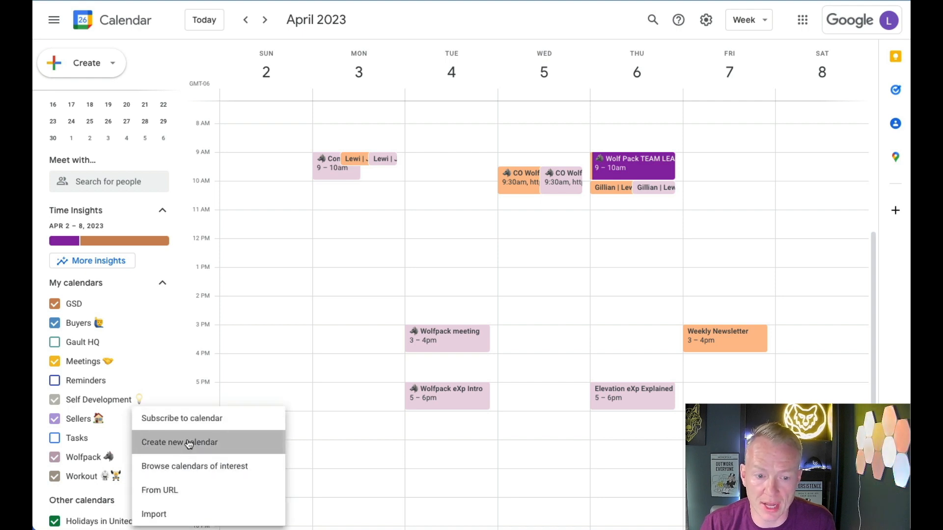
{"action": "left_click", "coordinate": [179, 441]}
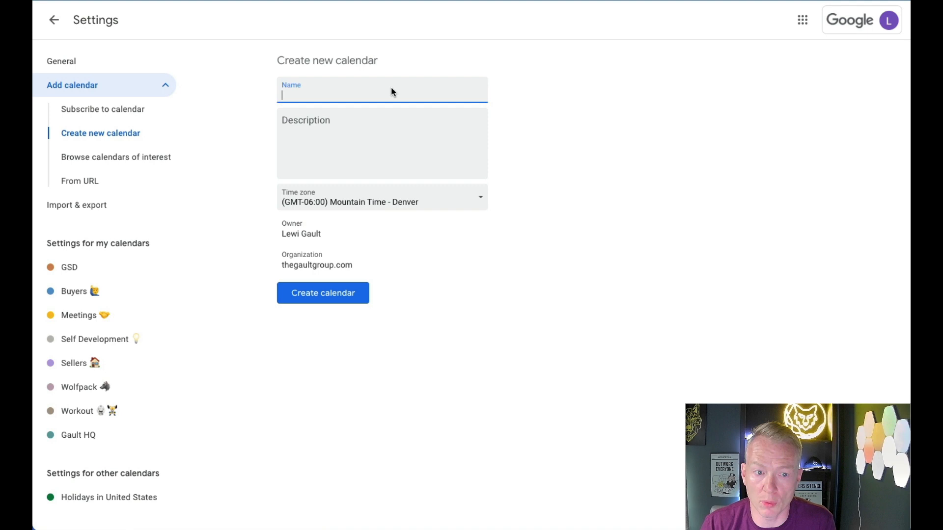
{"action": "mouse_move", "coordinate": [350, 347]}
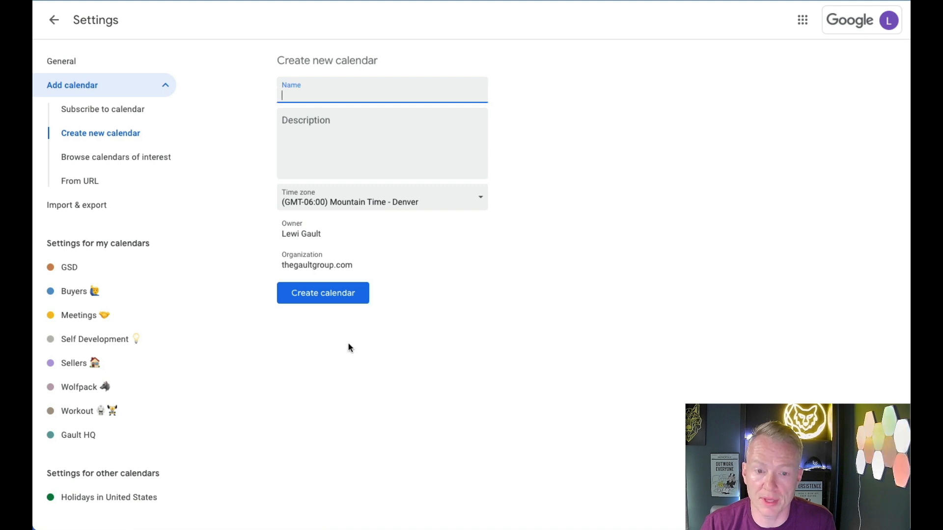
{"action": "mouse_move", "coordinate": [394, 99]}
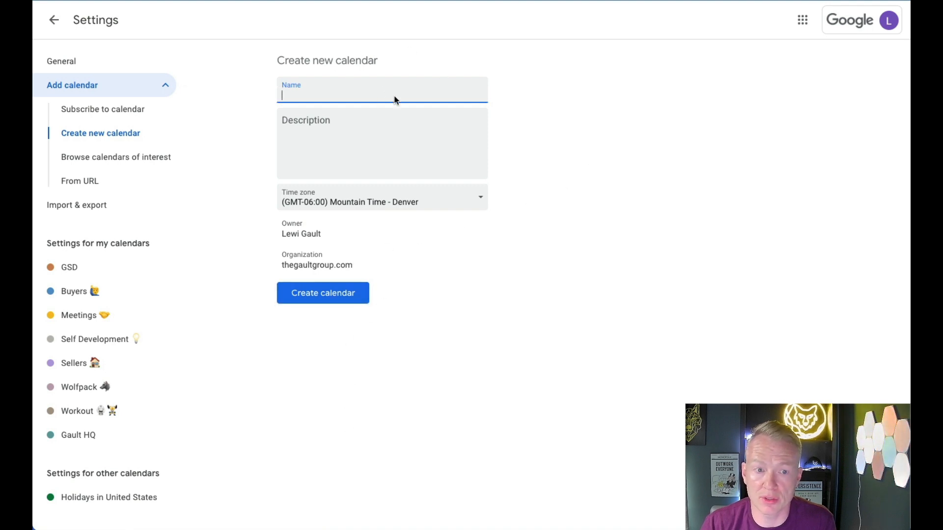
{"action": "left_click", "coordinate": [54, 20]}
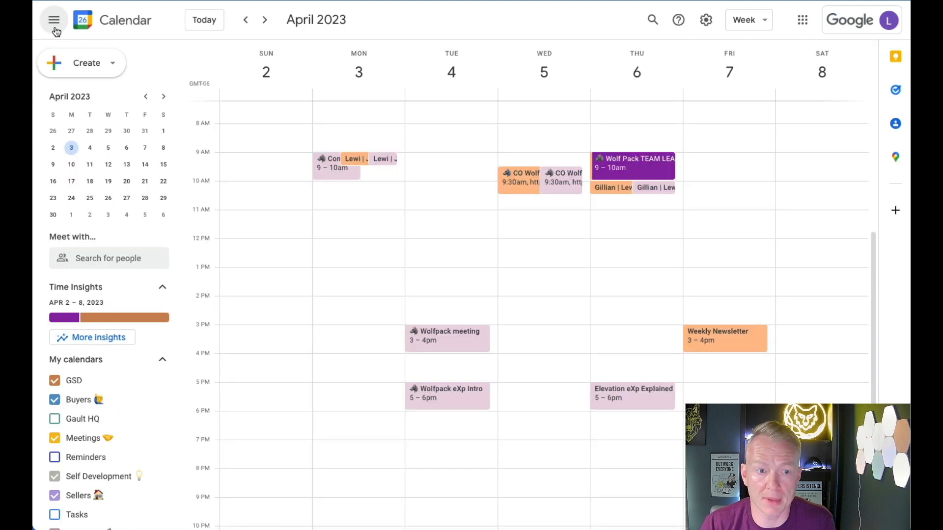
{"action": "scroll", "scroll_direction": "down", "scroll_amount": 3}
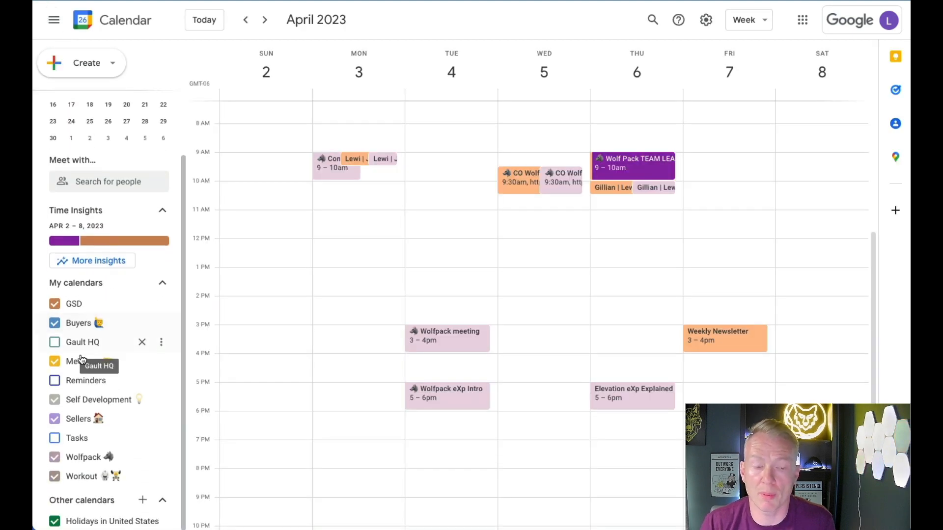
{"action": "mouse_move", "coordinate": [74, 304]}
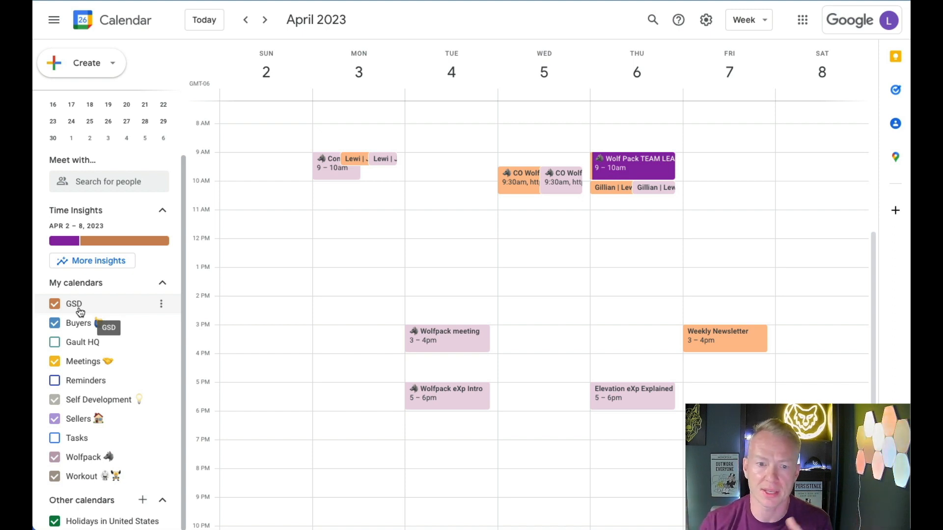
{"action": "mouse_move", "coordinate": [704, 358]}
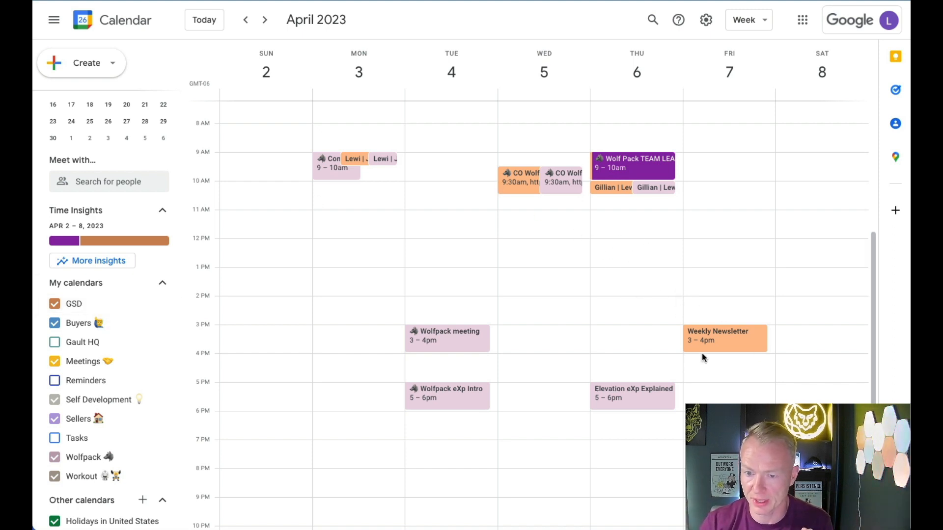
{"action": "mouse_move", "coordinate": [174, 74]}
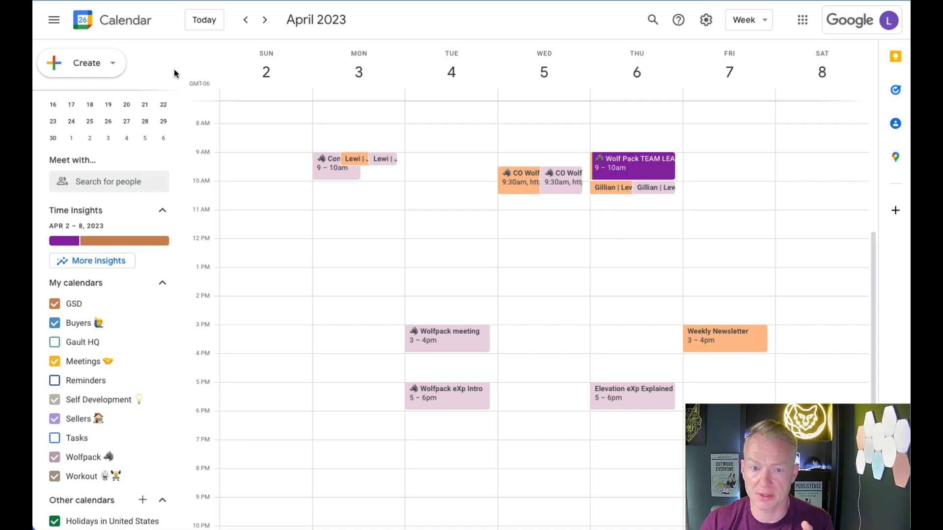
{"action": "mouse_move", "coordinate": [83, 342]}
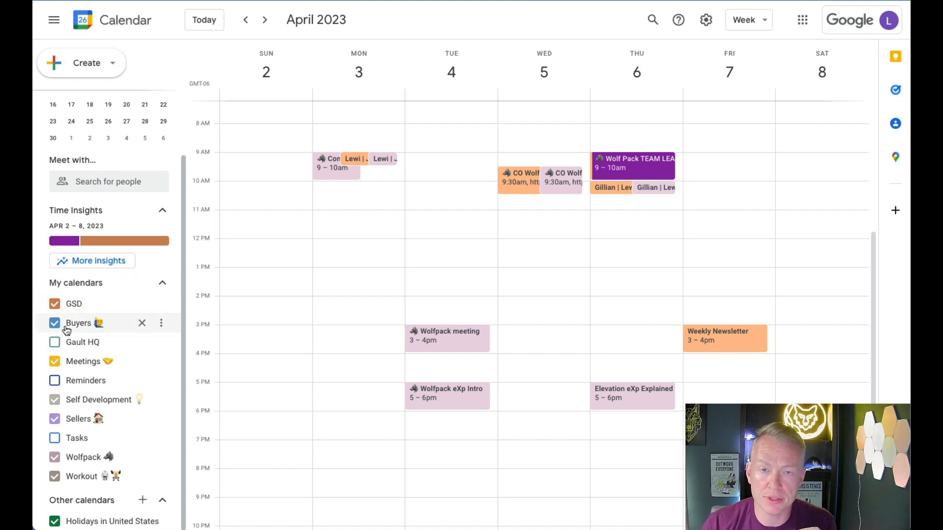
{"action": "mouse_move", "coordinate": [78, 323]}
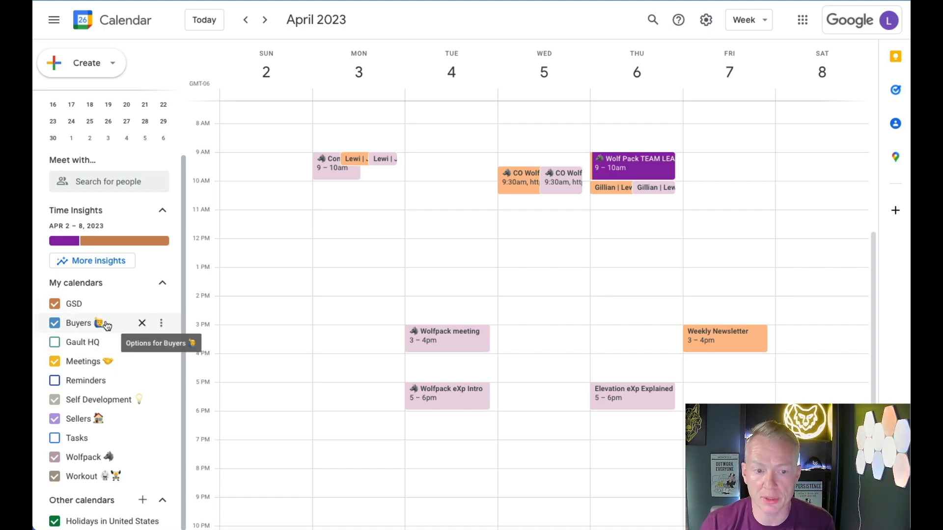
{"action": "mouse_move", "coordinate": [105, 327]}
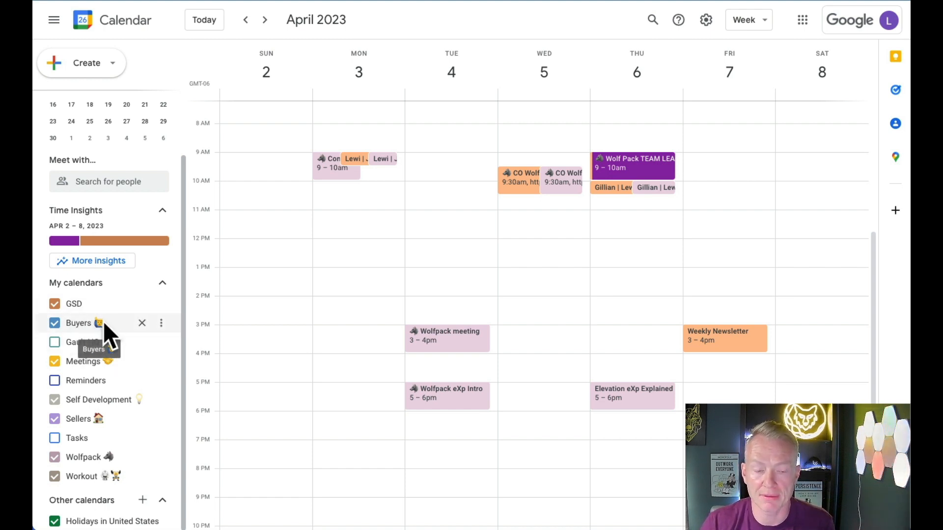
{"action": "mouse_move", "coordinate": [78, 342]}
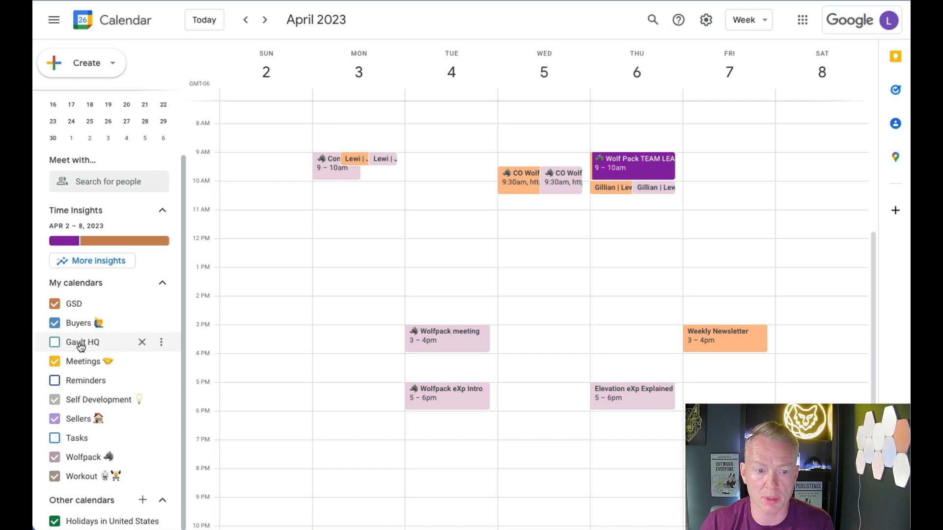
{"action": "mouse_move", "coordinate": [97, 348]}
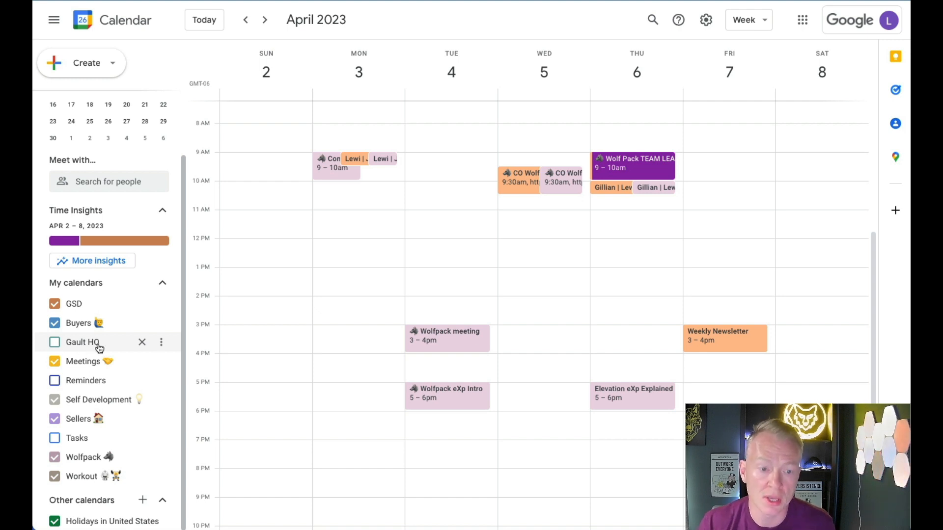
{"action": "mouse_move", "coordinate": [83, 361]}
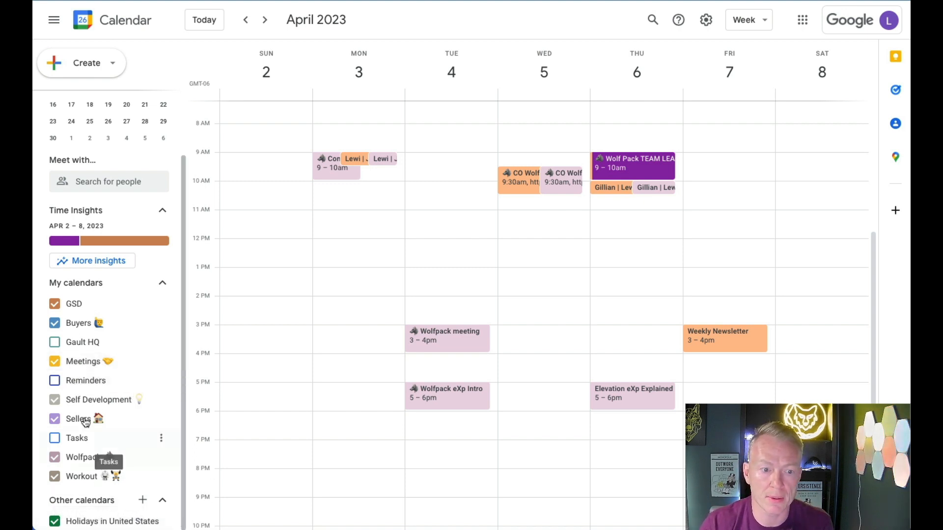
{"action": "mouse_move", "coordinate": [98, 400]}
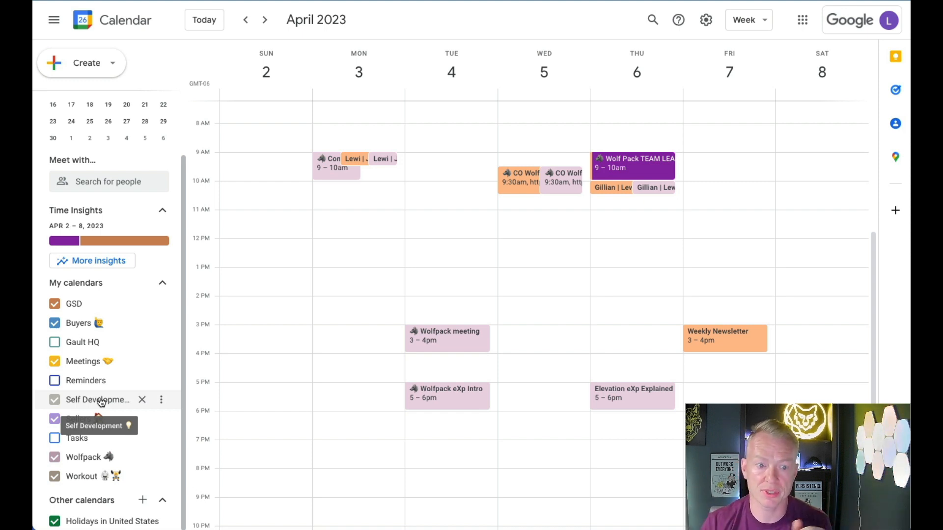
{"action": "mouse_move", "coordinate": [96, 419]}
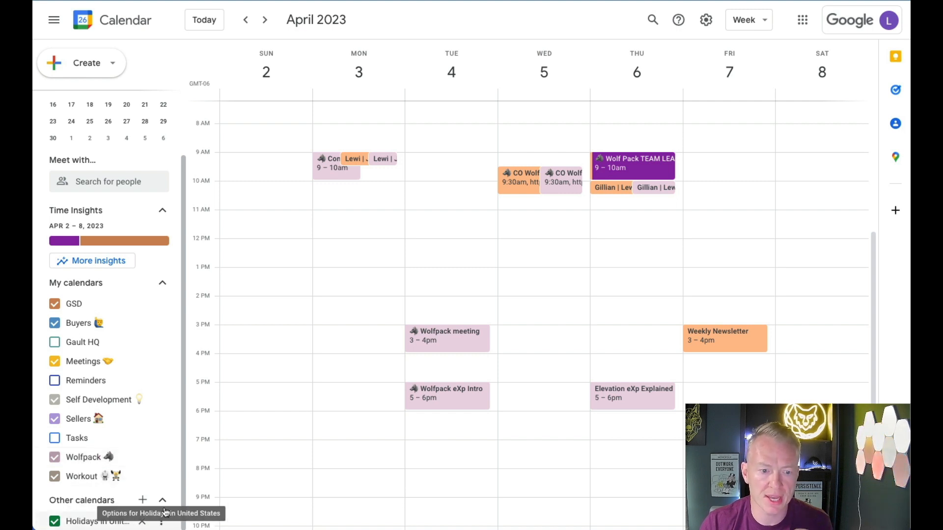
{"action": "mouse_move", "coordinate": [81, 476]}
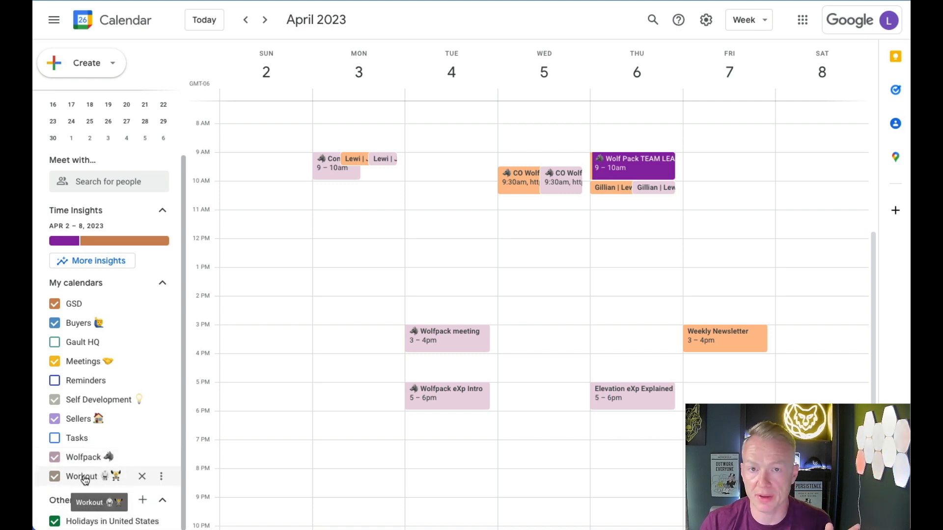
{"action": "mouse_move", "coordinate": [287, 465]}
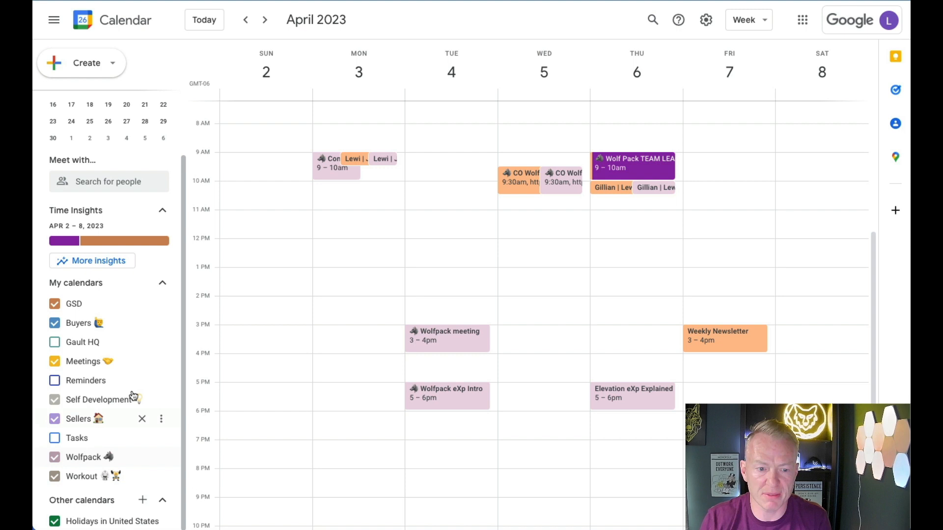
{"action": "mouse_move", "coordinate": [254, 487]}
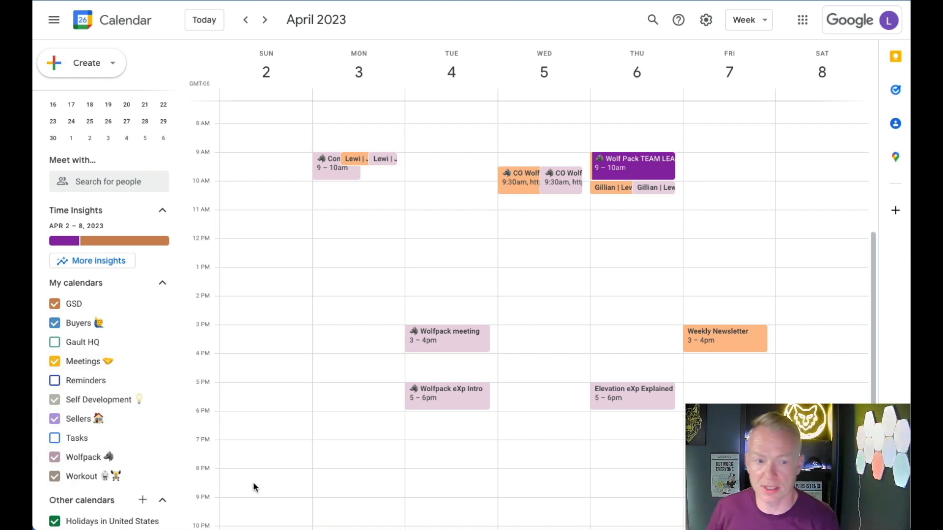
{"action": "mouse_move", "coordinate": [209, 418]}
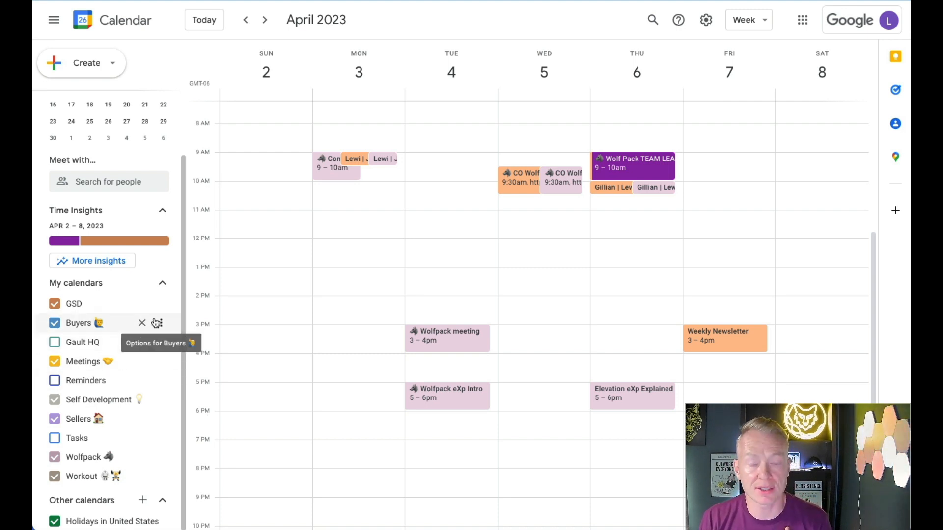
{"action": "mouse_move", "coordinate": [293, 211]}
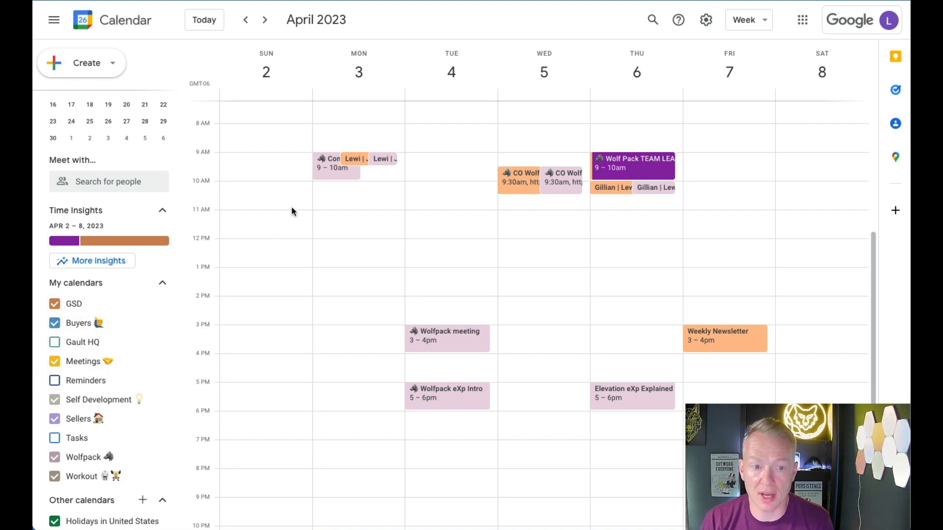
{"action": "mouse_move", "coordinate": [338, 176]}
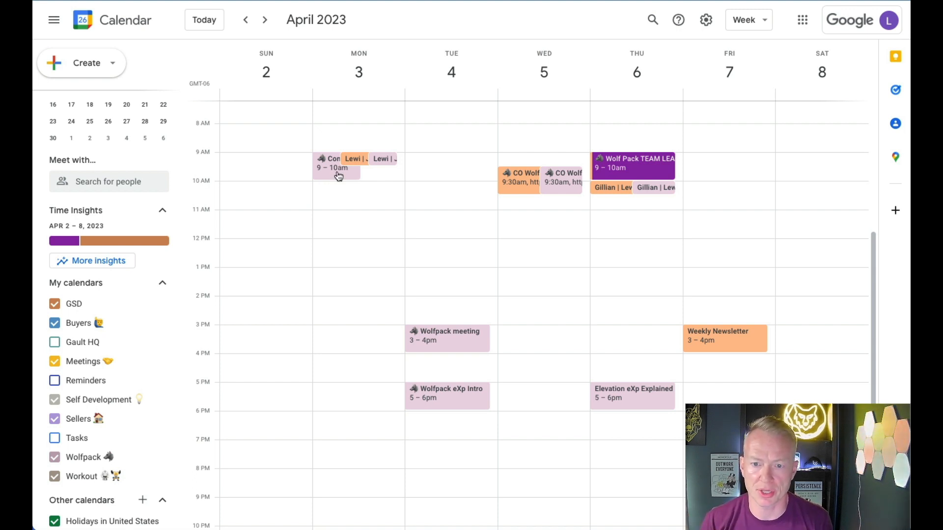
{"action": "mouse_move", "coordinate": [338, 145]}
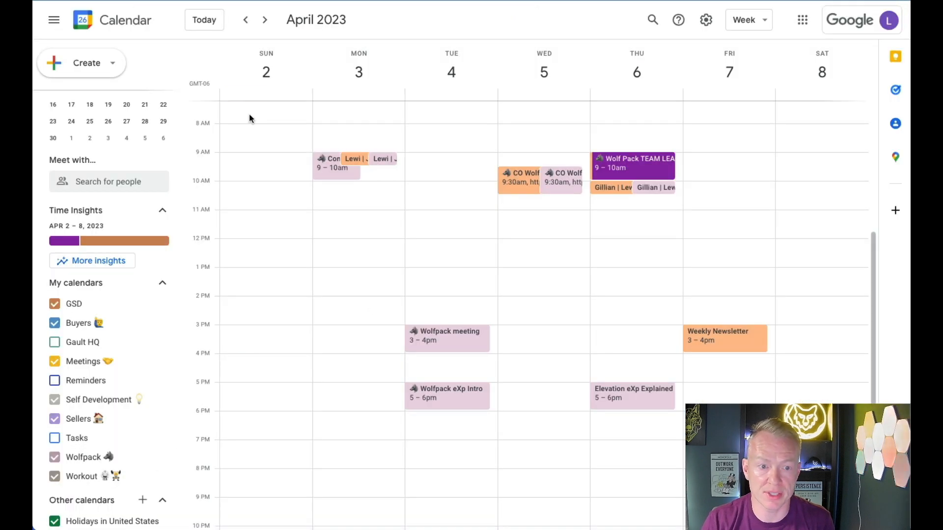
- Open the Just Relaxing palette image's color-hex source page listing five hex codes
{"action": "scroll", "scroll_direction": "down", "scroll_amount": 3}
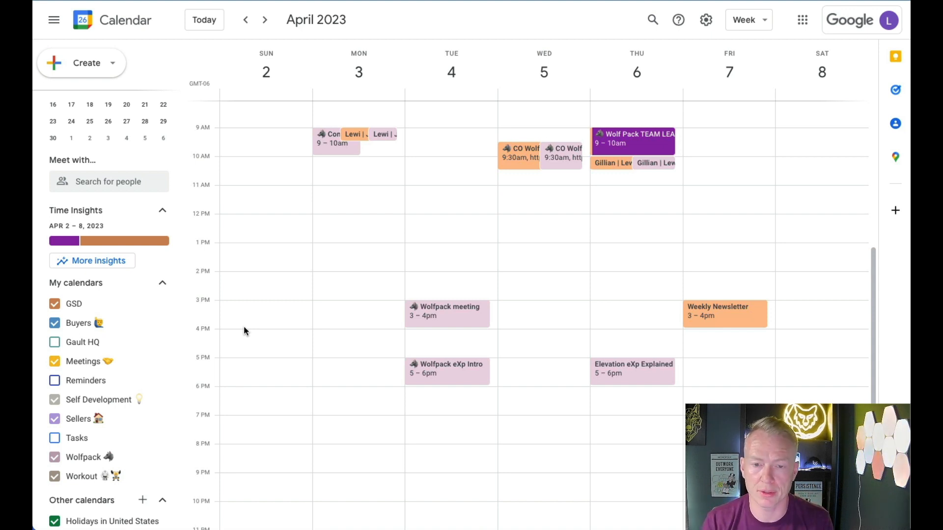
{"action": "mouse_move", "coordinate": [388, 301]}
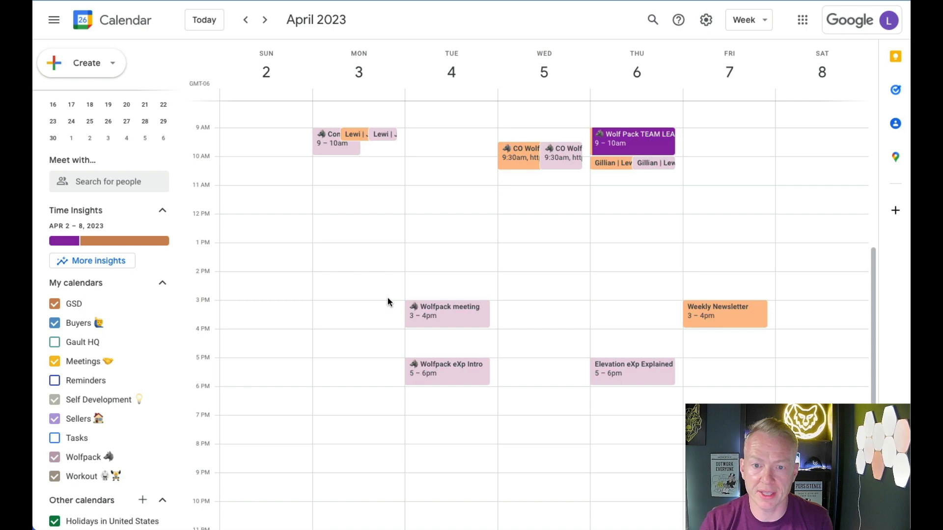
{"action": "mouse_move", "coordinate": [102, 306]}
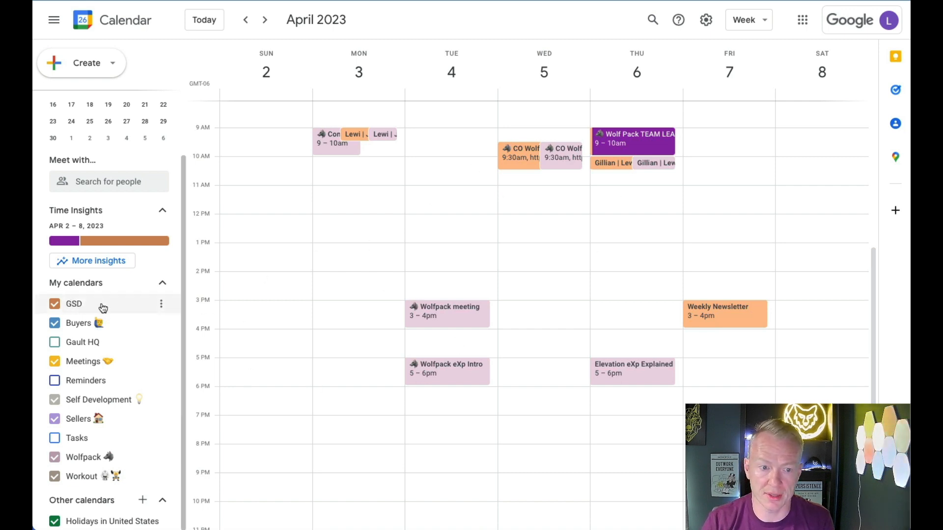
{"action": "mouse_move", "coordinate": [120, 303]}
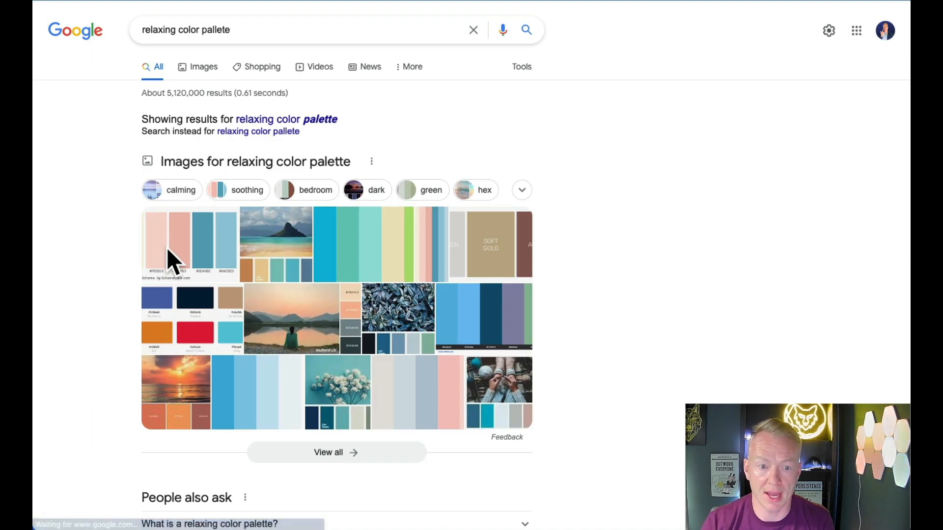
{"action": "left_click", "coordinate": [406, 244]}
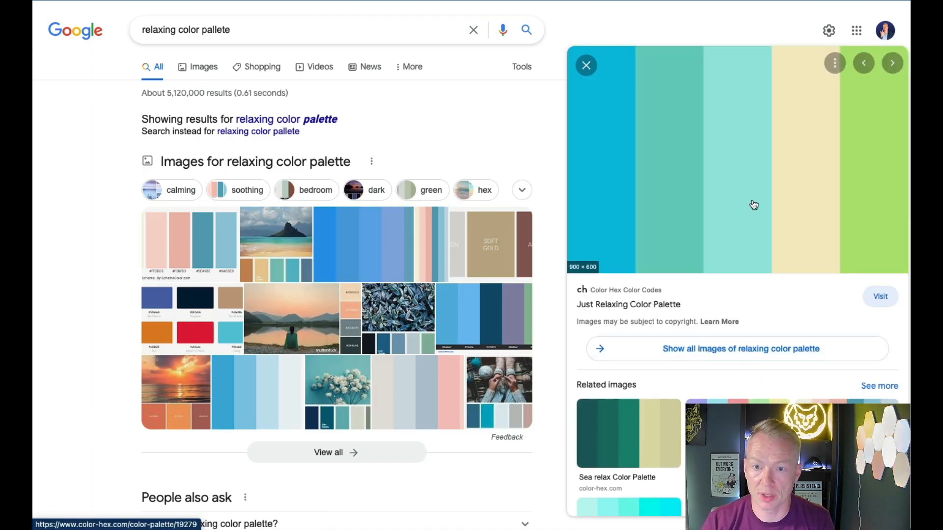
{"action": "left_click", "coordinate": [878, 296]}
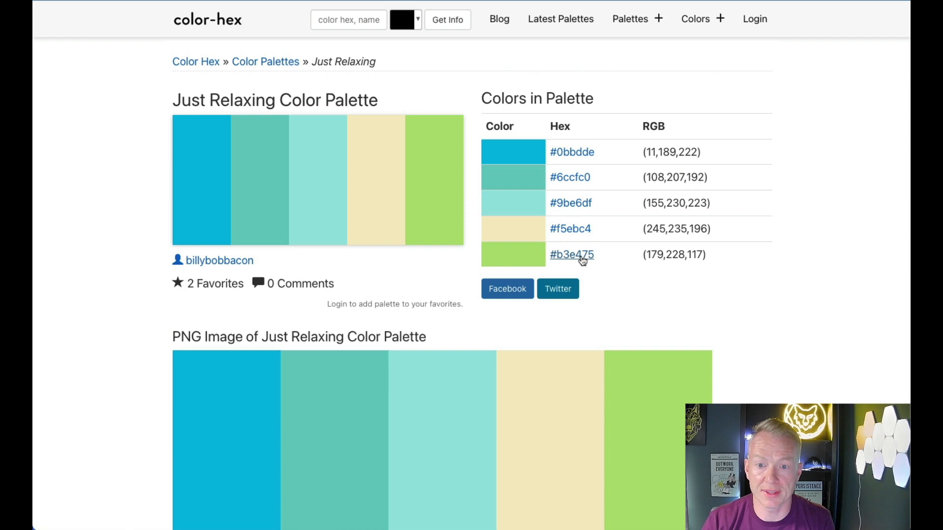
{"action": "mouse_move", "coordinate": [570, 228]}
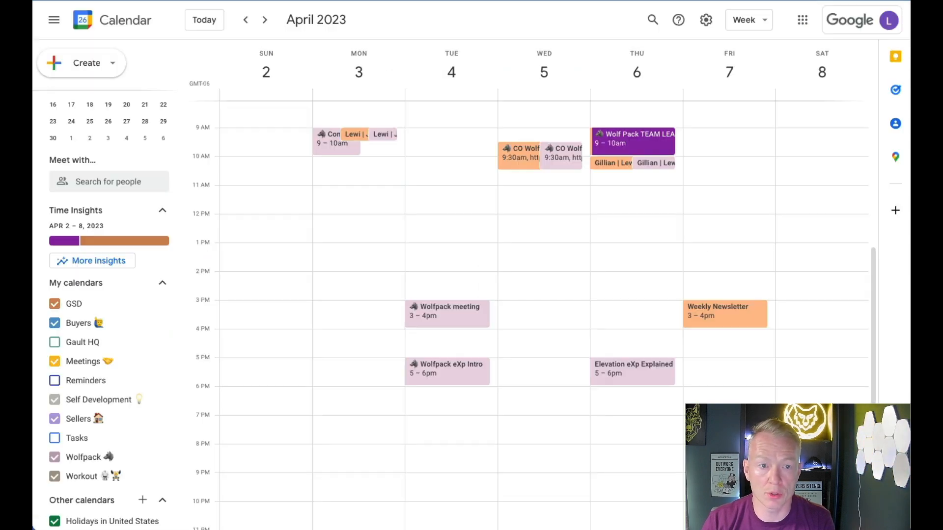
{"action": "mouse_move", "coordinate": [163, 306]}
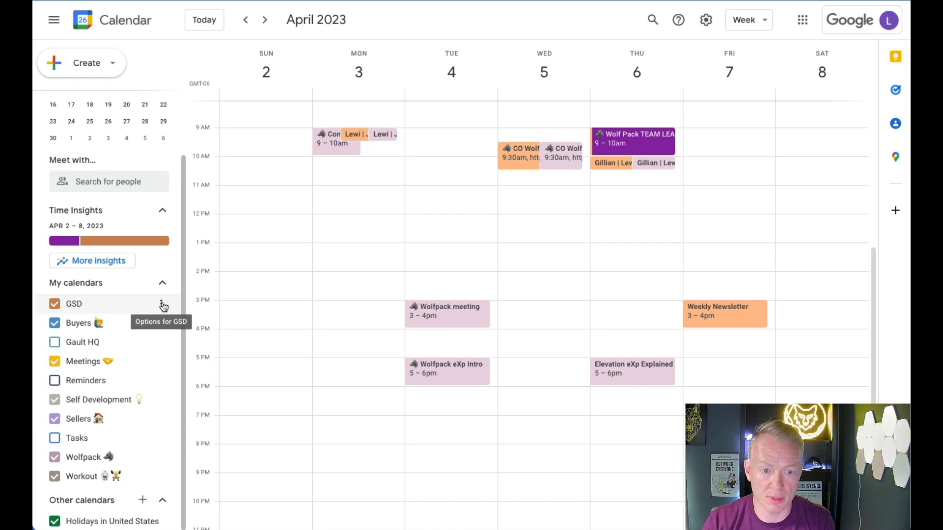
- Bring up the GSD calendar's options and choose + Add custom color
{"action": "left_click", "coordinate": [163, 303]}
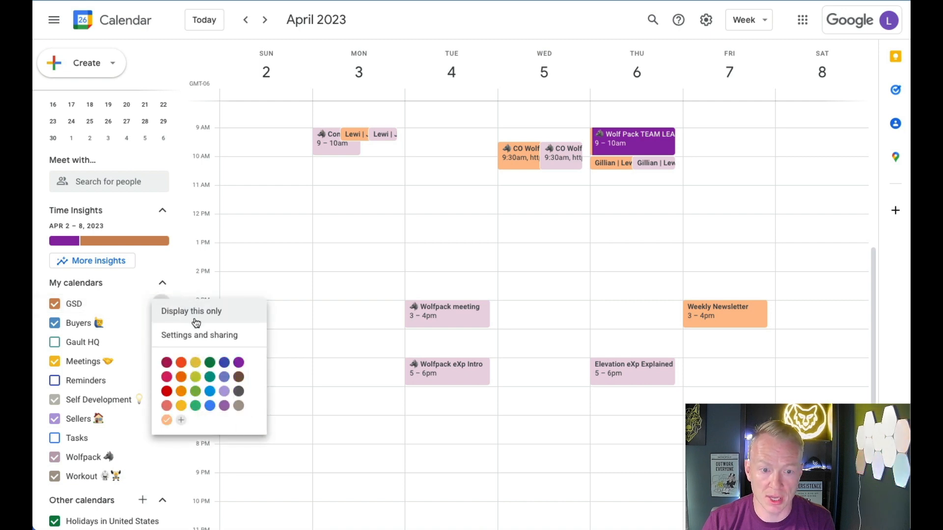
{"action": "mouse_move", "coordinate": [198, 334]}
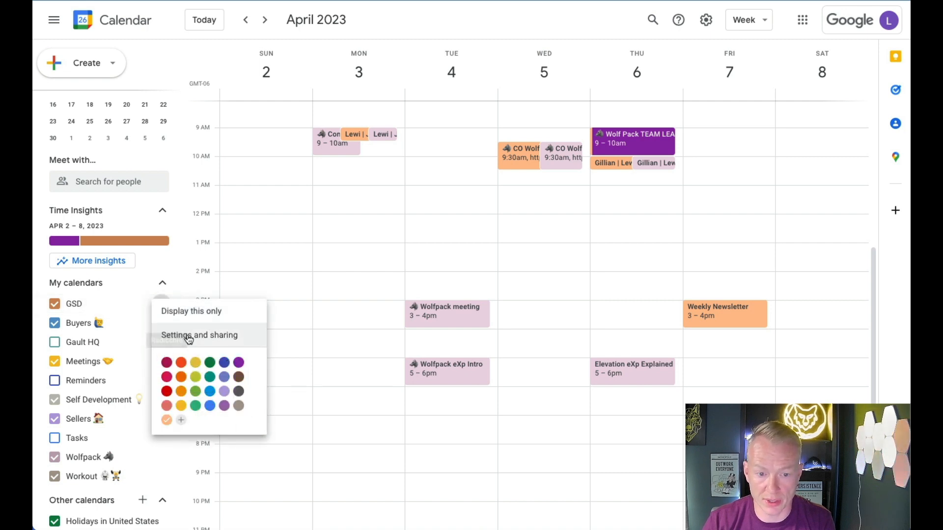
{"action": "mouse_move", "coordinate": [181, 421]}
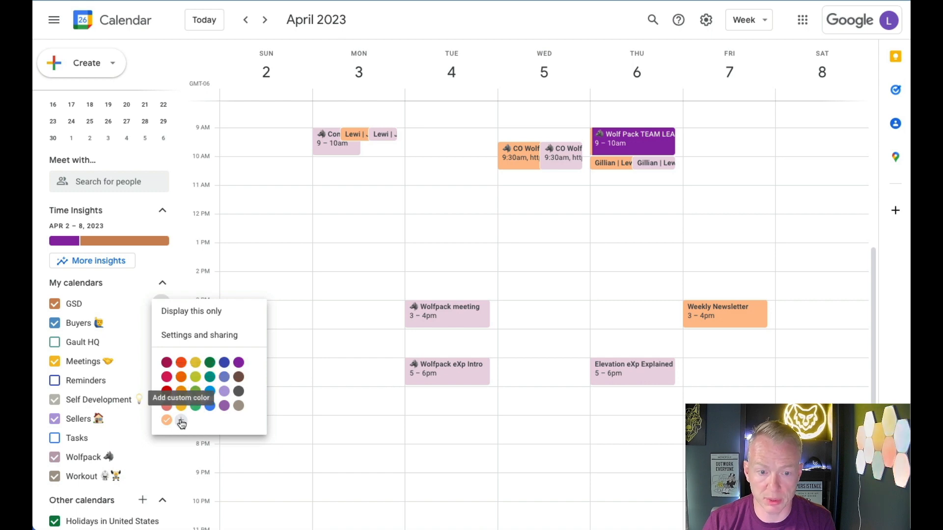
{"action": "left_click", "coordinate": [180, 421]}
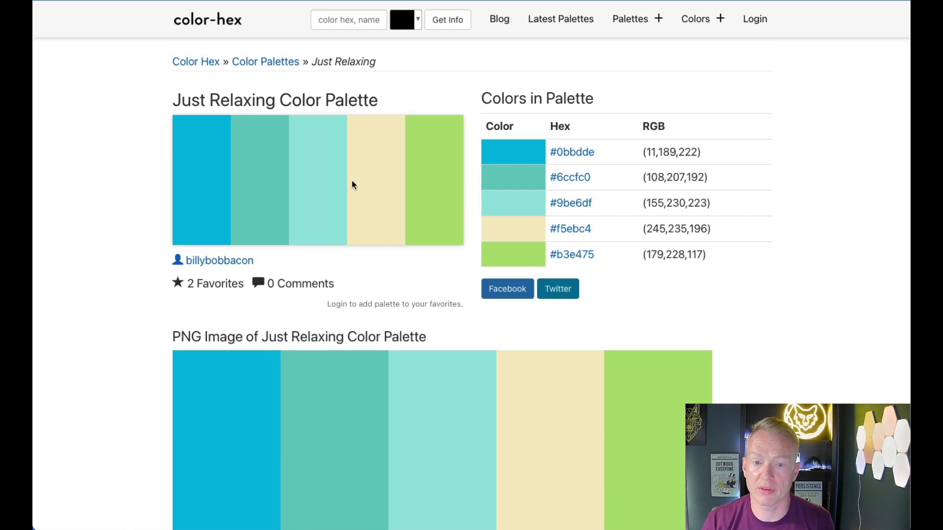
{"action": "mouse_move", "coordinate": [354, 185]}
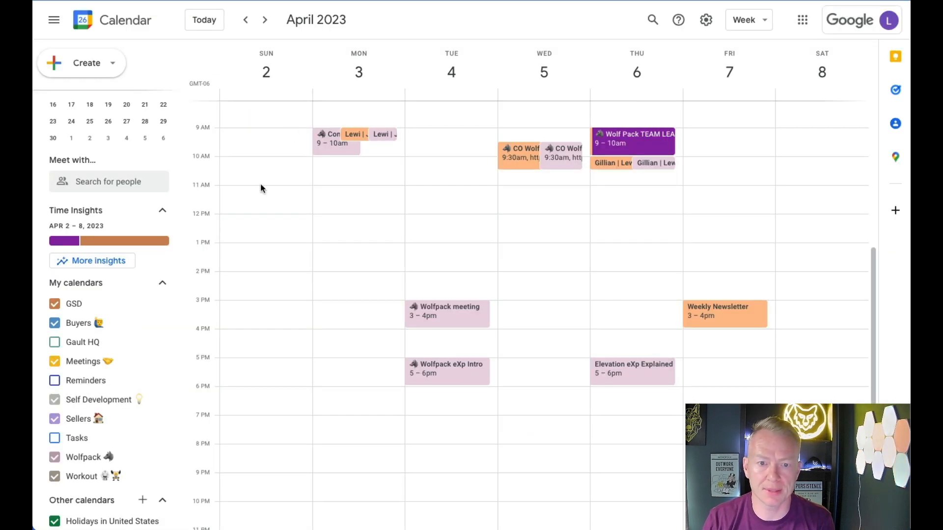
{"action": "mouse_move", "coordinate": [263, 294]}
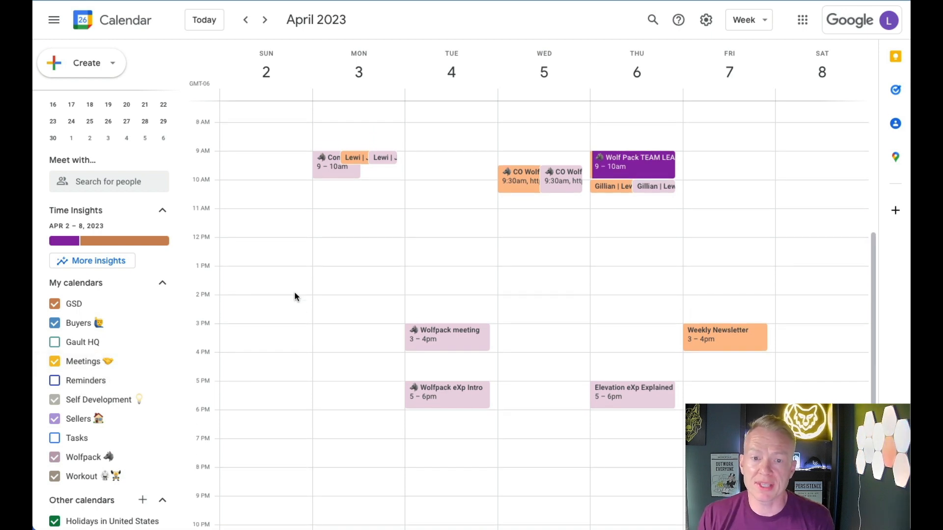
{"action": "mouse_move", "coordinate": [484, 348]}
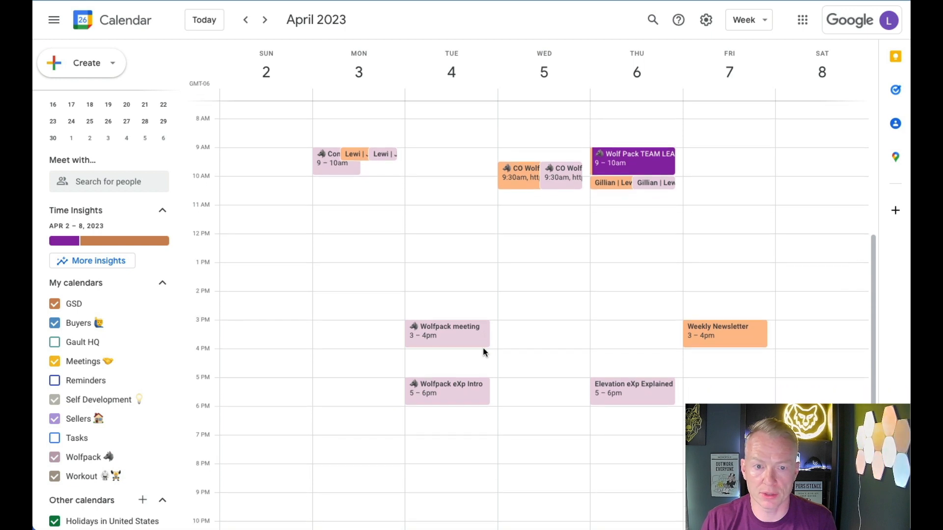
{"action": "scroll", "scroll_direction": "up", "scroll_amount": 3}
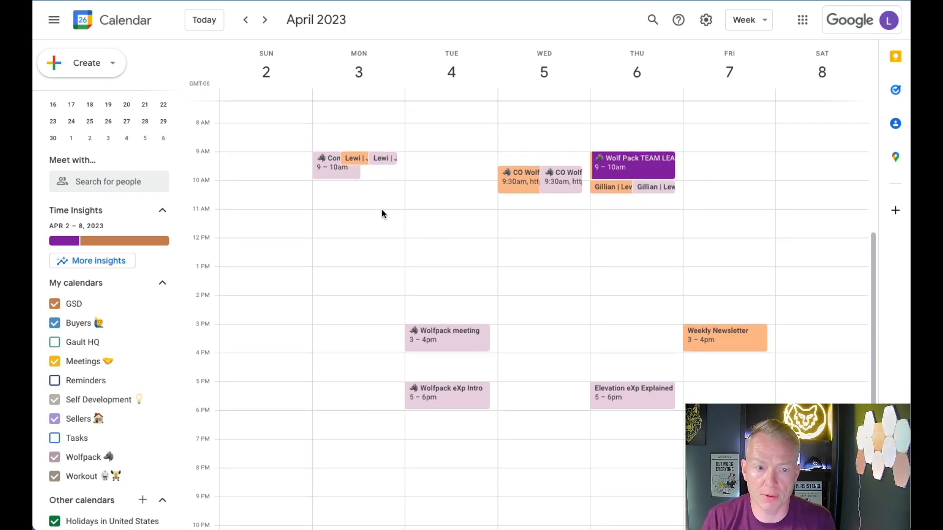
{"action": "mouse_move", "coordinate": [273, 291]}
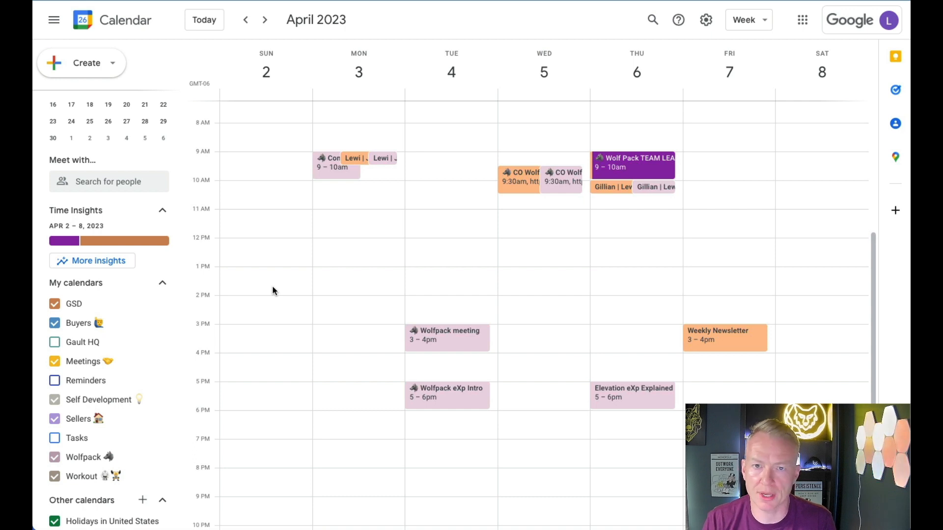
{"action": "mouse_move", "coordinate": [278, 295]}
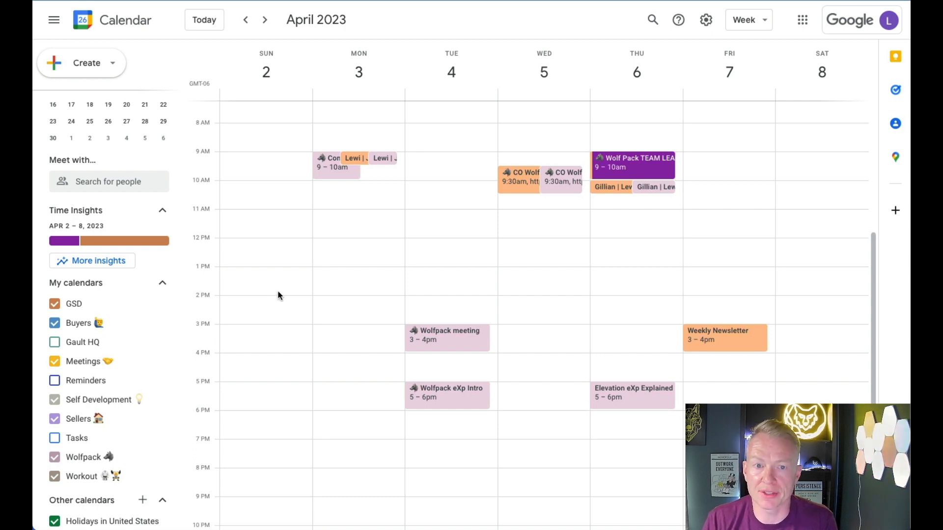
{"action": "mouse_move", "coordinate": [359, 267]}
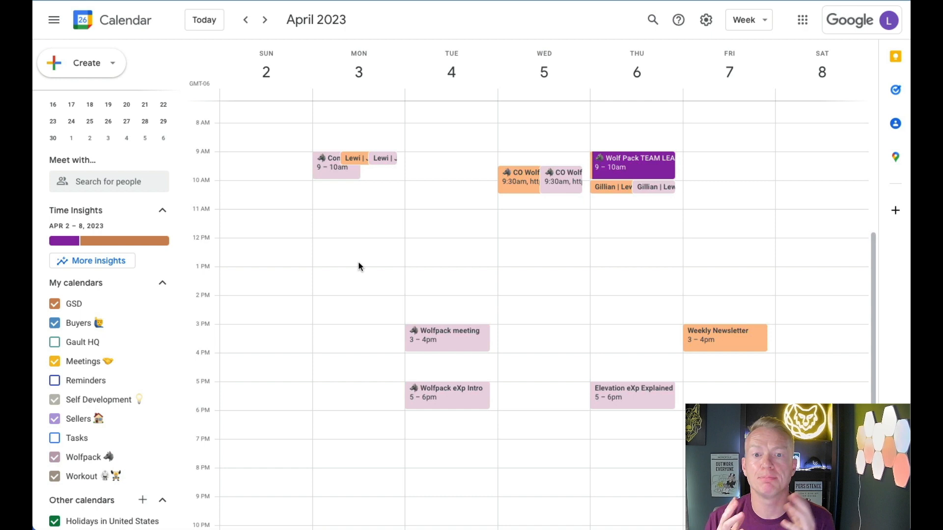
{"action": "mouse_move", "coordinate": [345, 201]}
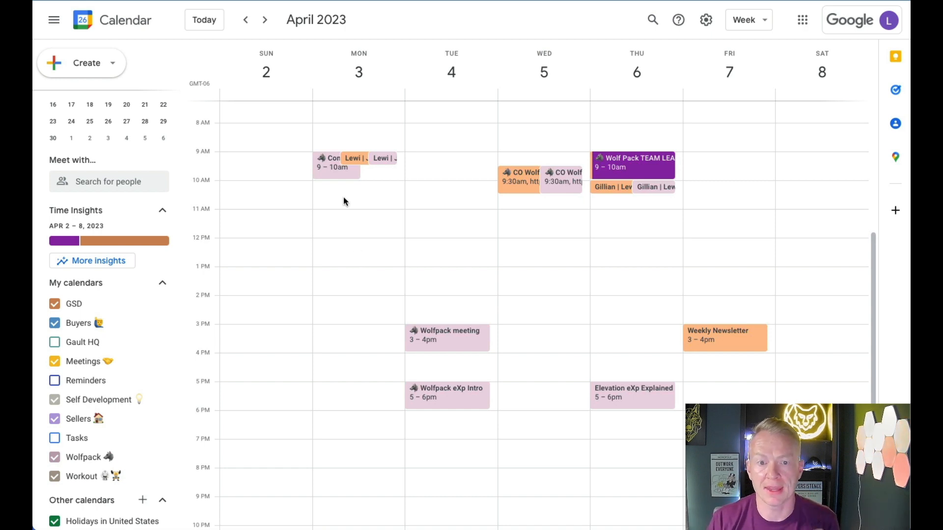
{"action": "mouse_move", "coordinate": [751, 109]}
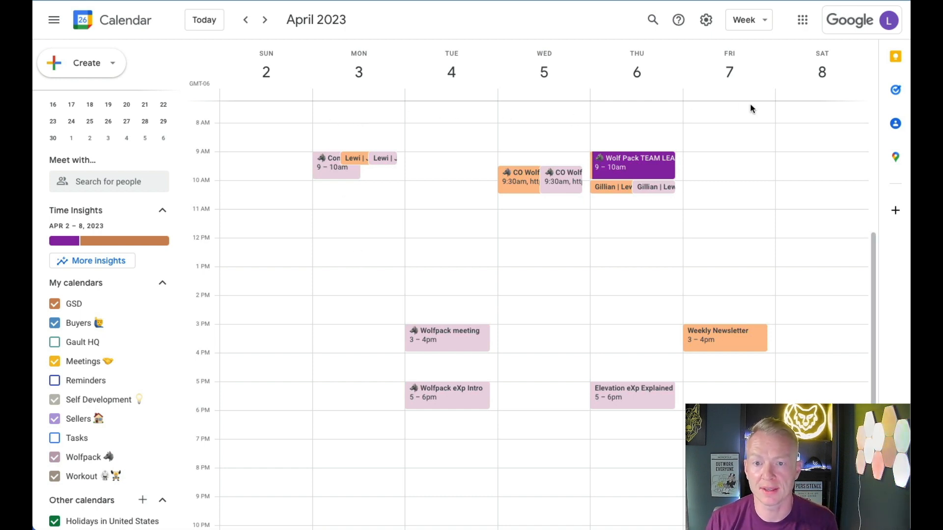
{"action": "mouse_move", "coordinate": [373, 120]}
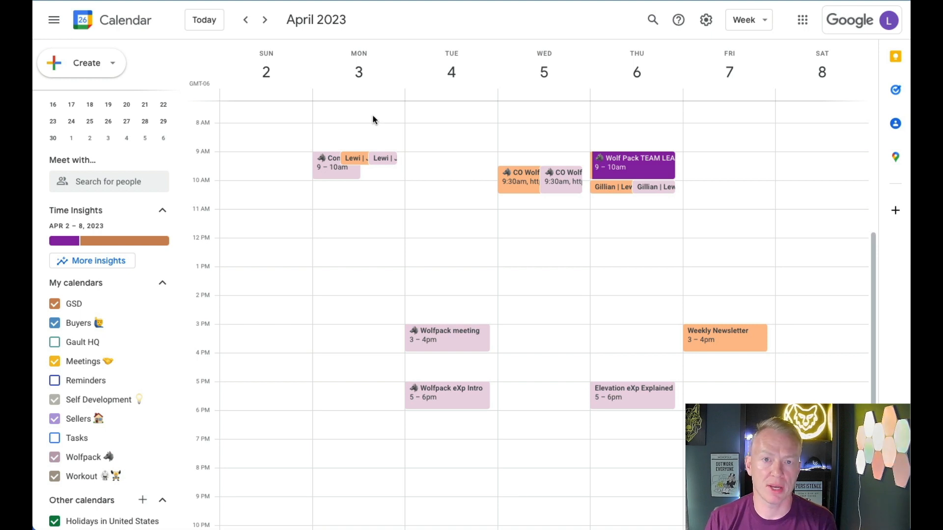
{"action": "scroll", "scroll_direction": "up", "scroll_amount": 3}
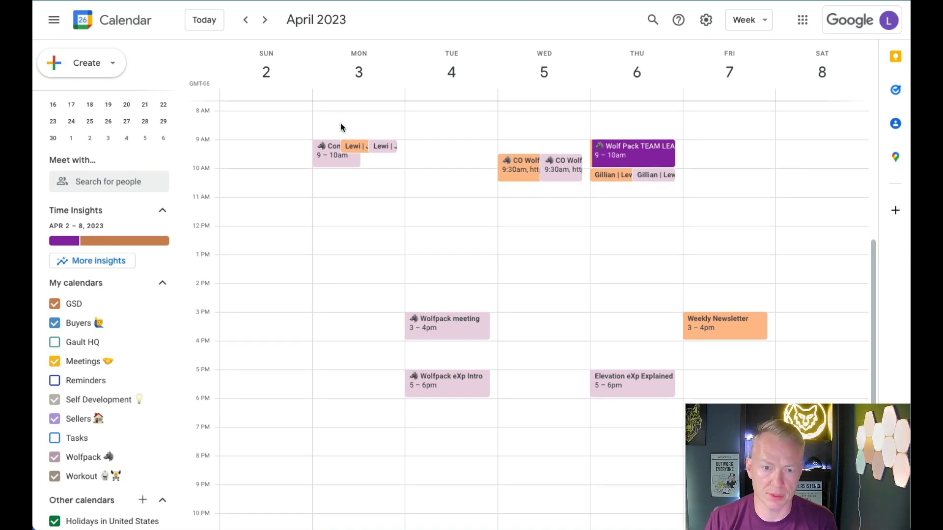
{"action": "scroll", "scroll_direction": "up", "scroll_amount": 3}
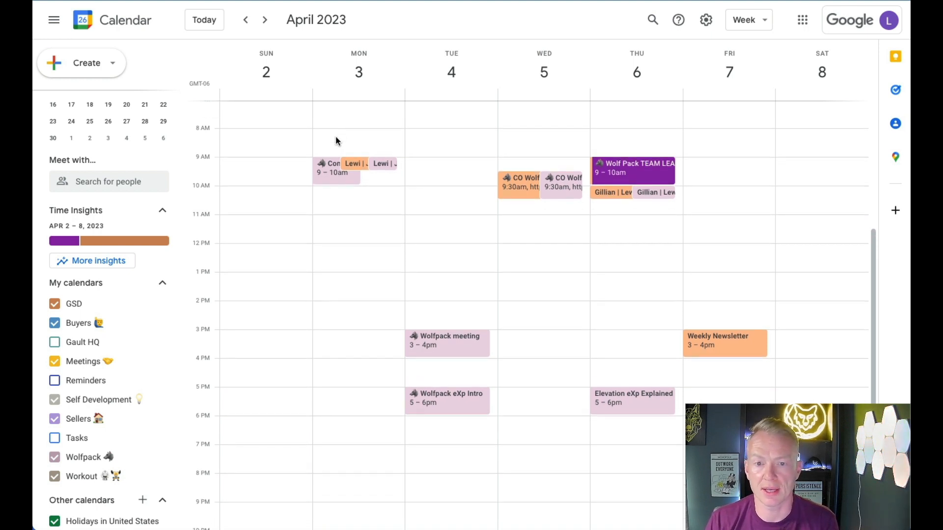
{"action": "scroll", "scroll_direction": "up", "scroll_amount": 3}
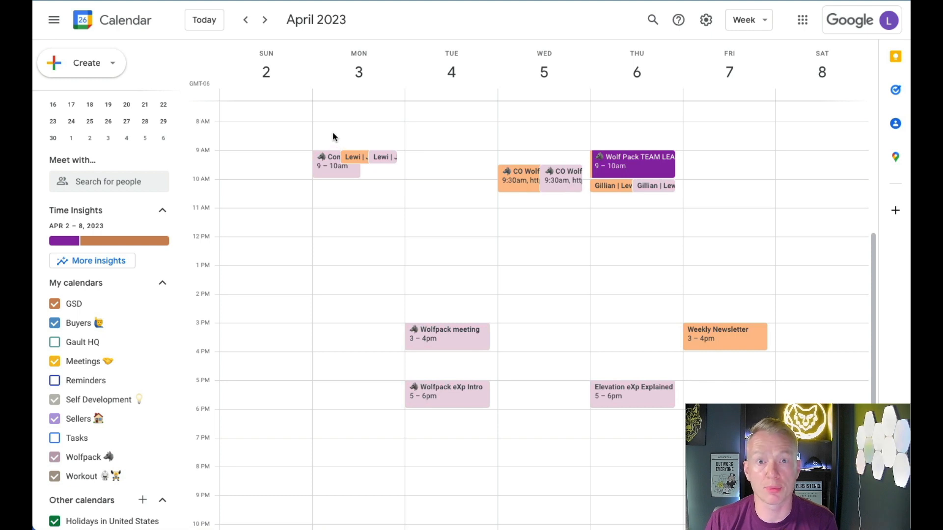
{"action": "mouse_move", "coordinate": [334, 130]}
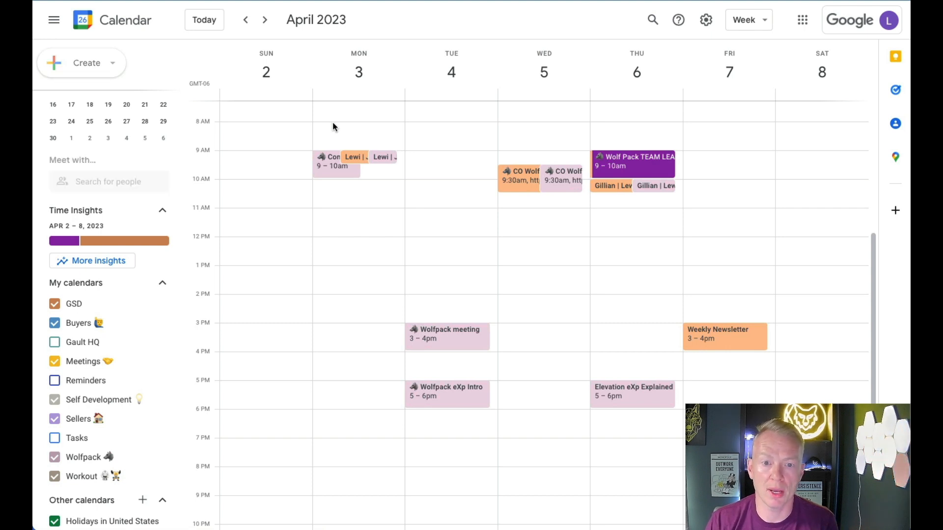
- Create an all-day Monday 'Lead Gen Prospecting' event repeating weekly on Monday
{"action": "left_click", "coordinate": [334, 127]}
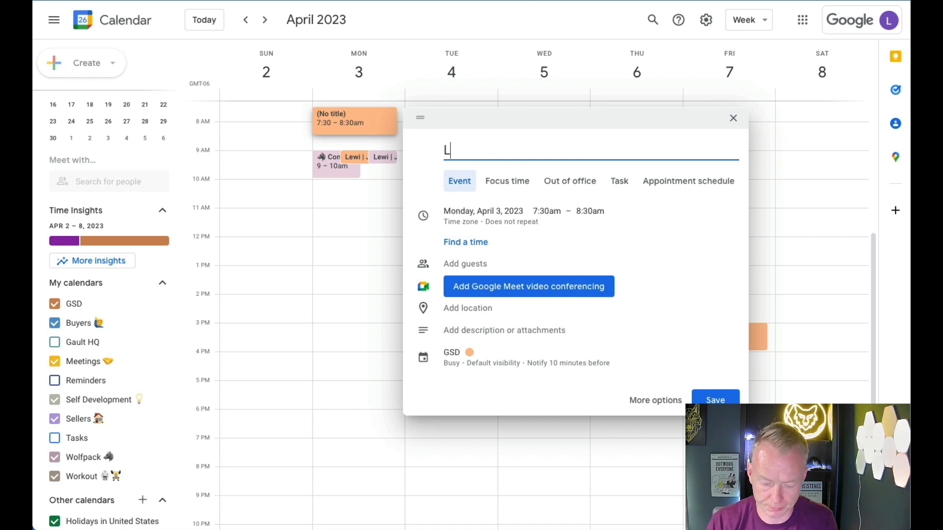
{"action": "type", "text": "ead Gen P"}
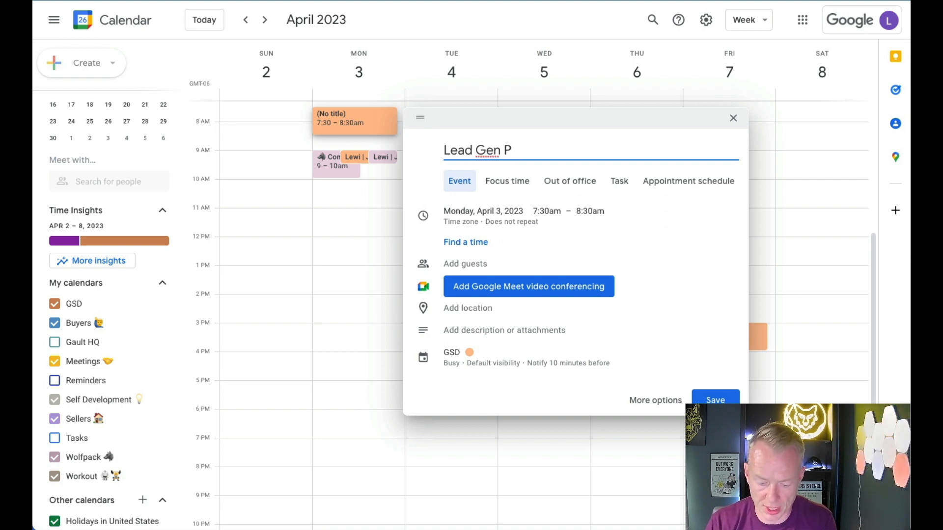
{"action": "type", "text": "rospecting"}
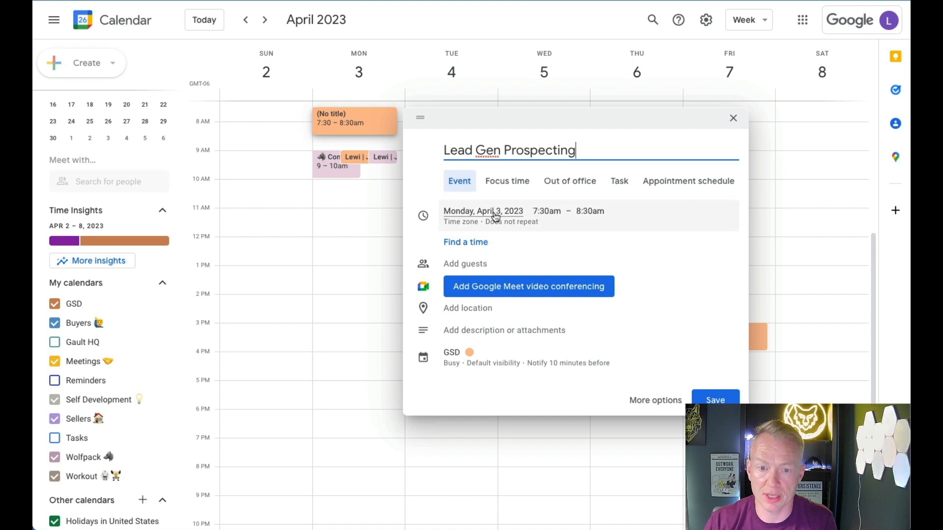
{"action": "left_click", "coordinate": [483, 211]}
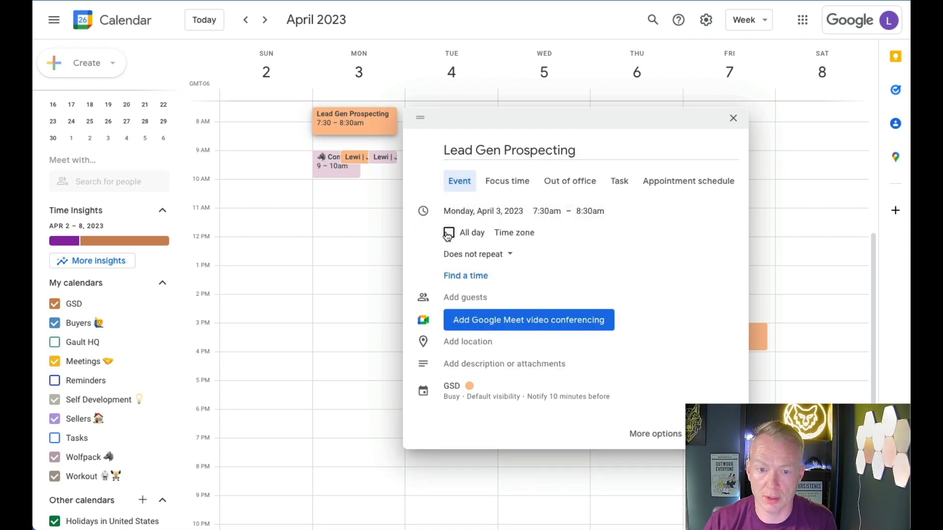
{"action": "left_click", "coordinate": [448, 233]}
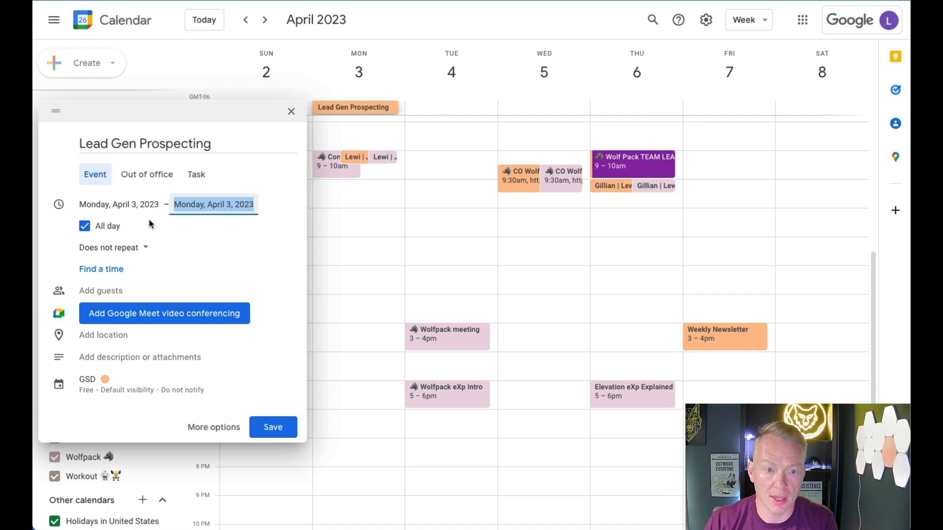
{"action": "left_click", "coordinate": [109, 247]}
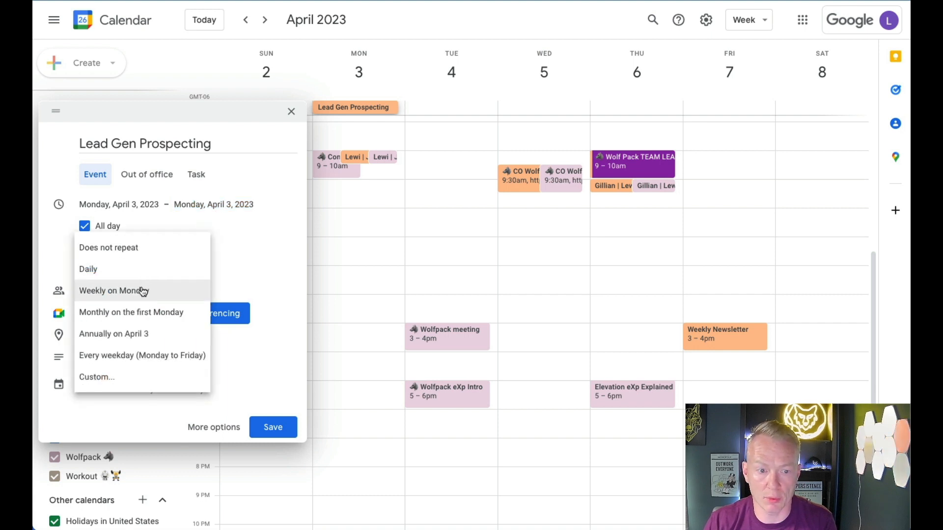
{"action": "left_click", "coordinate": [113, 290]}
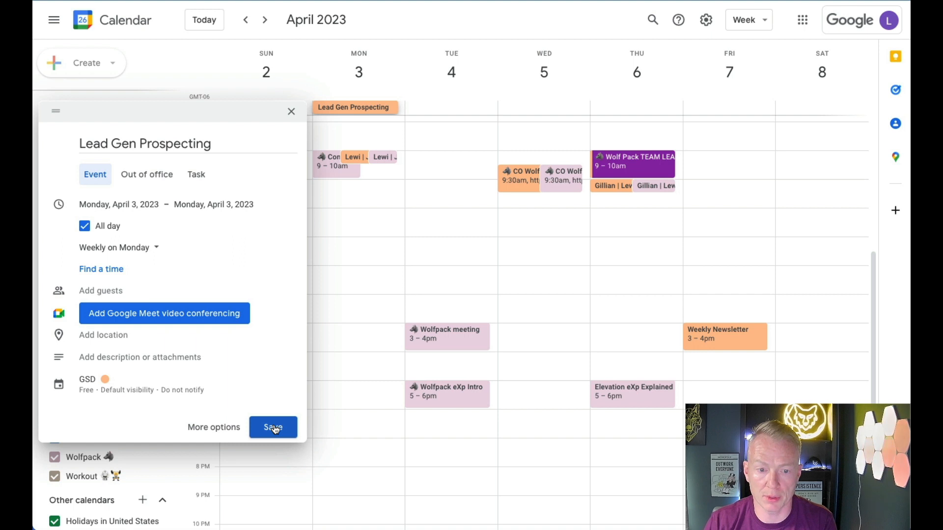
{"action": "mouse_move", "coordinate": [114, 379]}
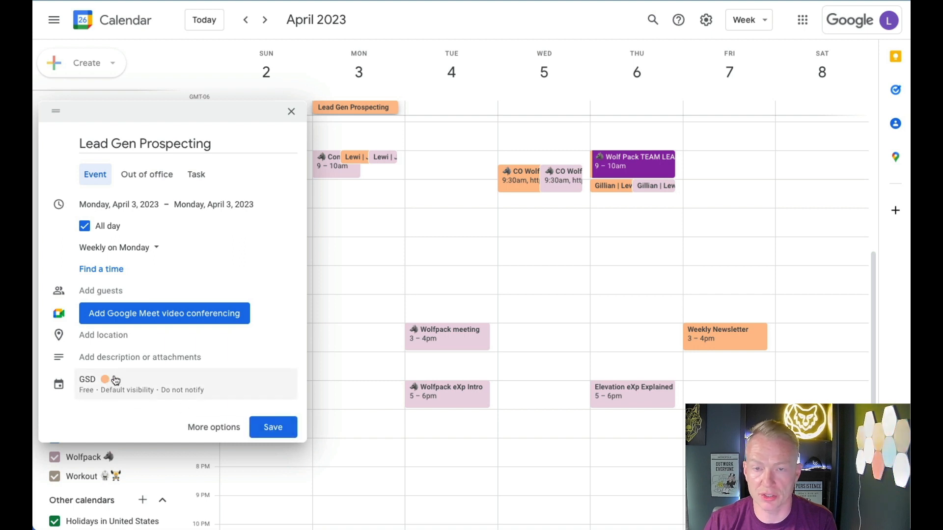
- Put Lead Gen Prospecting on the Buyers calendar and save it
{"action": "left_click", "coordinate": [87, 378]}
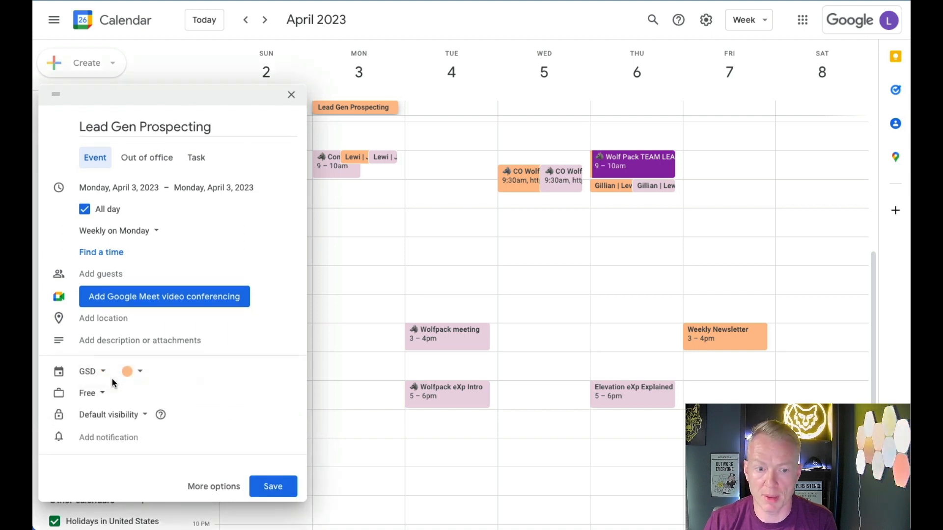
{"action": "left_click", "coordinate": [91, 372]}
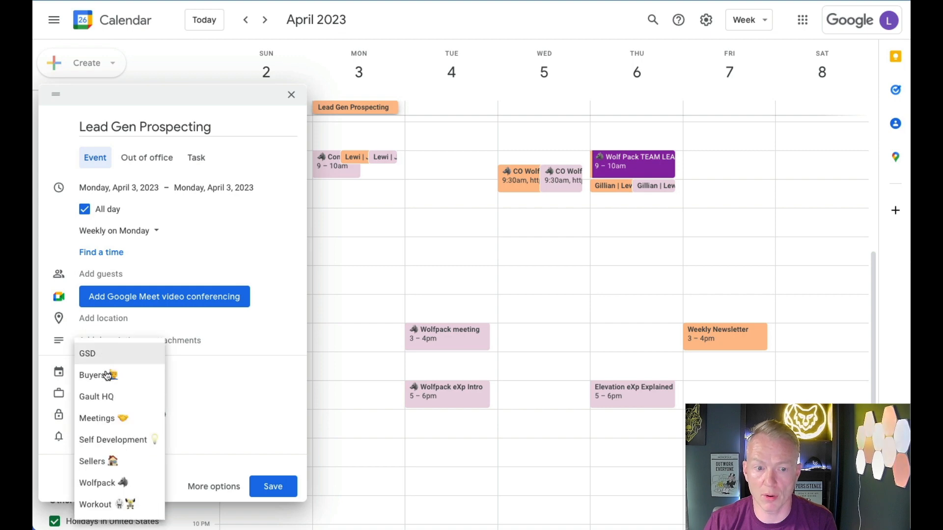
{"action": "left_click", "coordinate": [92, 375]}
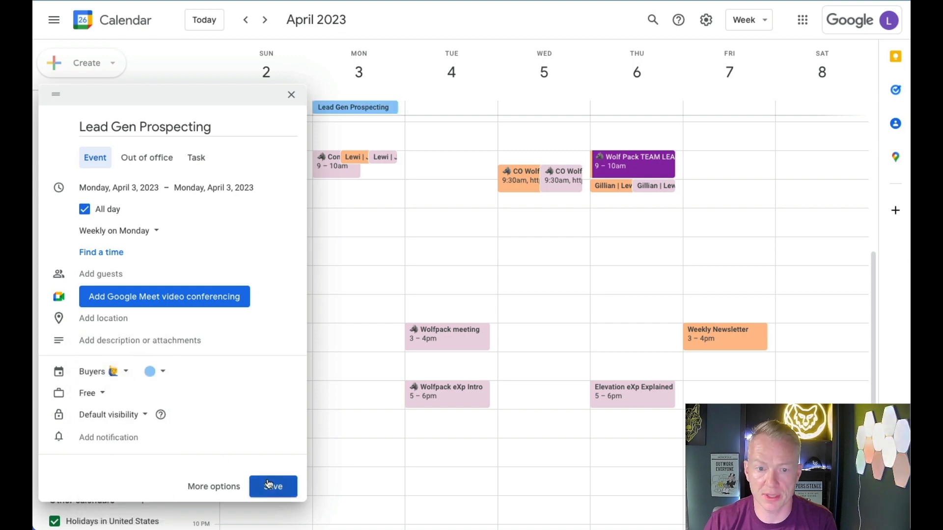
{"action": "left_click", "coordinate": [273, 486]}
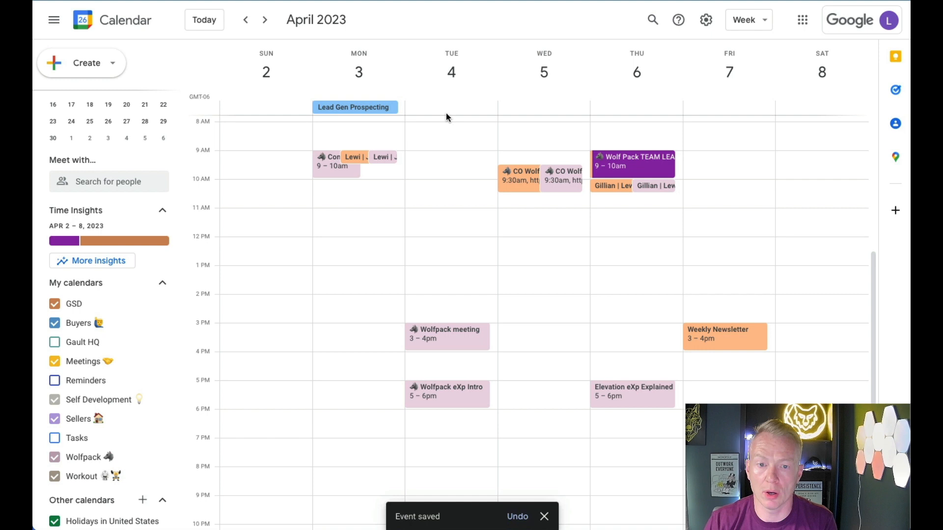
- Start an all-day Tuesday 'YouTube Content' event, keeping it on the GSD calendar
{"action": "left_click", "coordinate": [447, 107]}
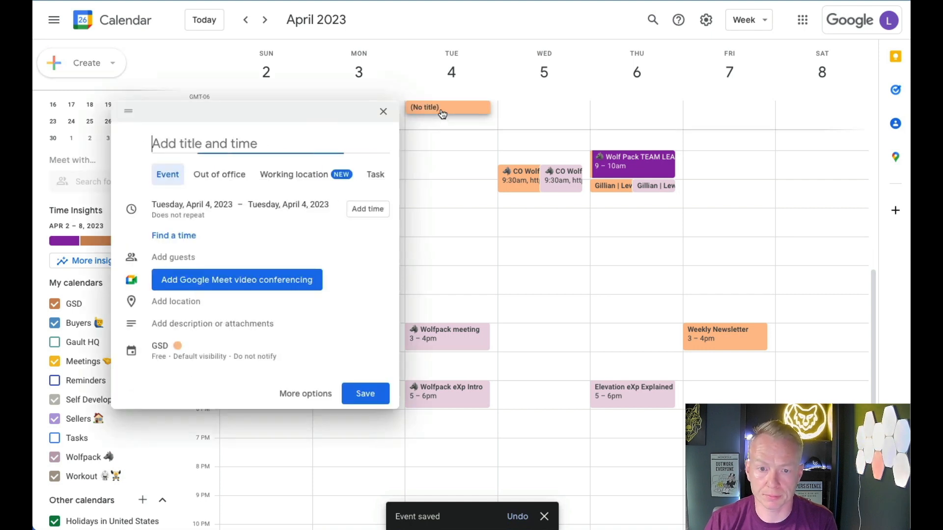
{"action": "mouse_move", "coordinate": [266, 145]}
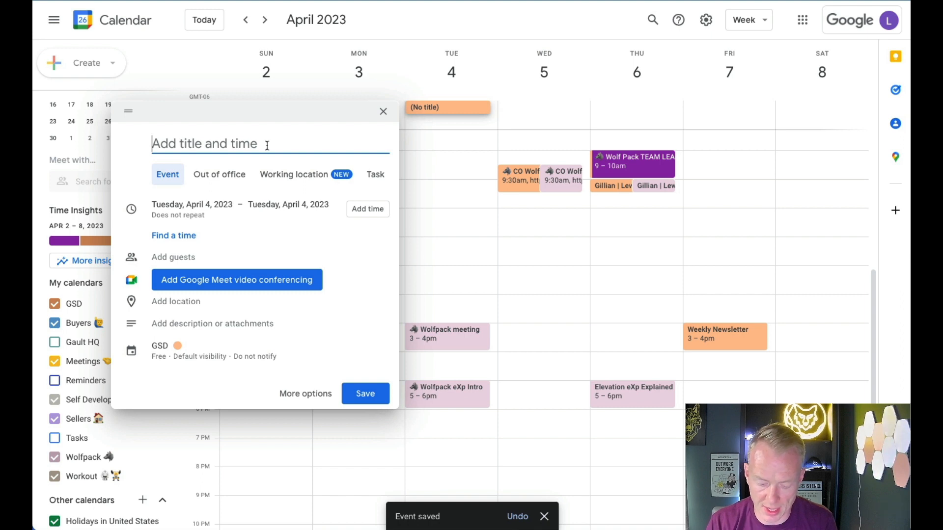
{"action": "type", "text": "YouTube"}
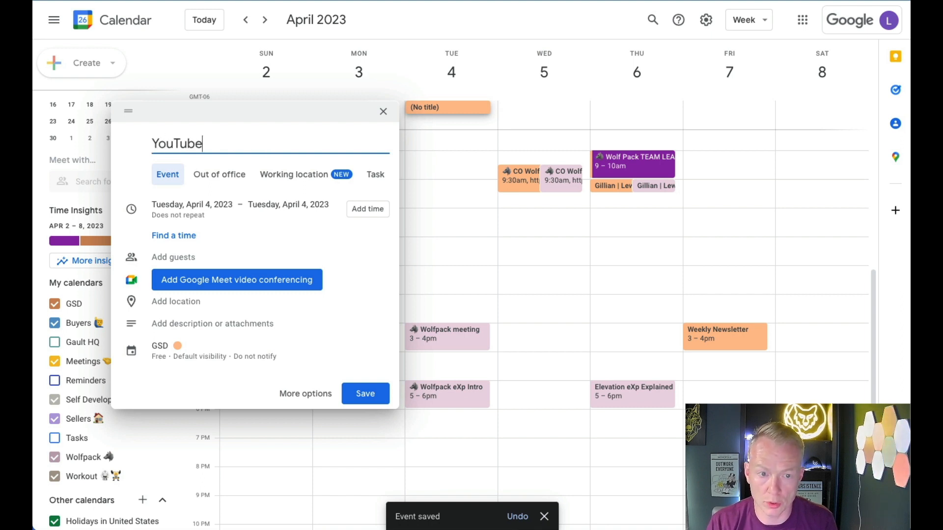
{"action": "type", "text": "COnt"}
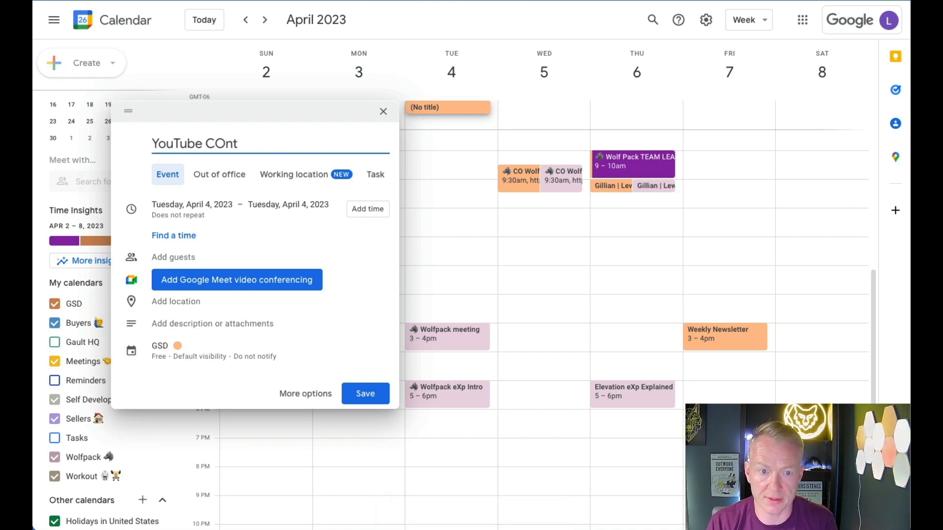
{"action": "type", "text": "ent"}
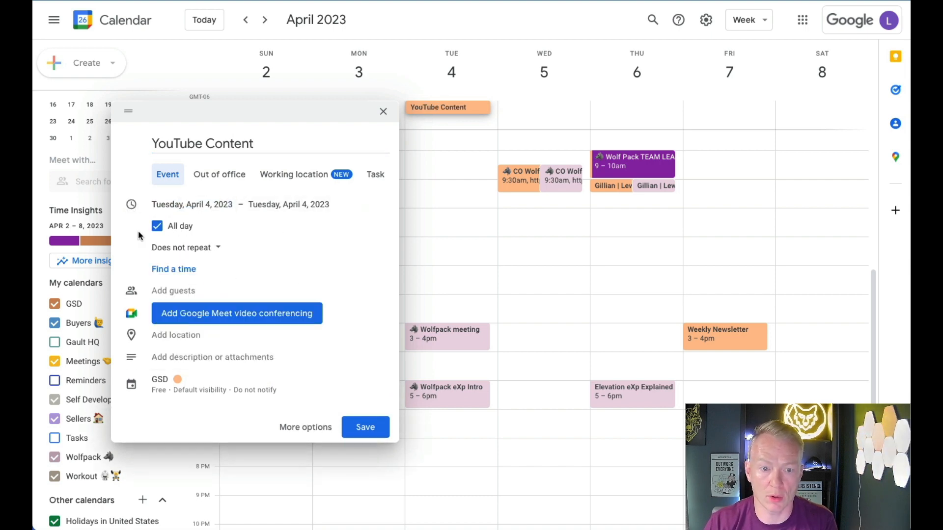
{"action": "mouse_move", "coordinate": [170, 383]}
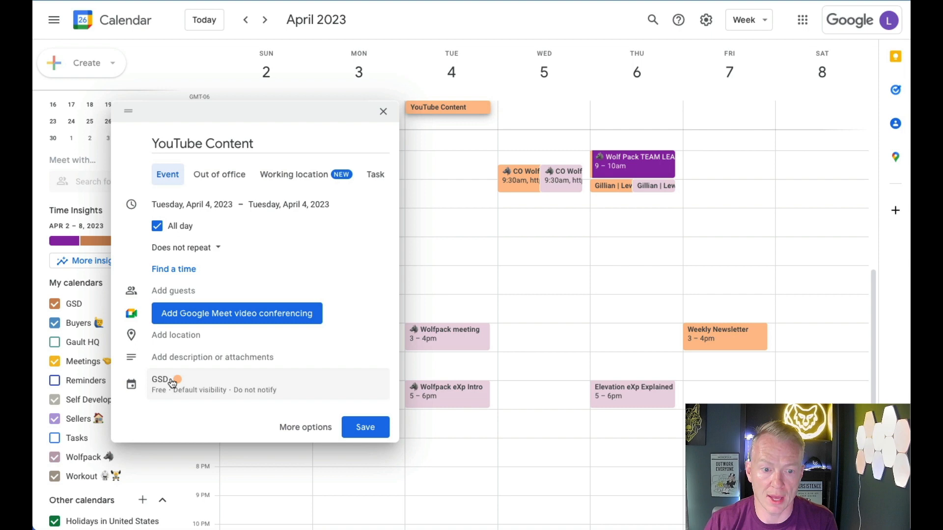
{"action": "left_click", "coordinate": [167, 383]}
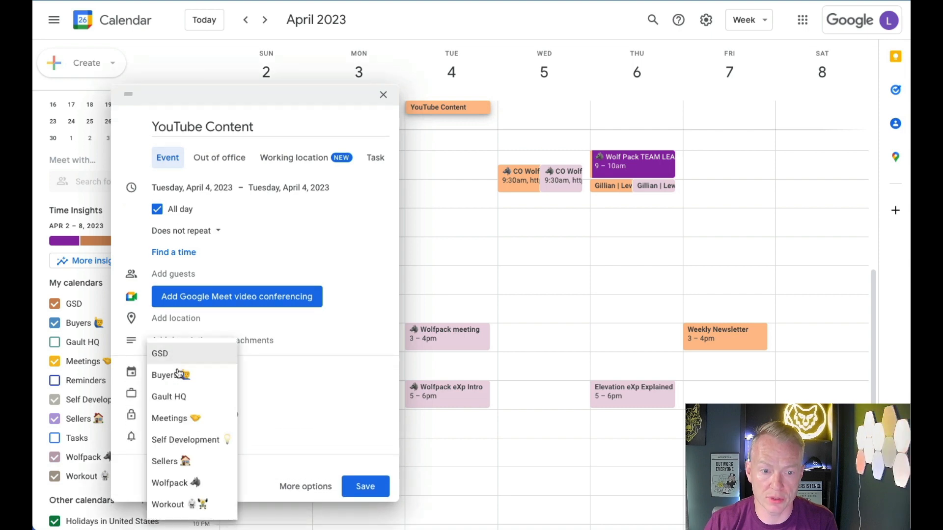
{"action": "mouse_move", "coordinate": [175, 418]}
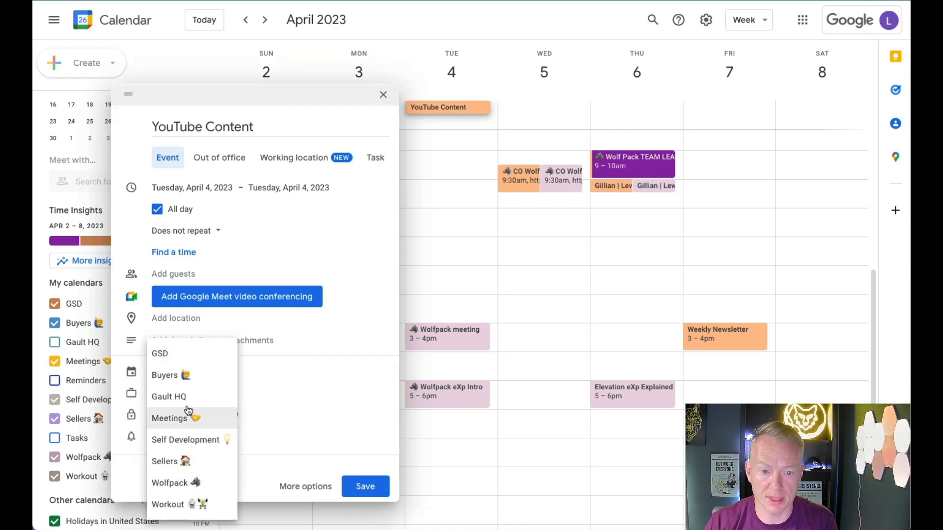
{"action": "mouse_move", "coordinate": [180, 375]}
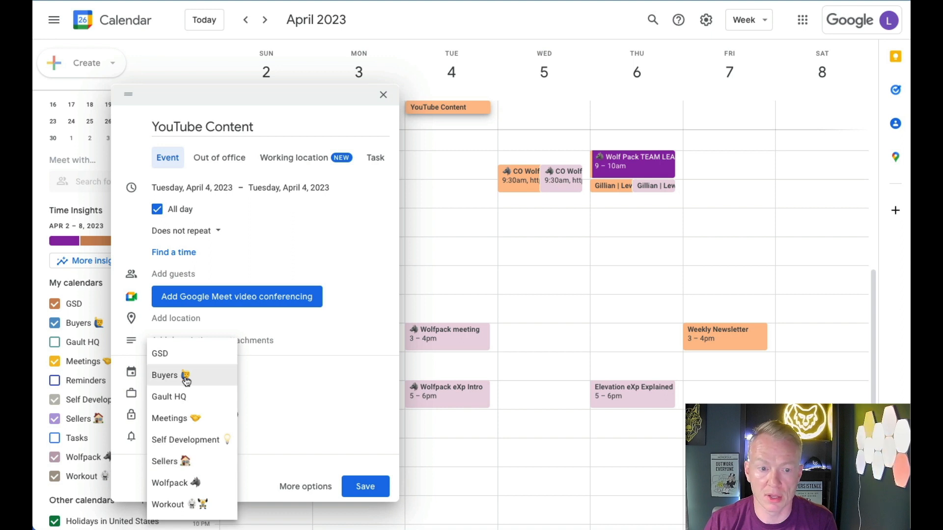
{"action": "left_click", "coordinate": [160, 353]}
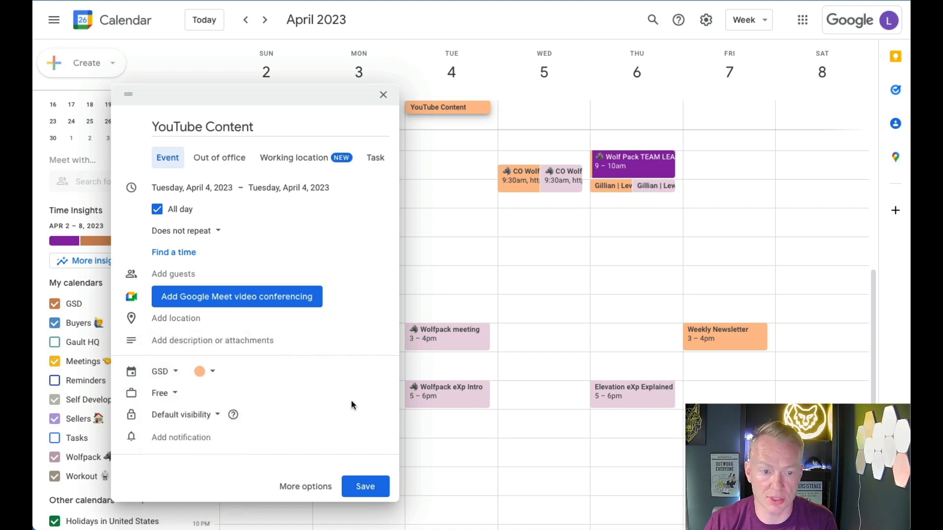
{"action": "left_click", "coordinate": [185, 231]}
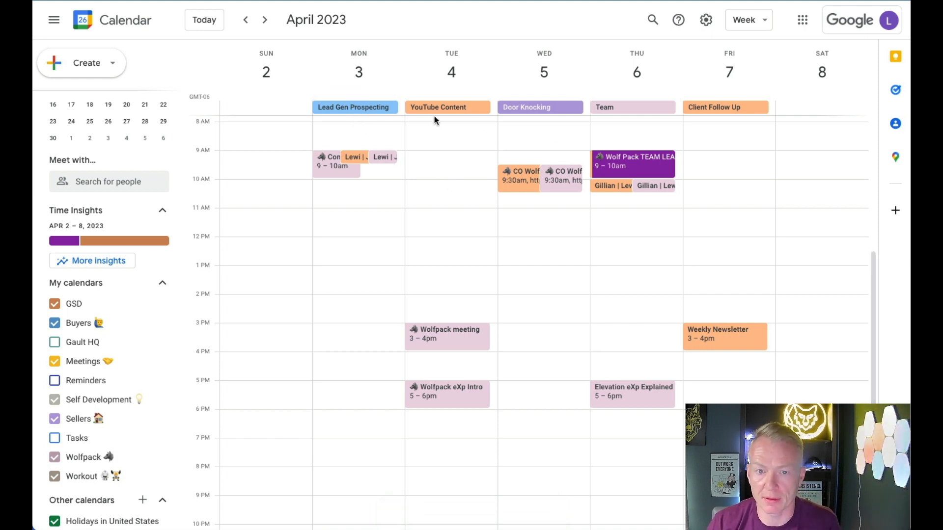
{"action": "mouse_move", "coordinate": [444, 120]}
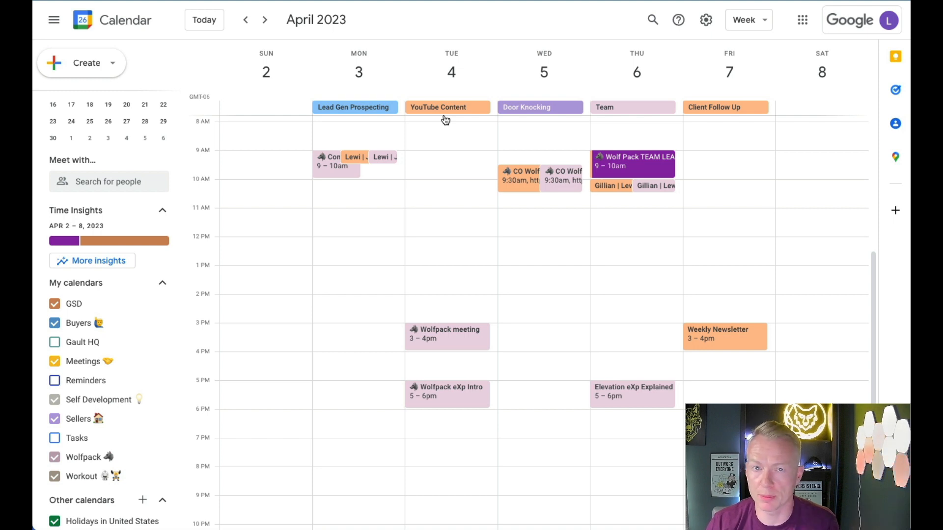
{"action": "mouse_move", "coordinate": [525, 126]}
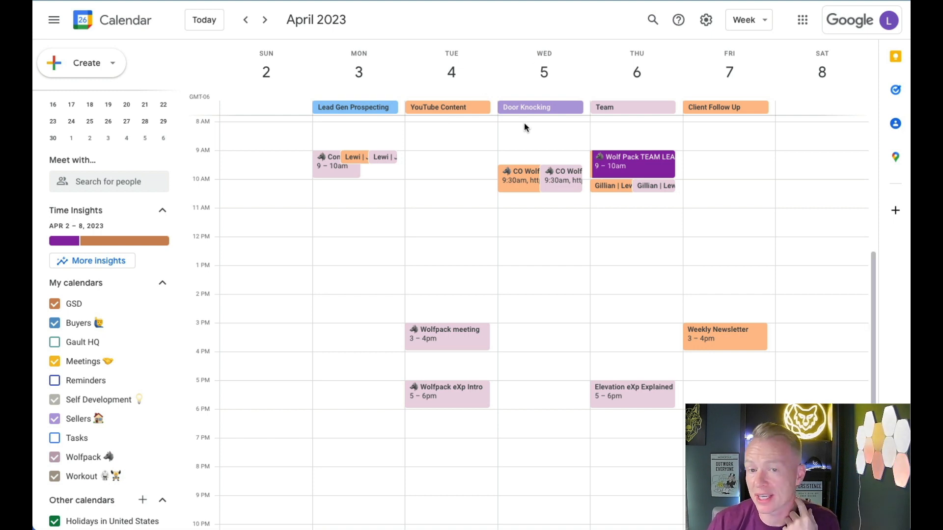
{"action": "mouse_move", "coordinate": [532, 121]}
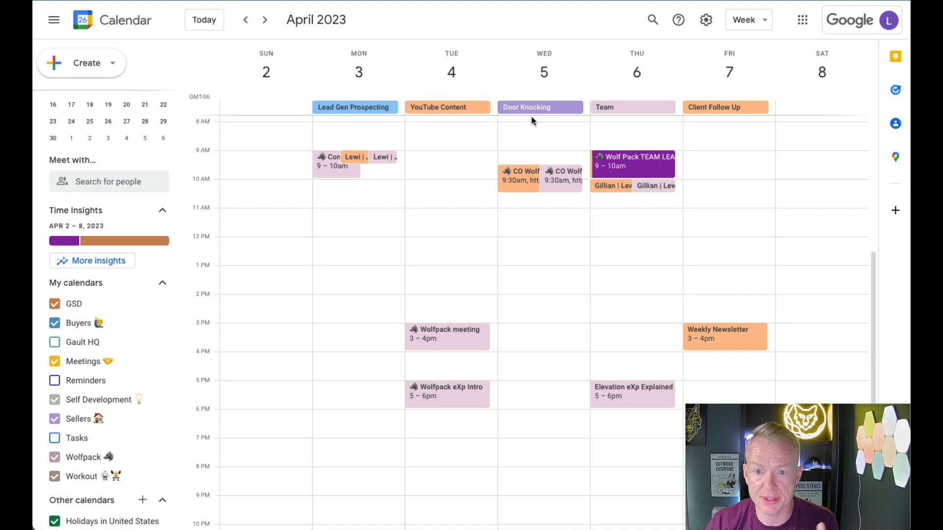
{"action": "mouse_move", "coordinate": [625, 113]}
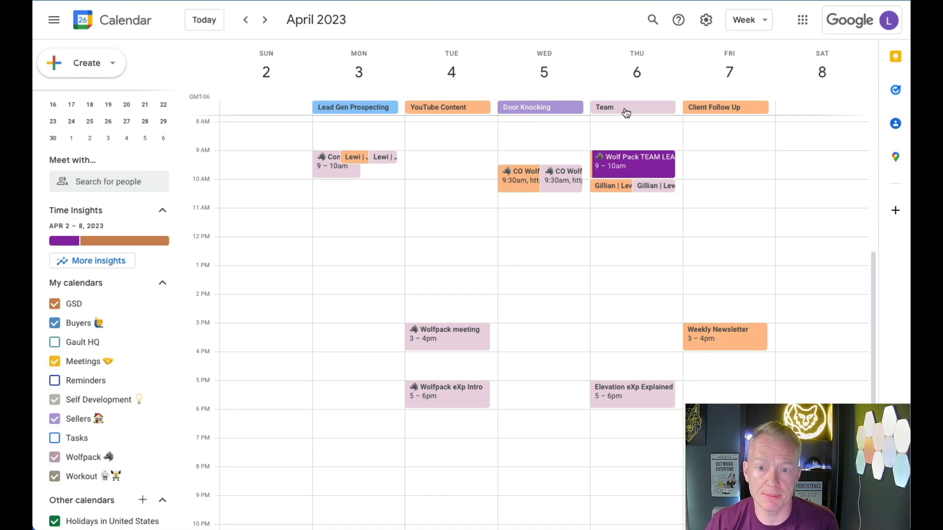
{"action": "mouse_move", "coordinate": [717, 115]}
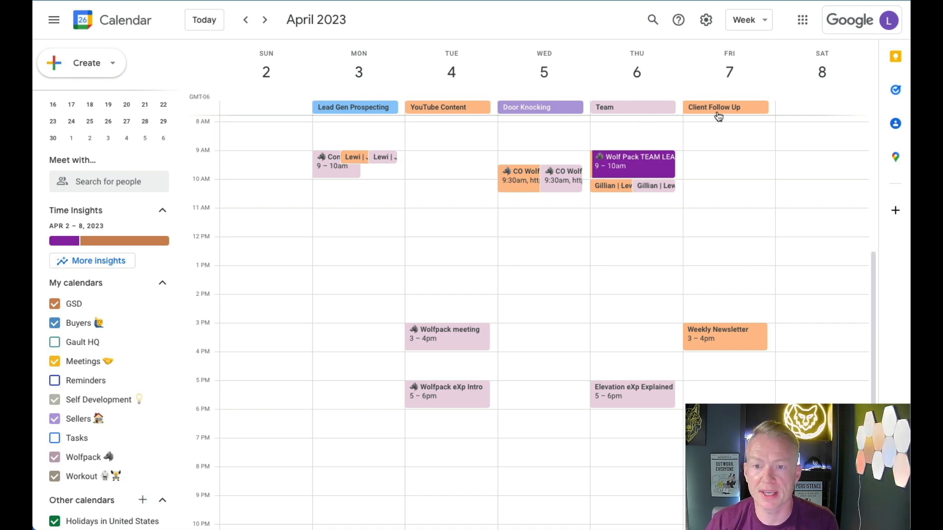
{"action": "mouse_move", "coordinate": [274, 25]}
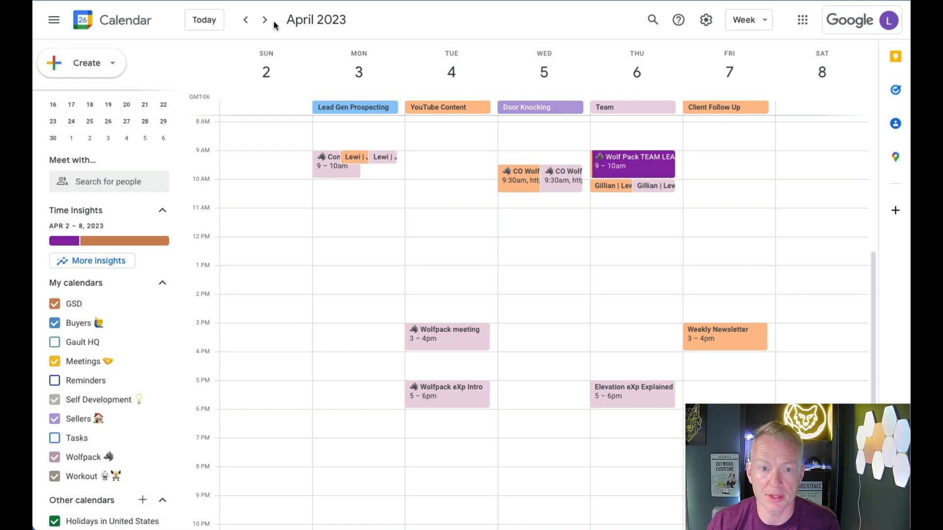
- Return to the April 2–8 week and start a Monday 11am event draft
{"action": "left_click", "coordinate": [264, 20]}
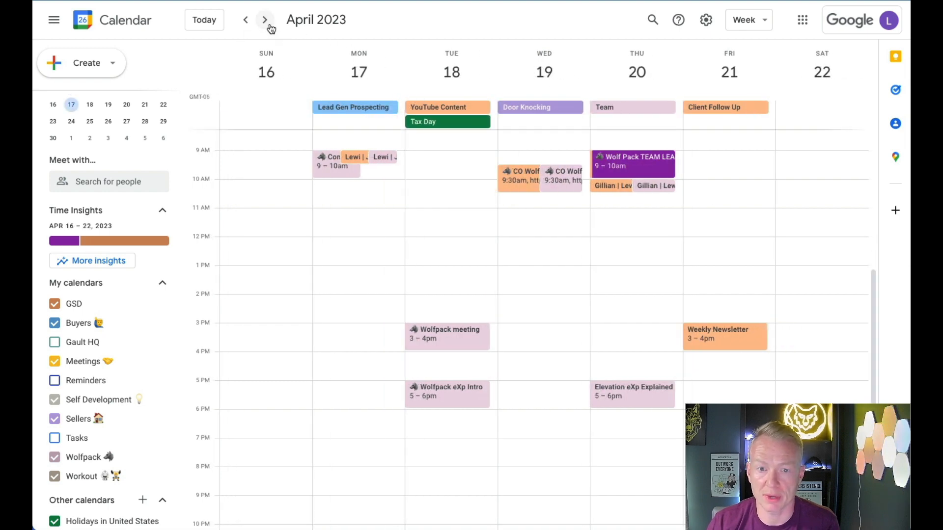
{"action": "left_click", "coordinate": [246, 19]}
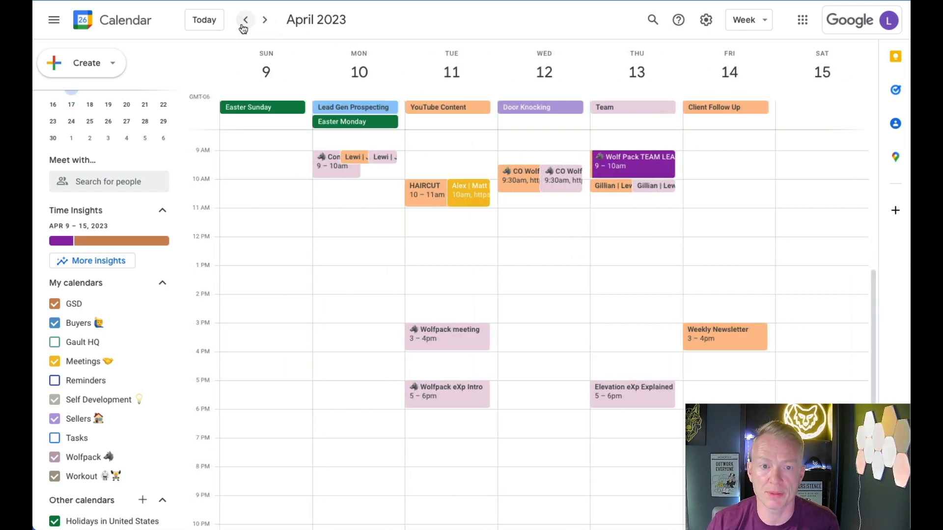
{"action": "left_click", "coordinate": [245, 19]}
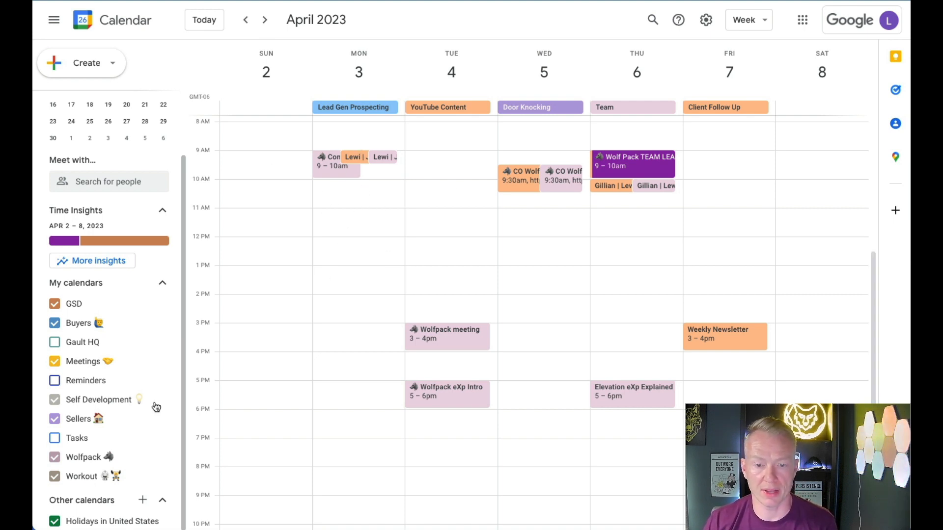
{"action": "mouse_move", "coordinate": [502, 211]}
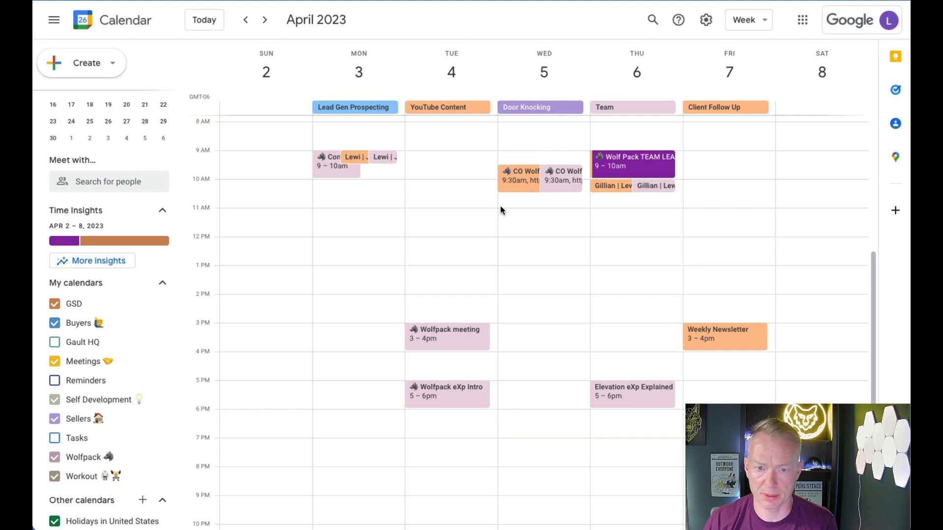
{"action": "mouse_move", "coordinate": [485, 361]}
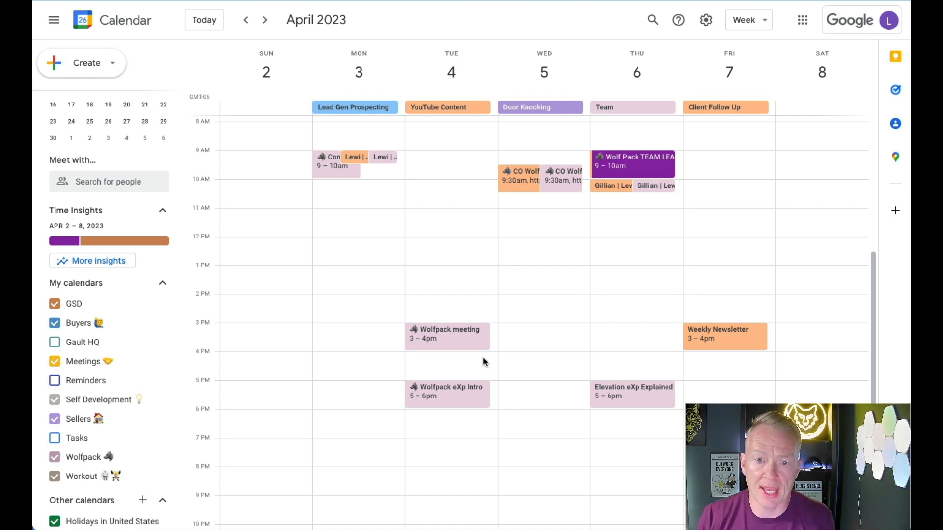
{"action": "mouse_move", "coordinate": [344, 359]}
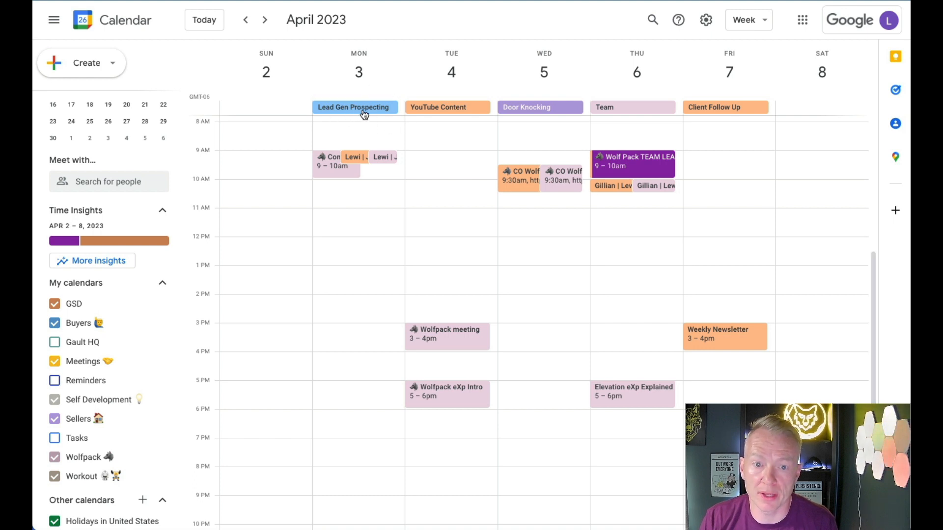
{"action": "mouse_move", "coordinate": [364, 121]}
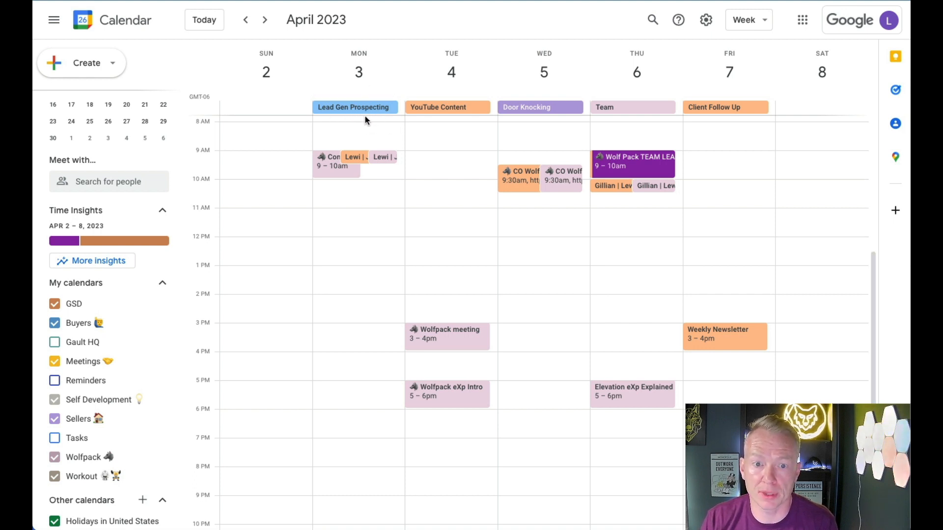
{"action": "mouse_move", "coordinate": [347, 339]}
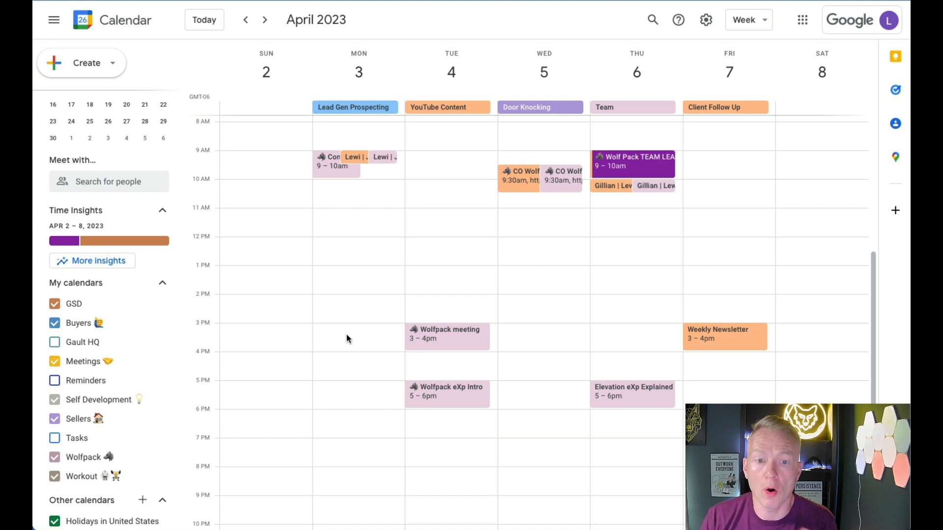
{"action": "mouse_move", "coordinate": [346, 321]}
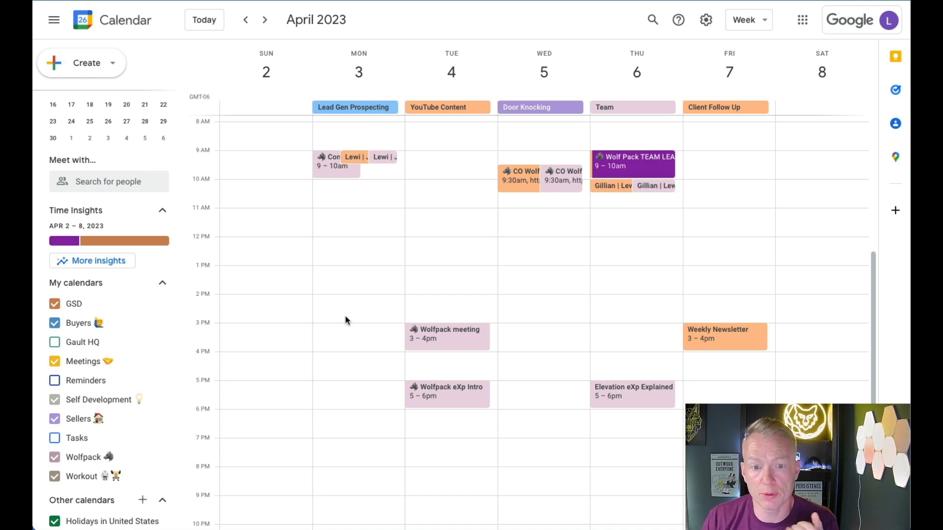
{"action": "scroll", "scroll_direction": "up", "scroll_amount": 3}
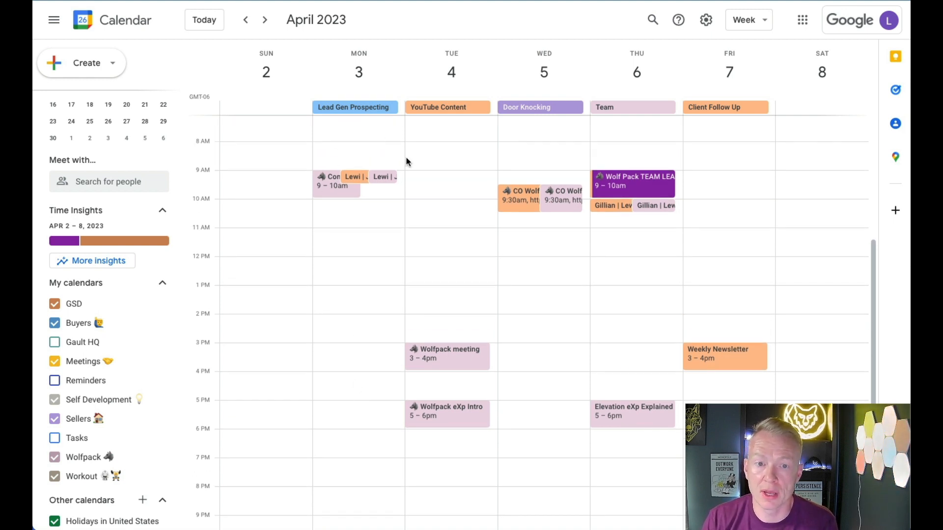
{"action": "mouse_move", "coordinate": [370, 120]}
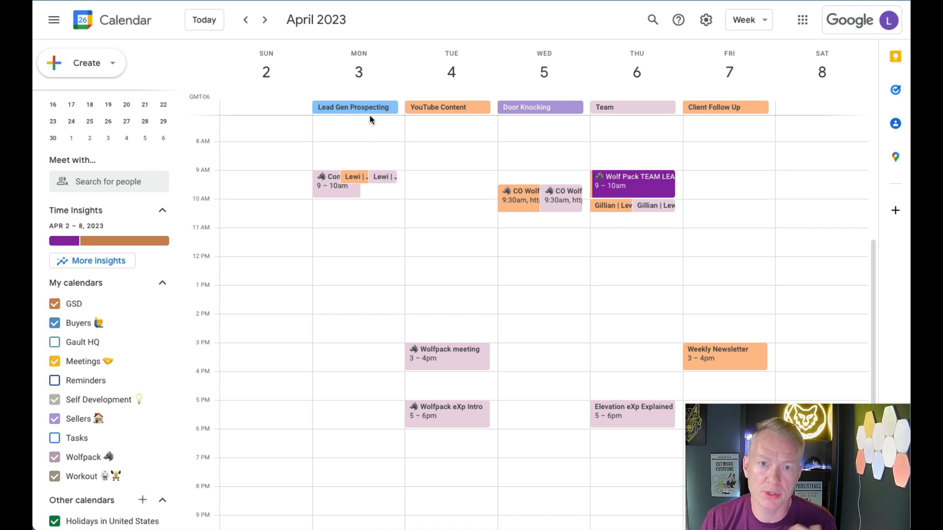
{"action": "mouse_move", "coordinate": [436, 124]}
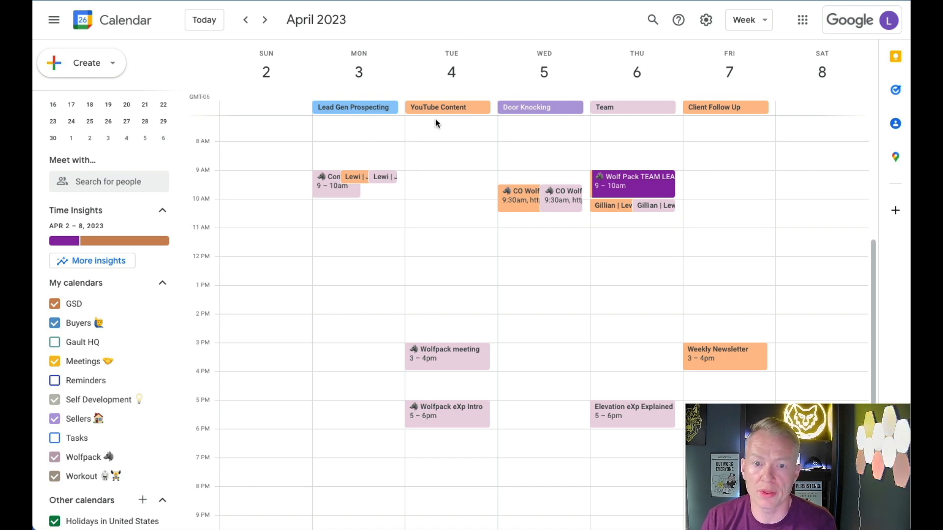
{"action": "mouse_move", "coordinate": [445, 189]}
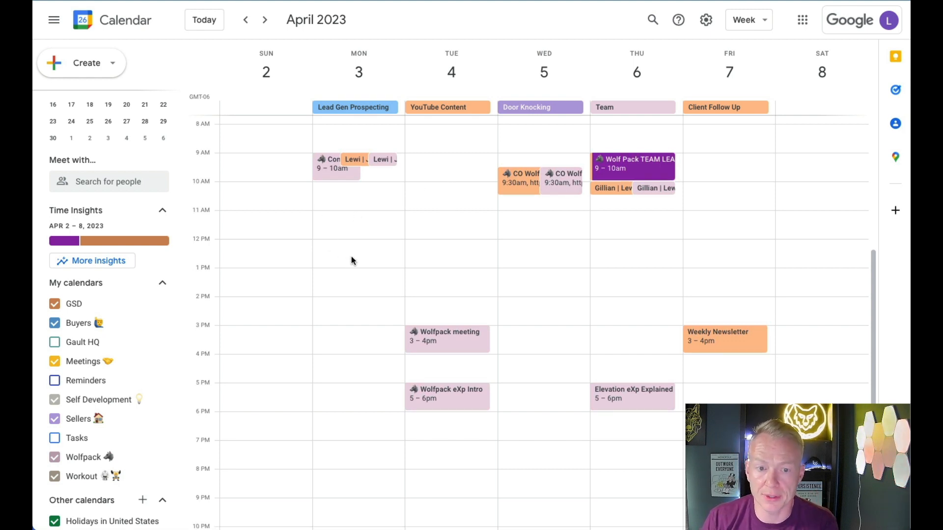
{"action": "mouse_move", "coordinate": [349, 218]}
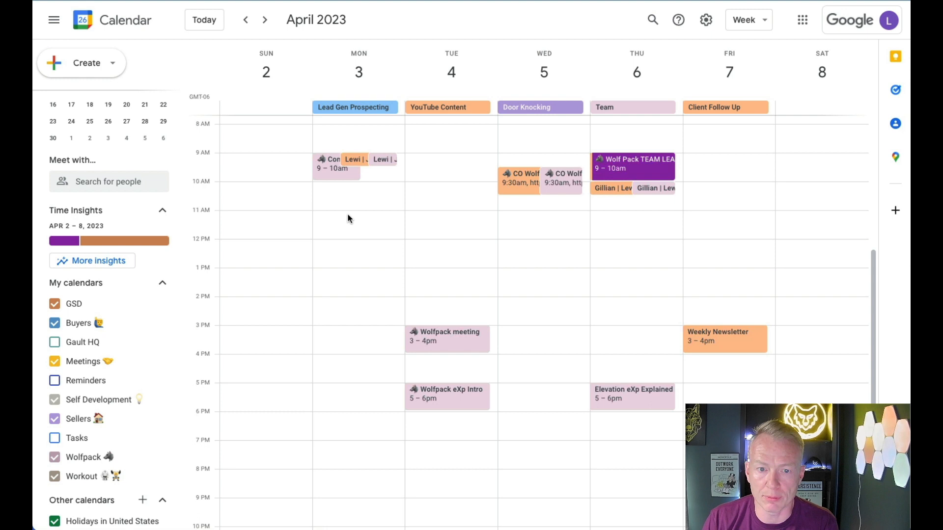
{"action": "left_click", "coordinate": [349, 222]}
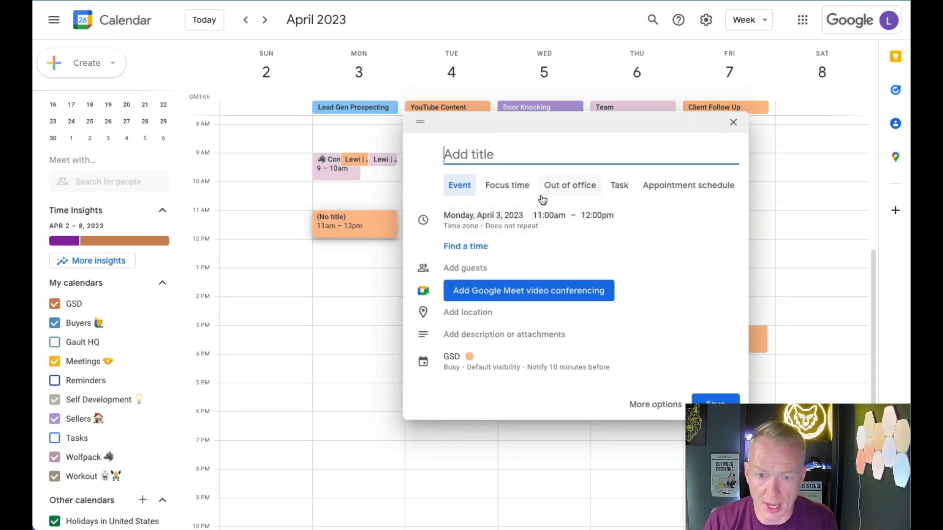
- Title Monday's event 'Listing appointment', in Meetings, running 11am to 1:00pm
{"action": "type", "text": "Listi"}
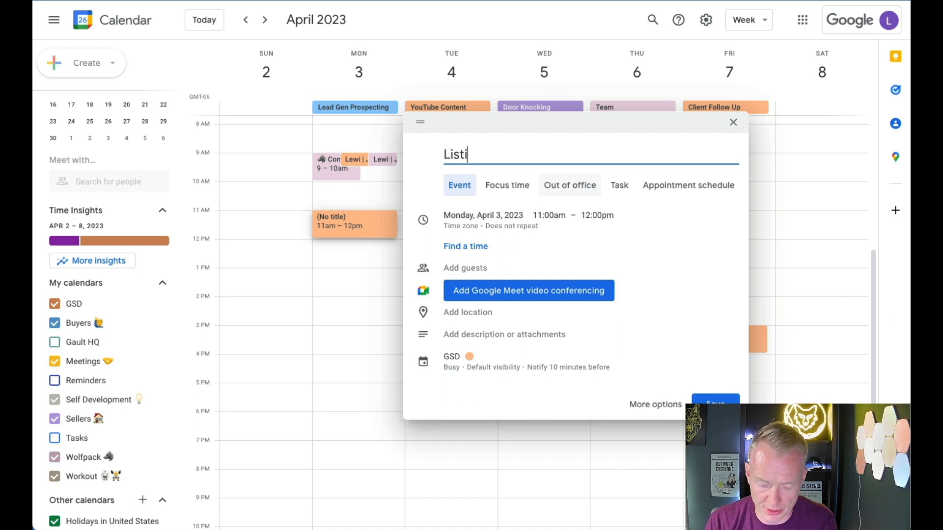
{"action": "type", "text": "ng appointmenmt"}
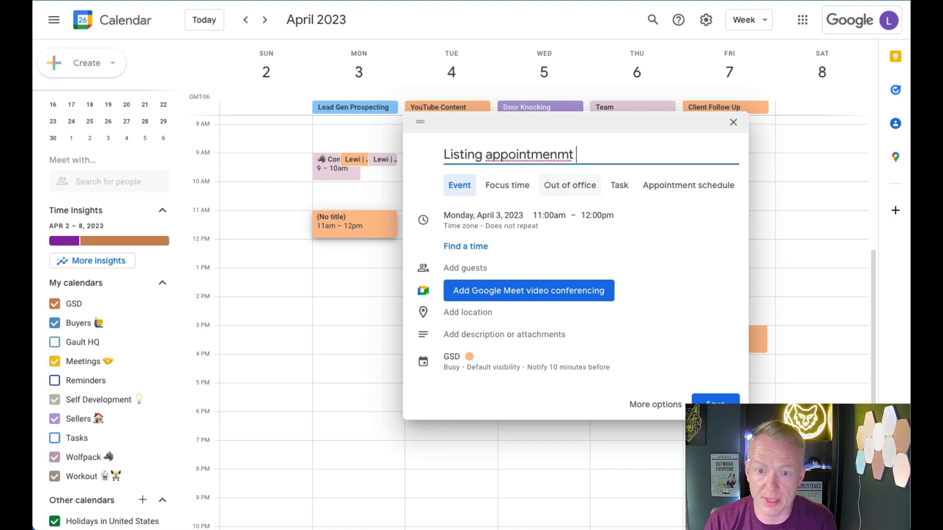
{"action": "key", "text": "Backspace"}
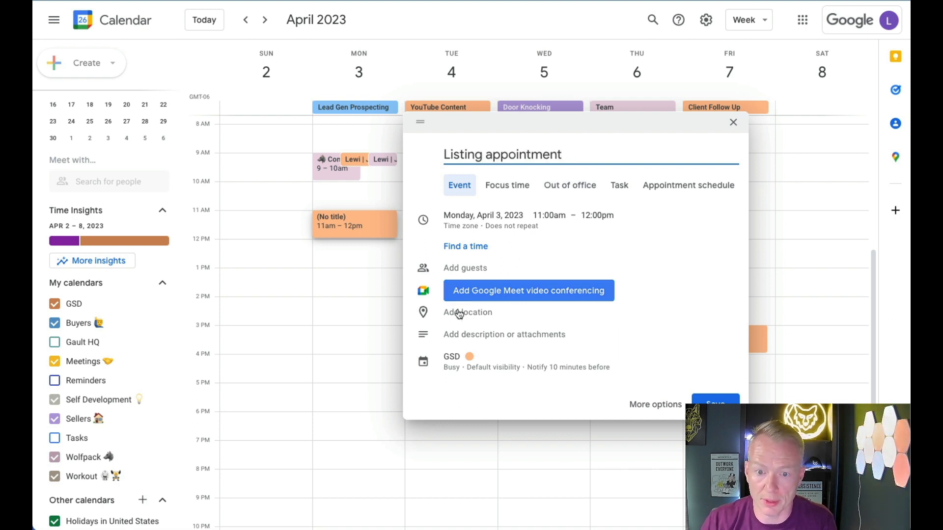
{"action": "left_click", "coordinate": [458, 356]}
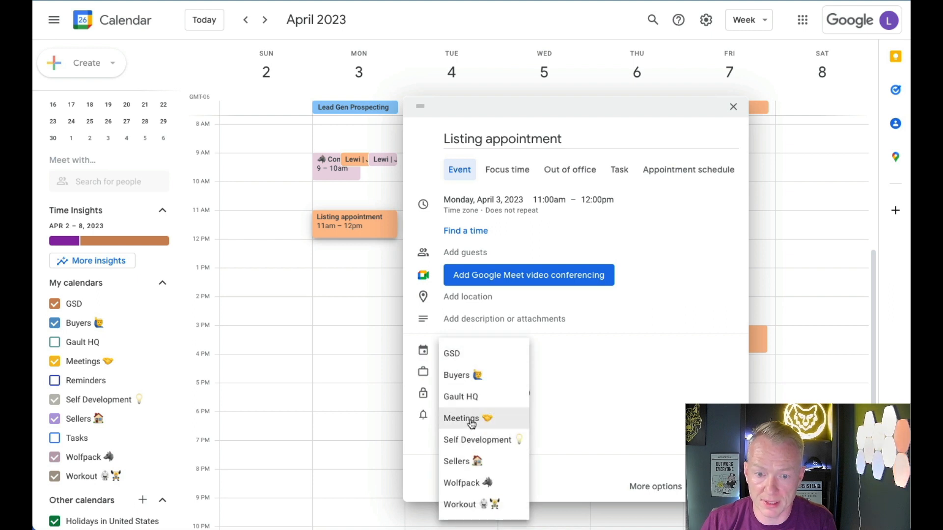
{"action": "left_click", "coordinate": [461, 418]}
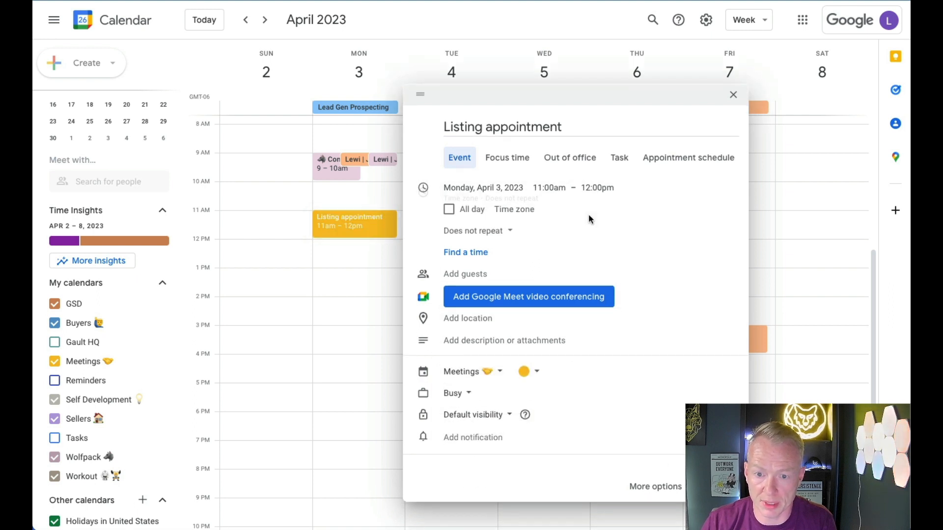
{"action": "left_click", "coordinate": [596, 187]}
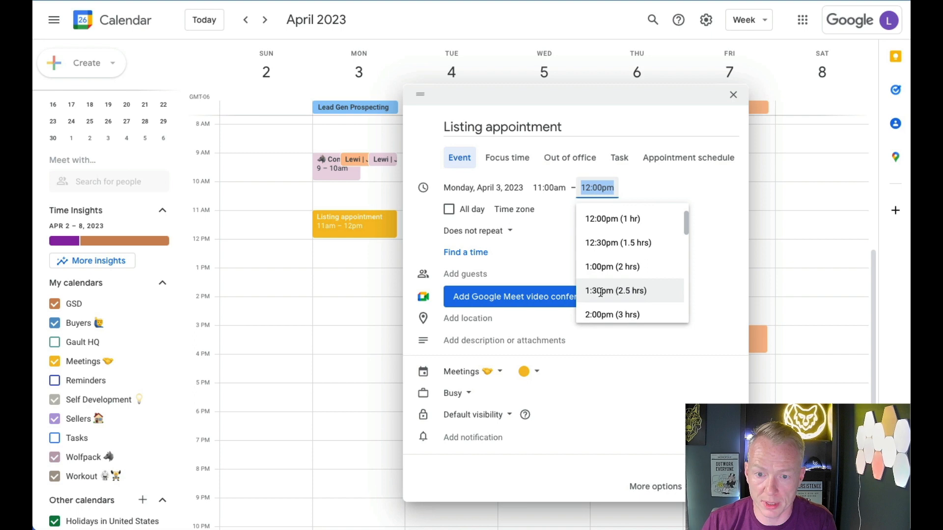
{"action": "left_click", "coordinate": [611, 266]}
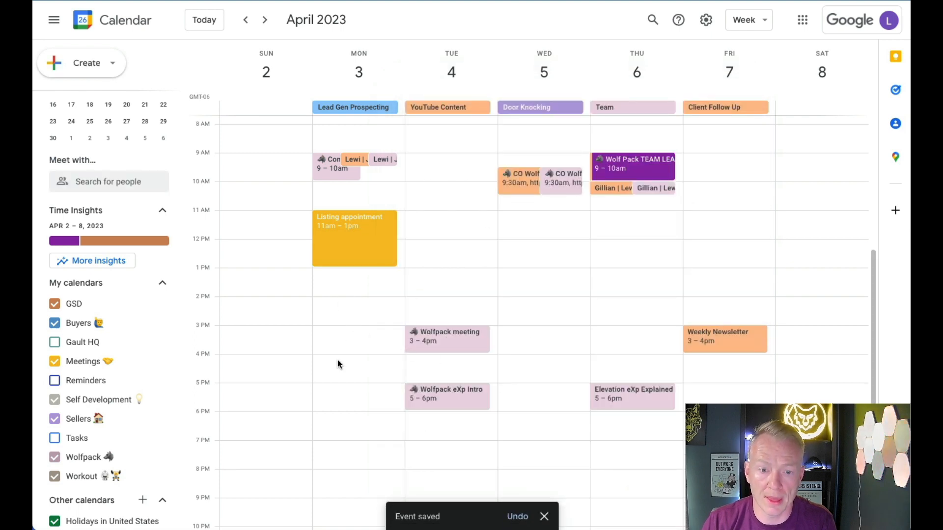
{"action": "mouse_move", "coordinate": [342, 332]}
{"action": "type", "text": "Pick up"}
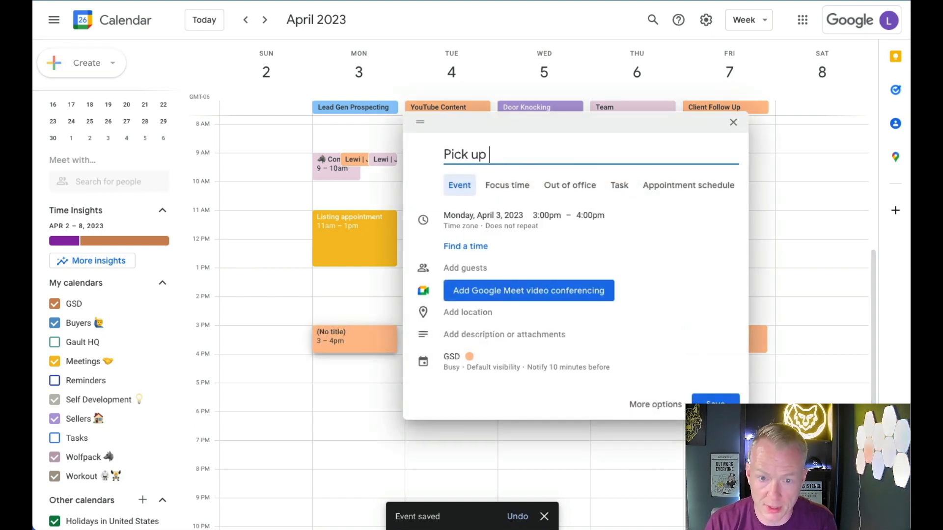
- Save 'Pick up Kids' Monday 3–4pm, keeping the GSD calendar
{"action": "left_click", "coordinate": [546, 215]}
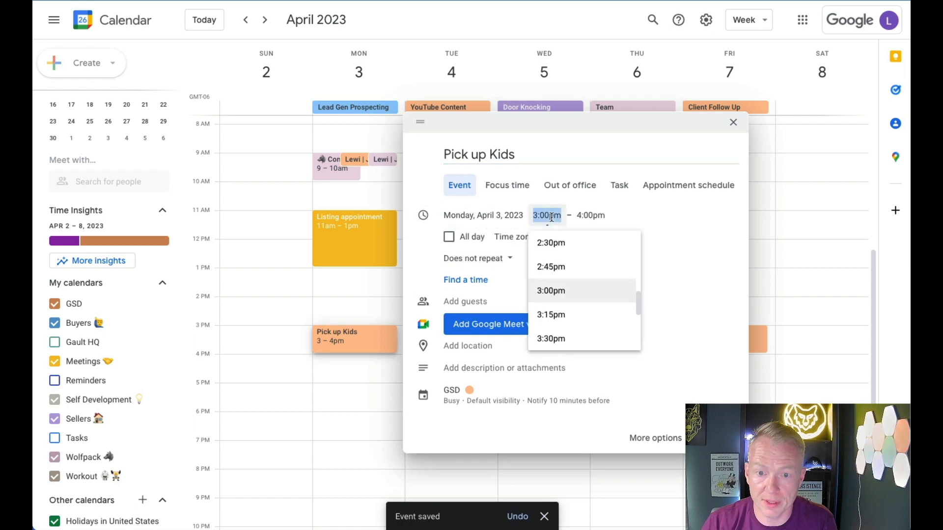
{"action": "left_click", "coordinate": [550, 290]}
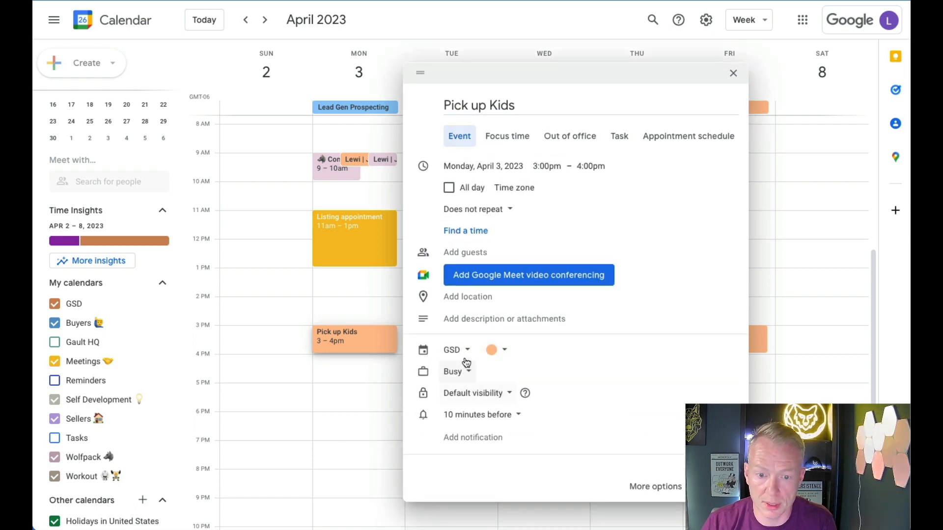
{"action": "left_click", "coordinate": [450, 349]}
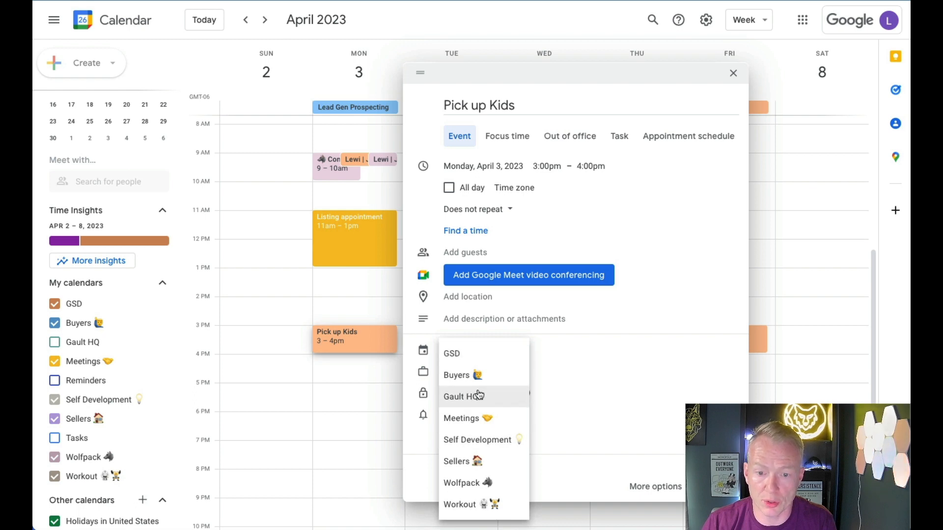
{"action": "mouse_move", "coordinate": [468, 405]}
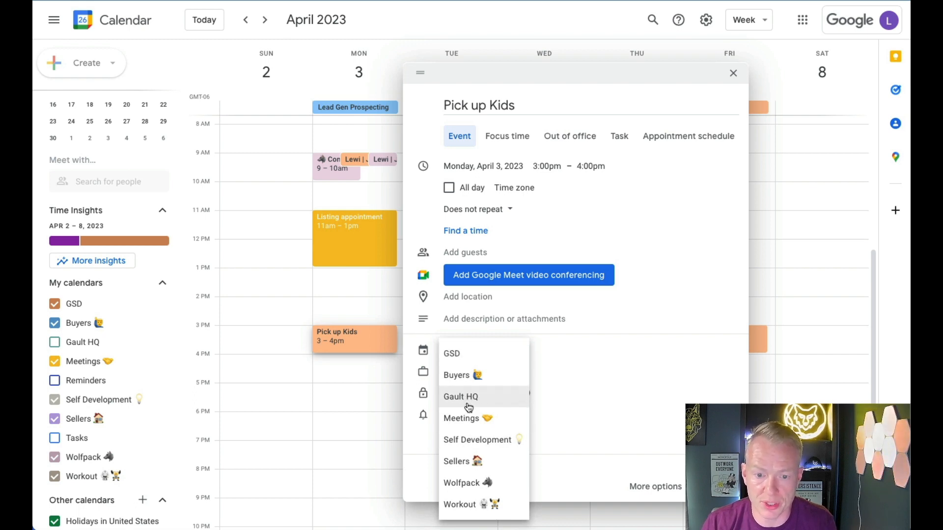
{"action": "left_click", "coordinate": [451, 353]}
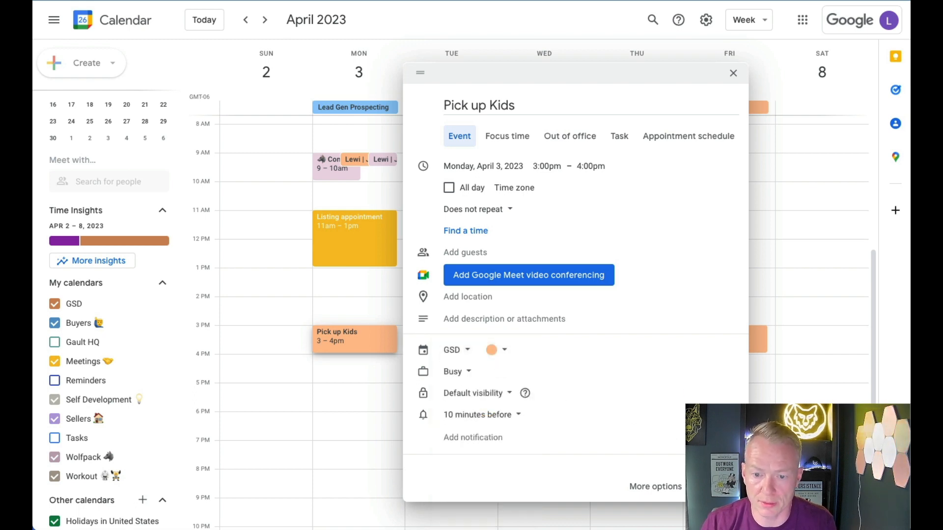
{"action": "left_click", "coordinate": [732, 72]}
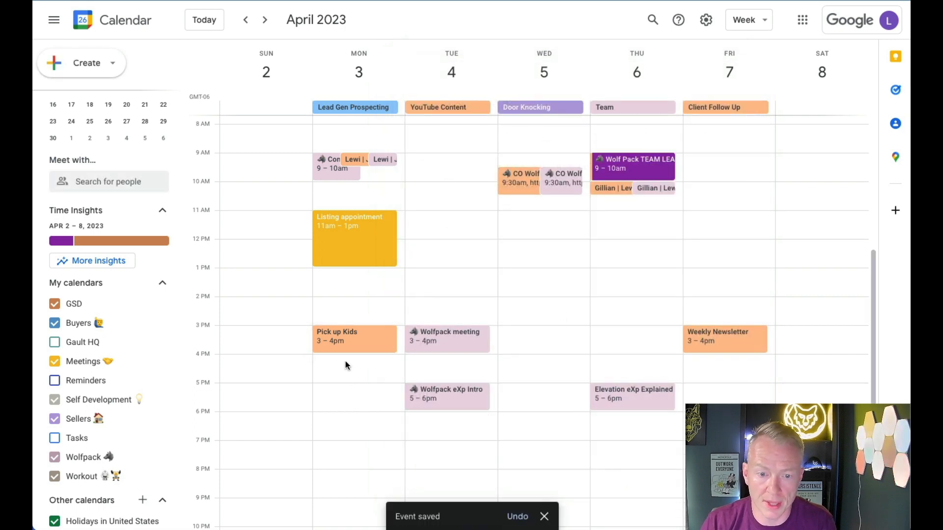
- Add and save an 'FB live' event on Monday from 4 to 5pm
{"action": "left_click", "coordinate": [354, 367]}
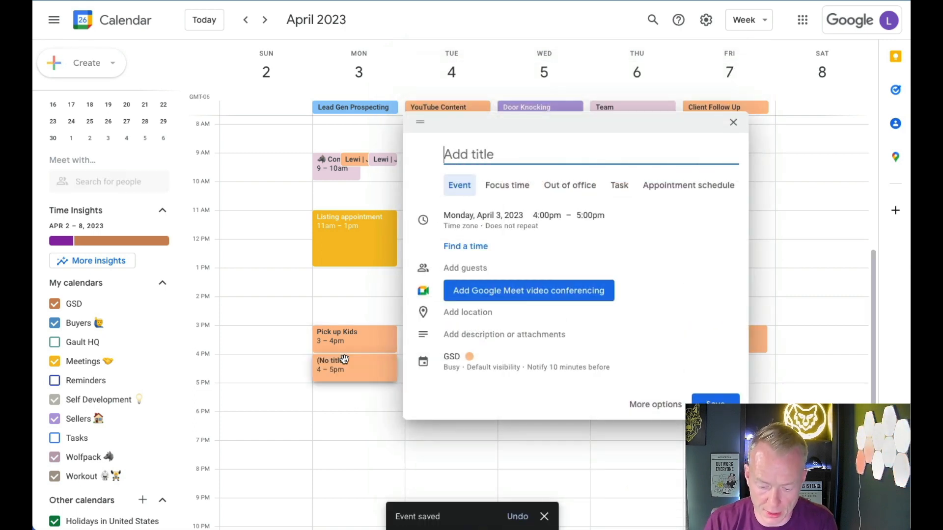
{"action": "type", "text": "FB li"}
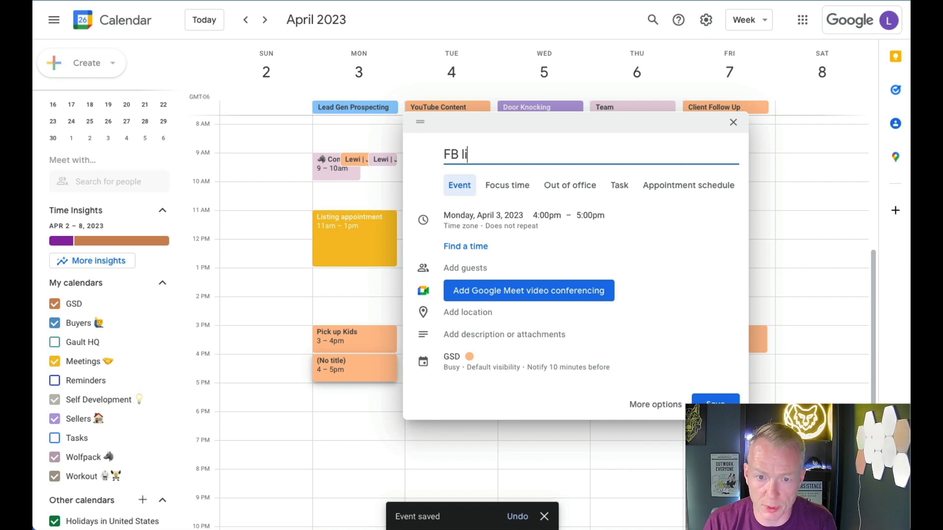
{"action": "type", "text": "ve"}
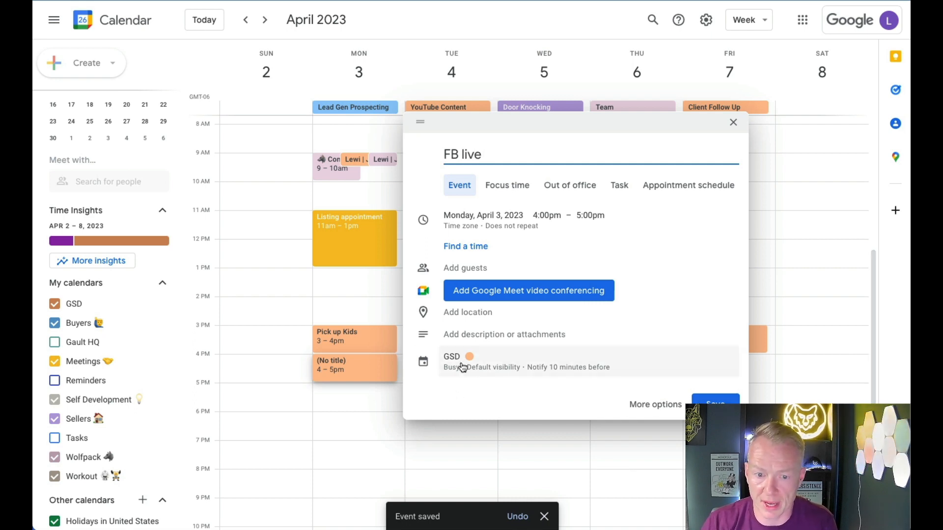
{"action": "left_click", "coordinate": [714, 403]}
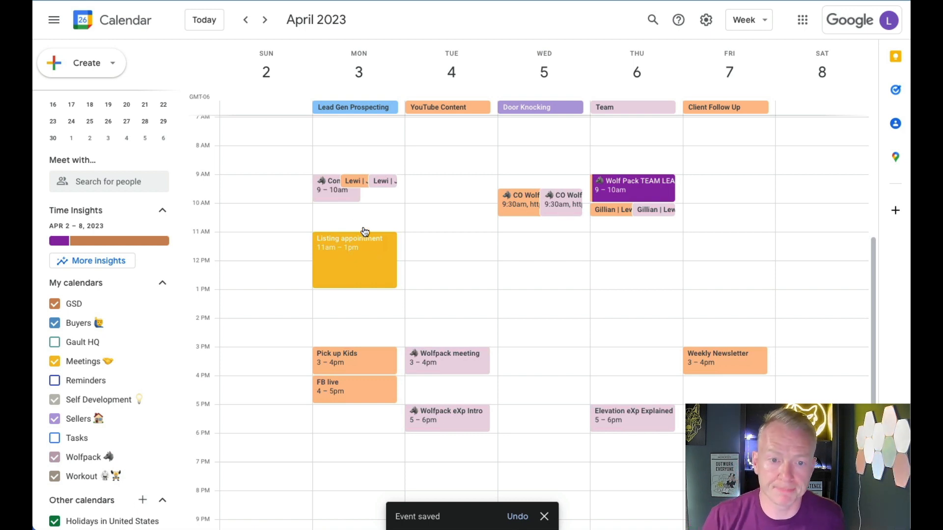
{"action": "mouse_move", "coordinate": [381, 194]}
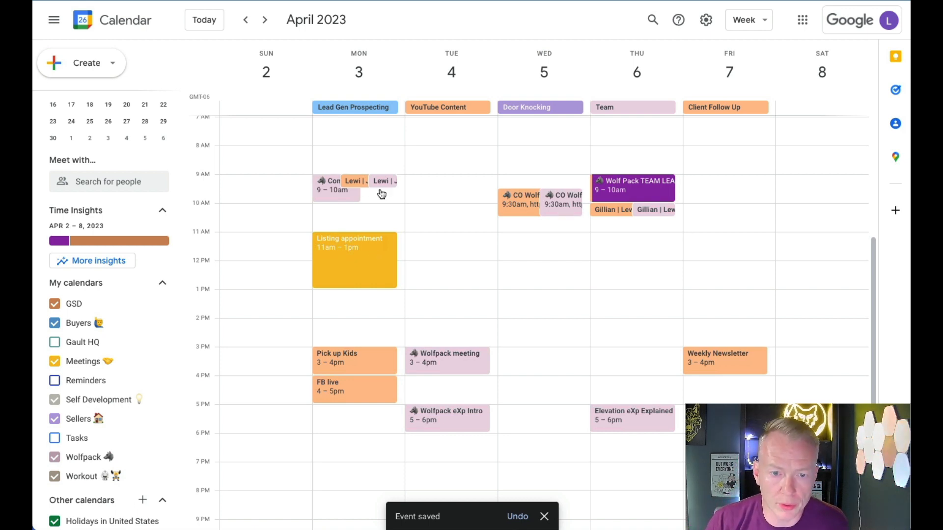
{"action": "mouse_move", "coordinate": [388, 204]}
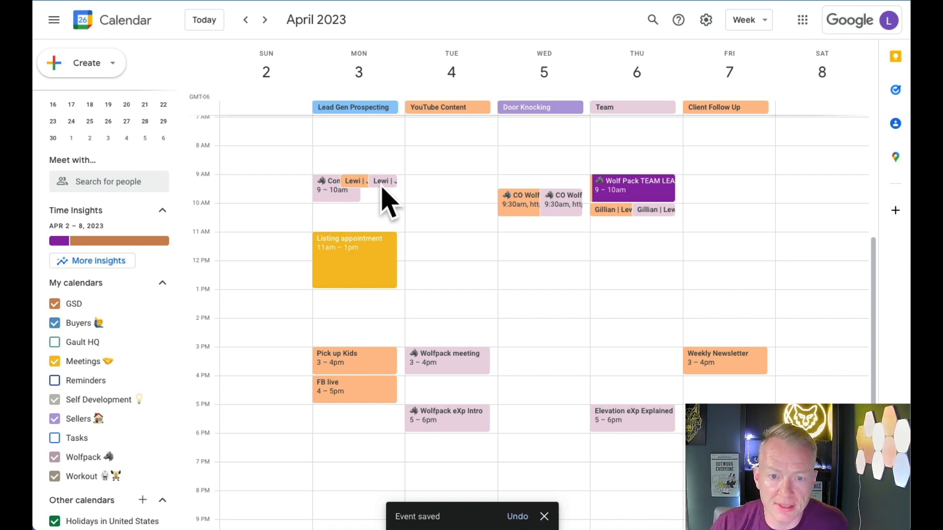
{"action": "mouse_move", "coordinate": [368, 260]}
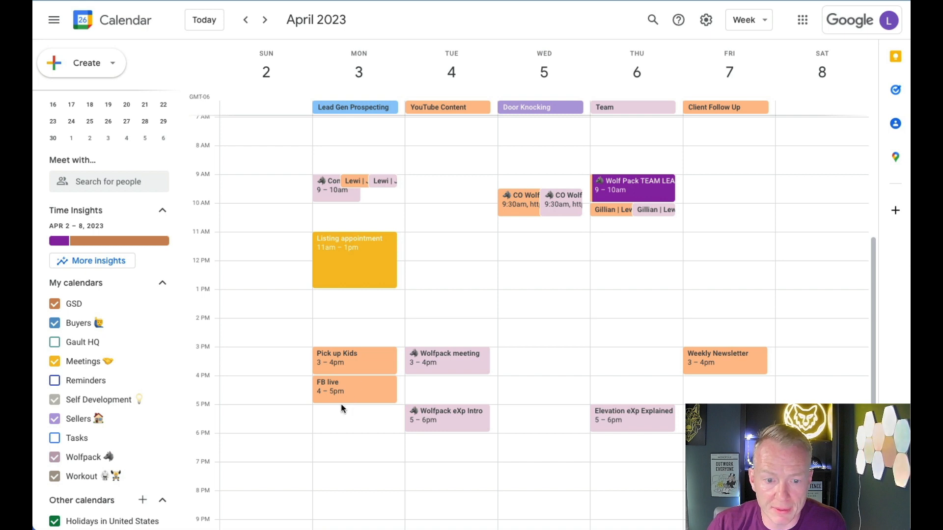
{"action": "mouse_move", "coordinate": [376, 396]}
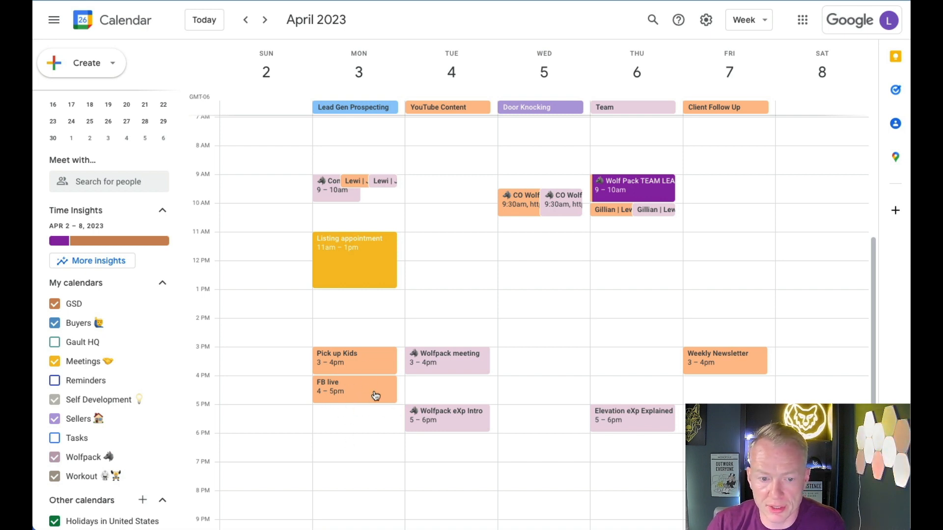
{"action": "mouse_move", "coordinate": [361, 421]}
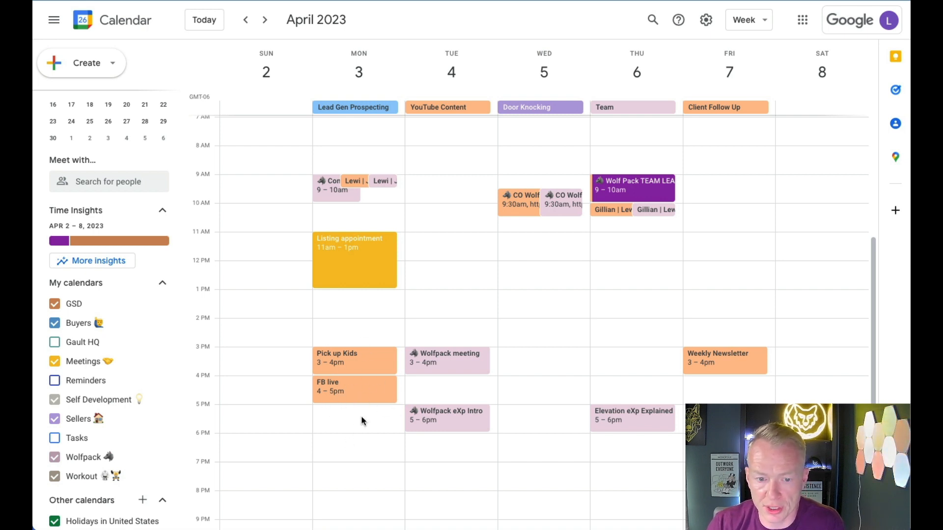
{"action": "mouse_move", "coordinate": [312, 446]}
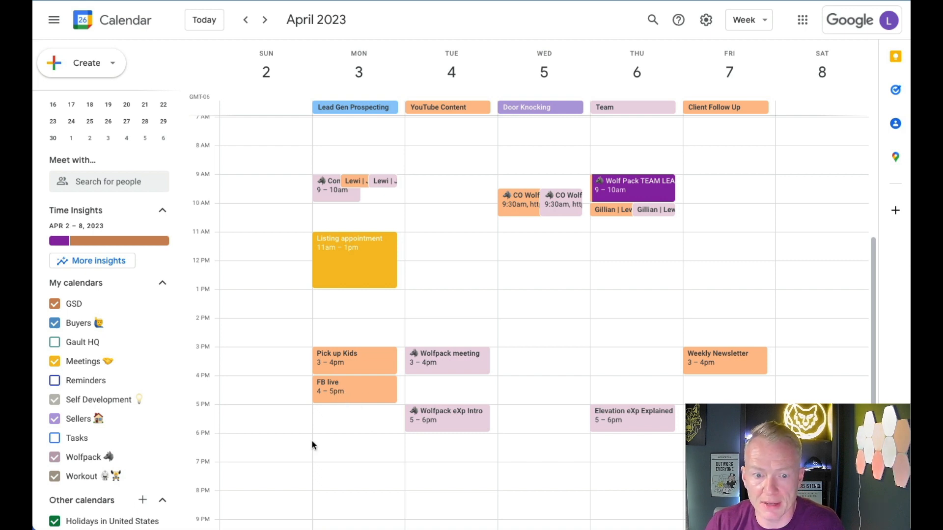
{"action": "mouse_move", "coordinate": [354, 442]}
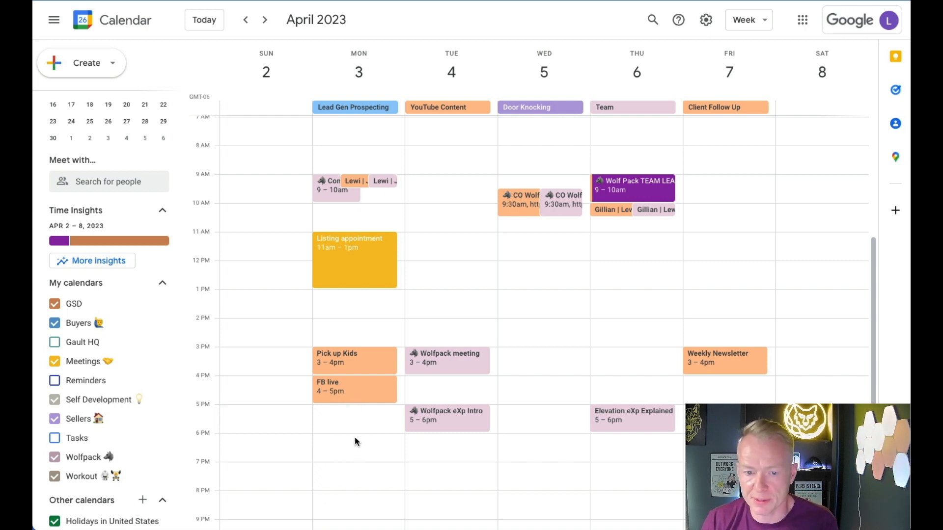
{"action": "mouse_move", "coordinate": [430, 459]}
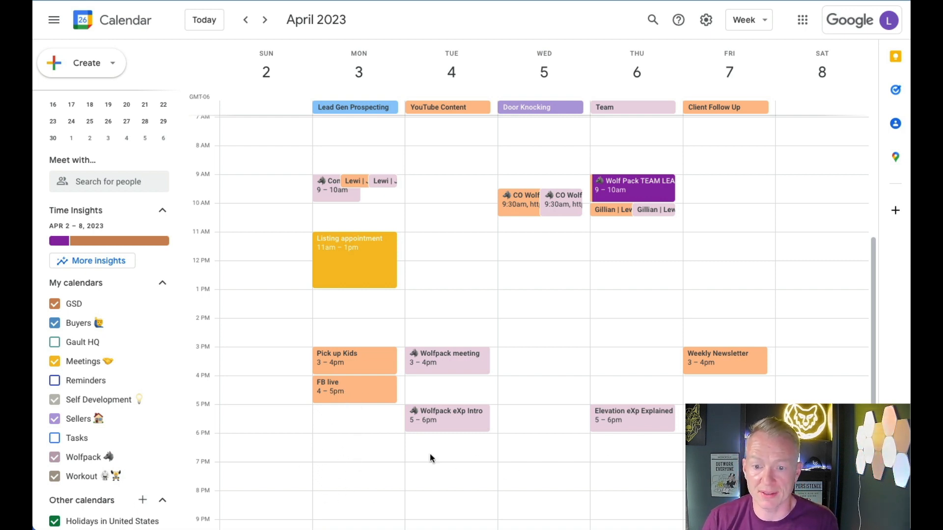
{"action": "mouse_move", "coordinate": [295, 436]}
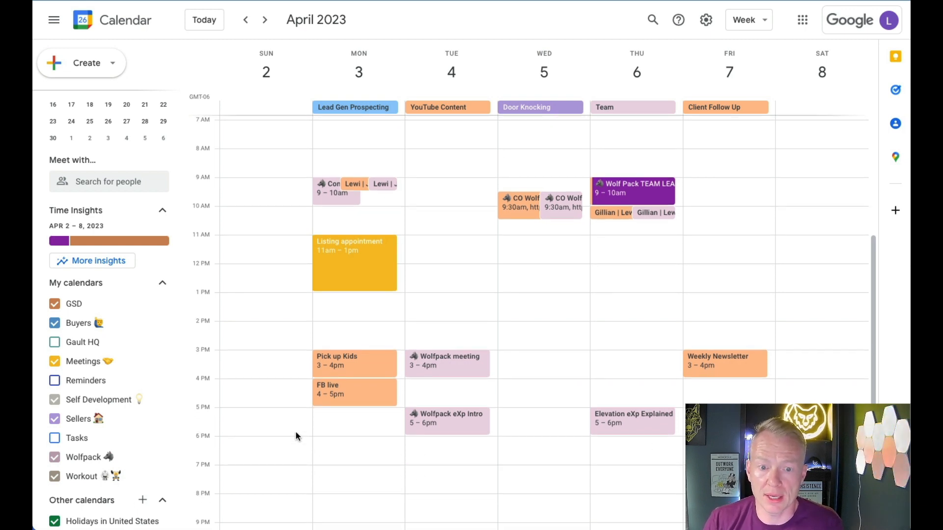
- Scroll the week view up toward Monday morning
{"action": "scroll", "scroll_direction": "up", "scroll_amount": 3}
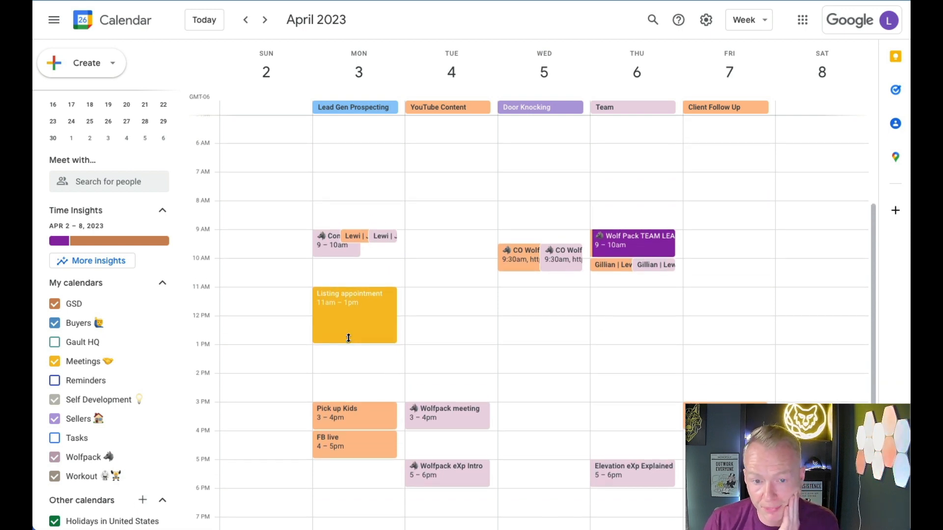
{"action": "mouse_move", "coordinate": [362, 244]}
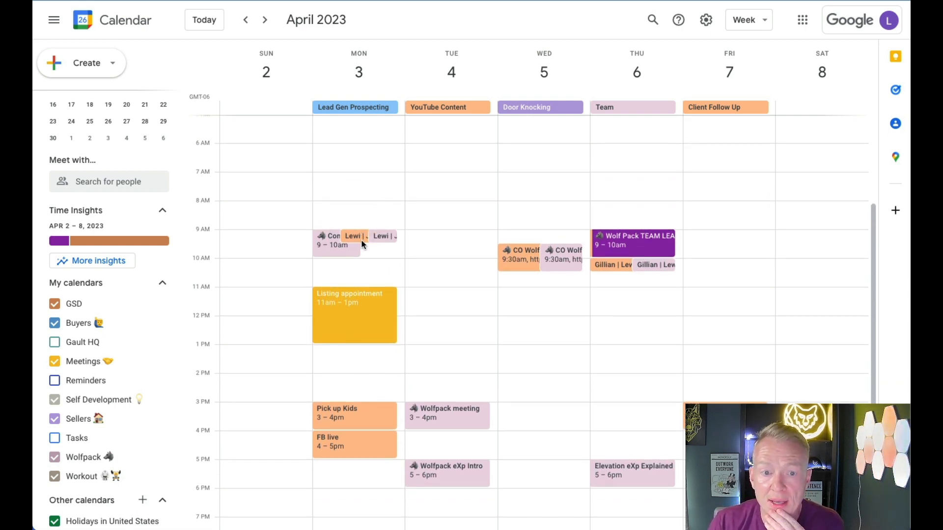
{"action": "mouse_move", "coordinate": [346, 195]}
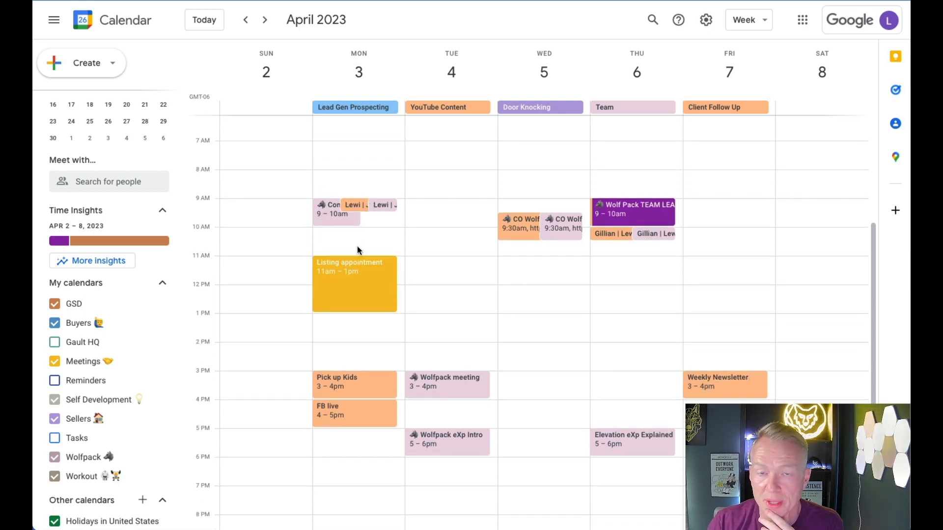
{"action": "mouse_move", "coordinate": [340, 228]}
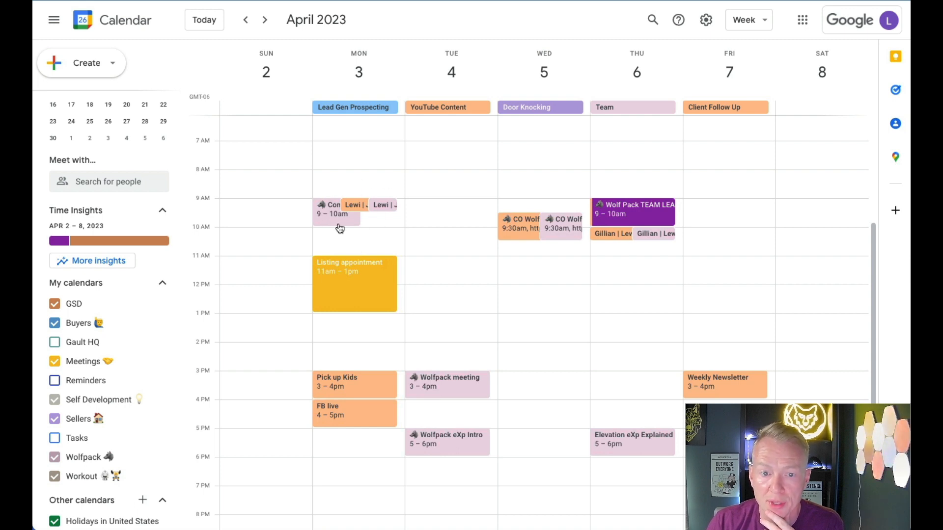
{"action": "mouse_move", "coordinate": [336, 190]}
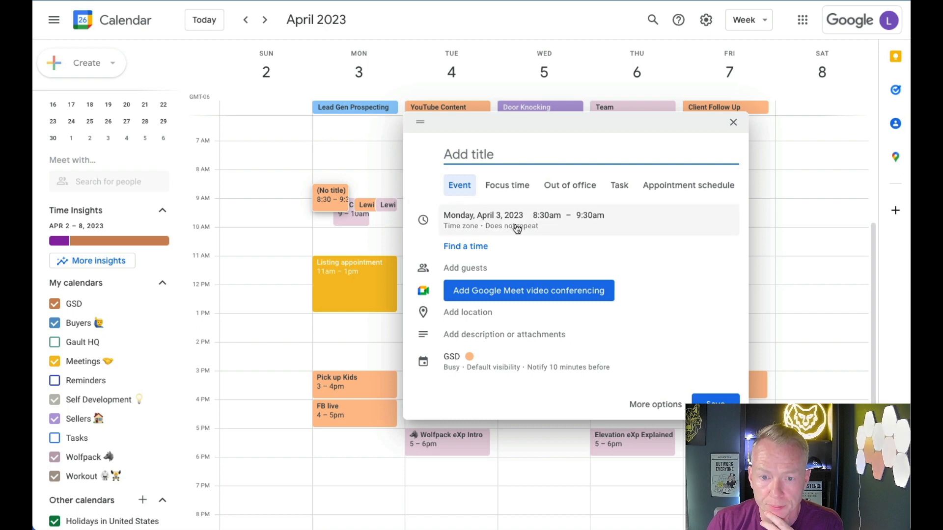
- Make the Monday event 'Write email copy', 8:30–9:00am, on the Buyers calendar
{"action": "left_click", "coordinate": [589, 215]}
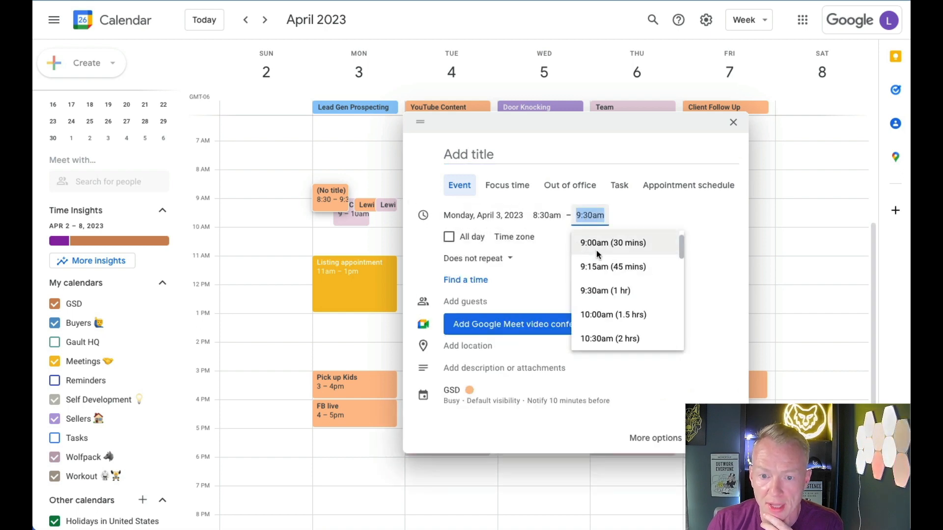
{"action": "left_click", "coordinate": [611, 242]}
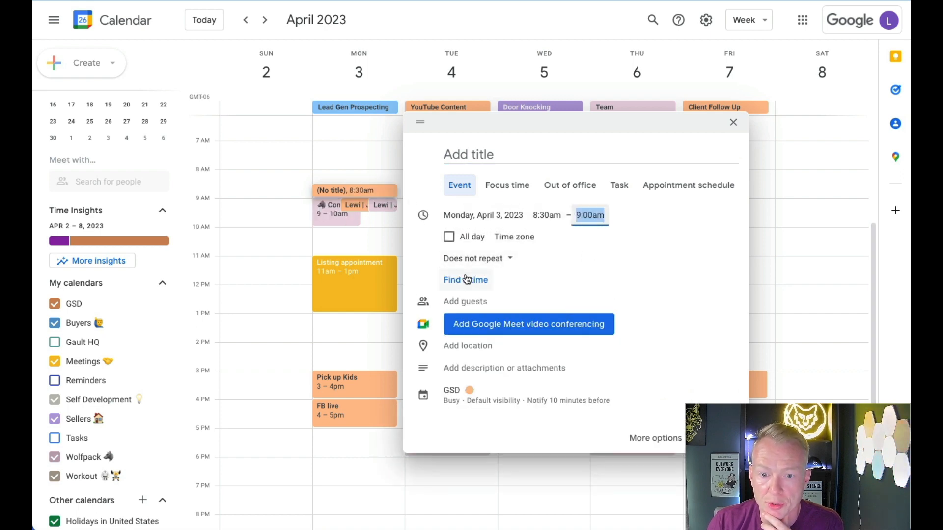
{"action": "mouse_move", "coordinate": [453, 394]}
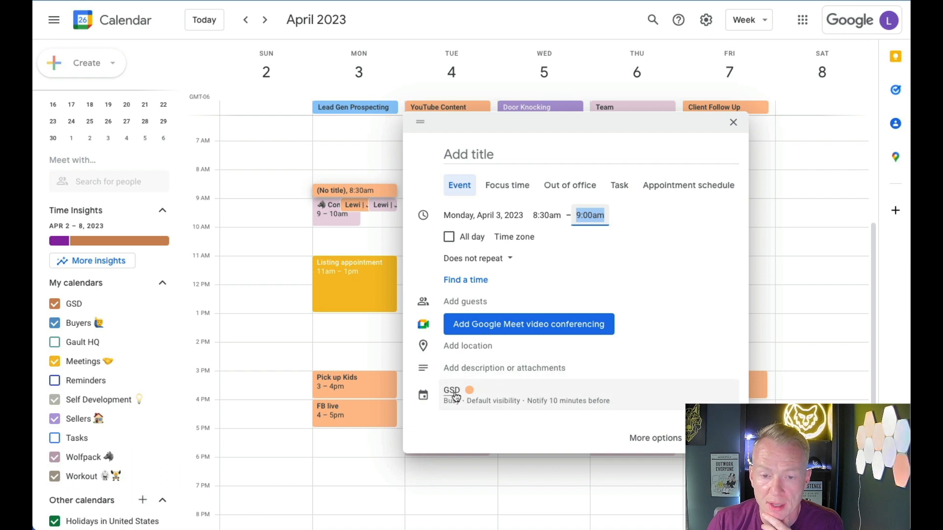
{"action": "left_click", "coordinate": [482, 154]}
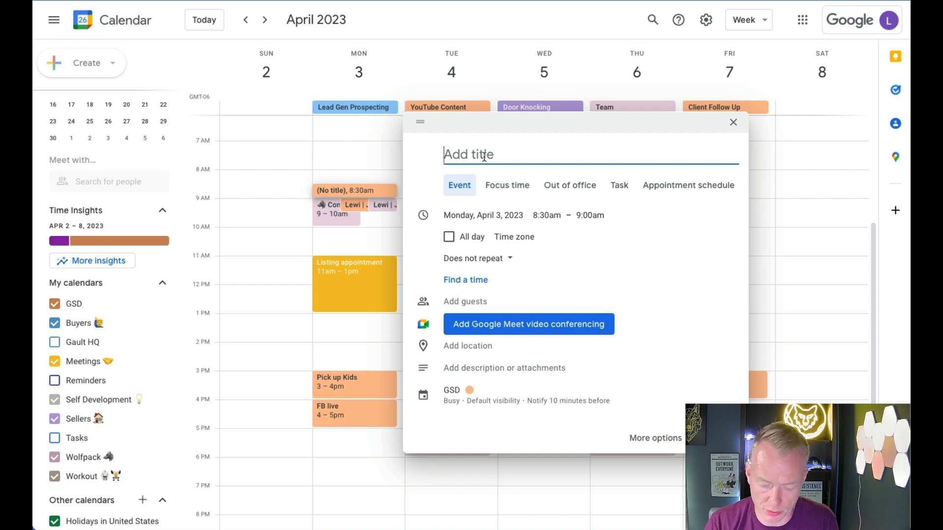
{"action": "type", "text": "Write email copy"}
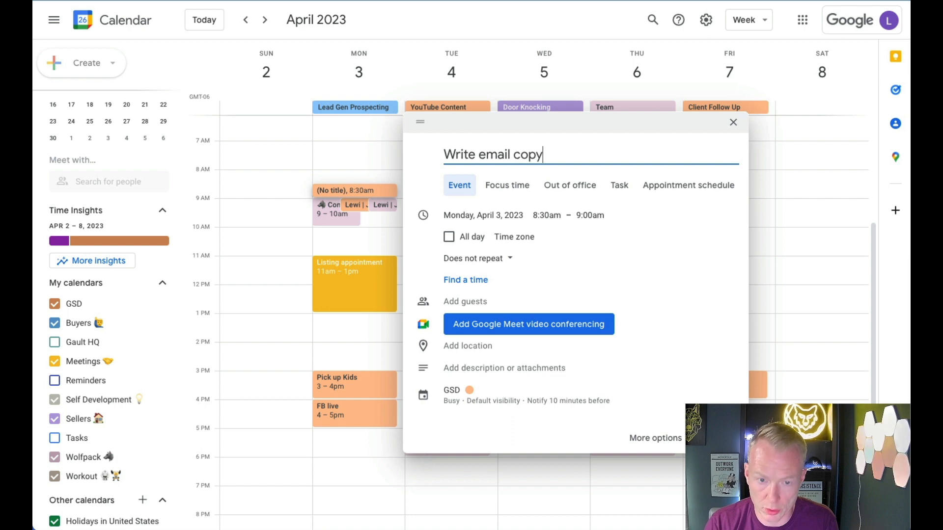
{"action": "left_click", "coordinate": [546, 215]}
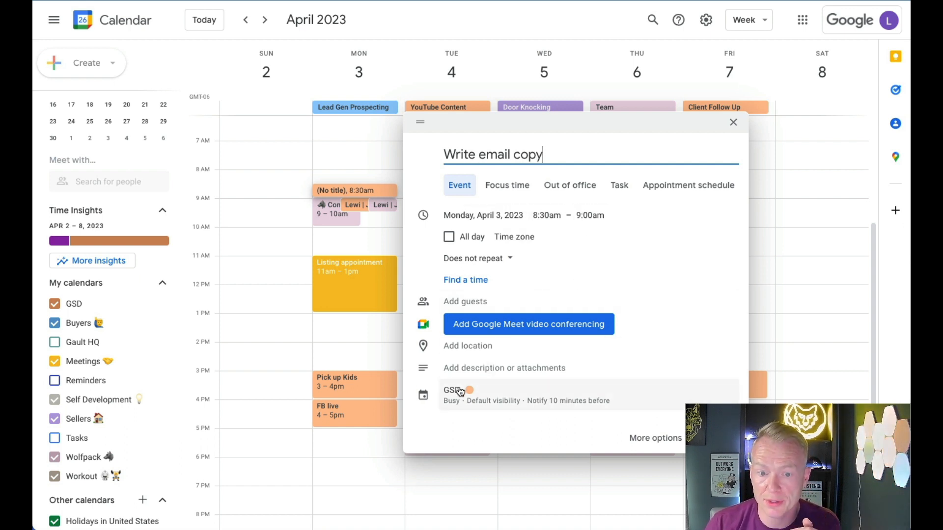
{"action": "left_click", "coordinate": [454, 394]}
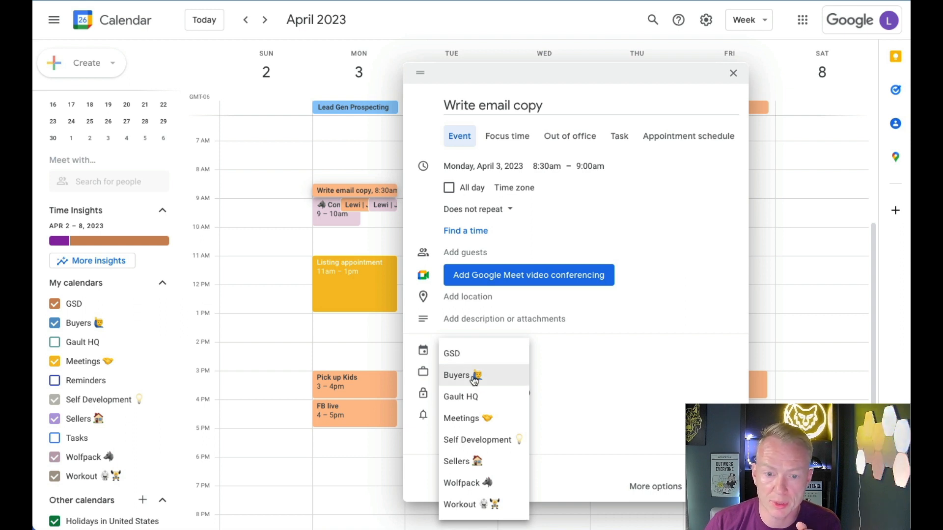
{"action": "left_click", "coordinate": [461, 374]}
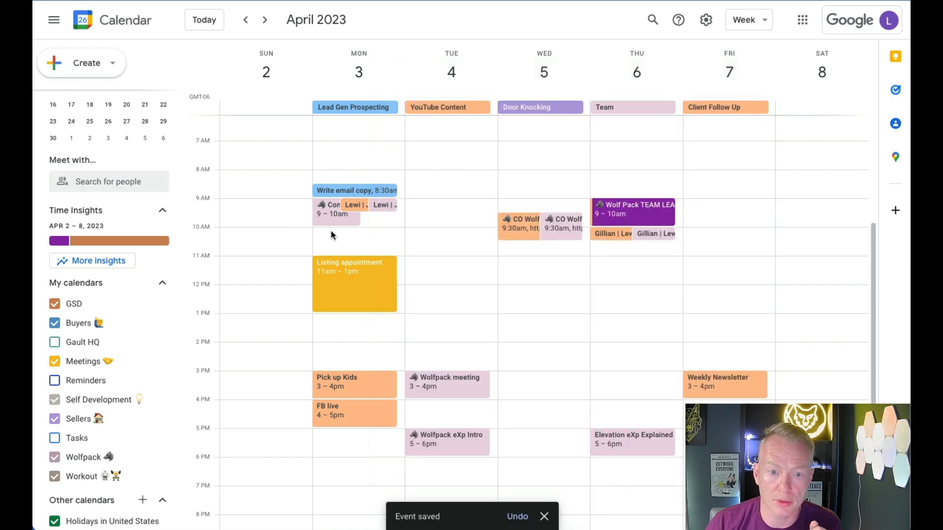
{"action": "mouse_move", "coordinate": [350, 268]}
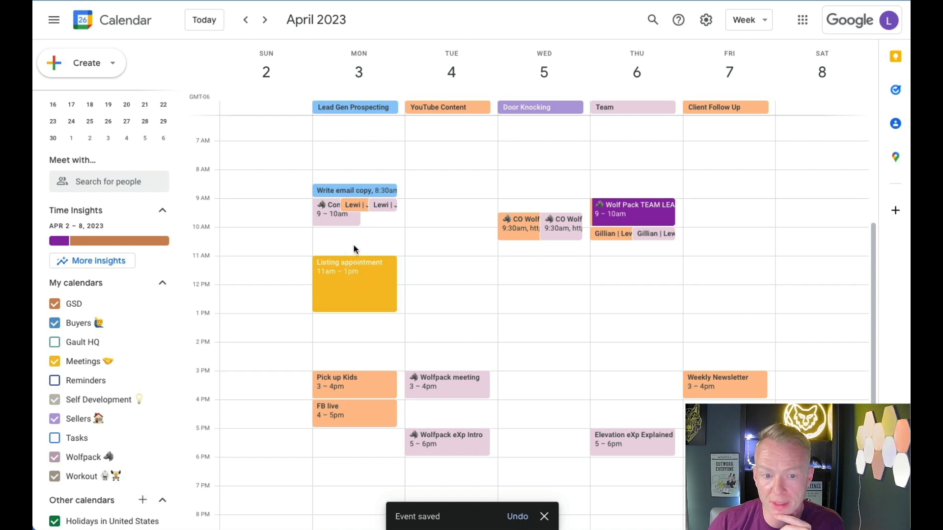
{"action": "mouse_move", "coordinate": [345, 233]}
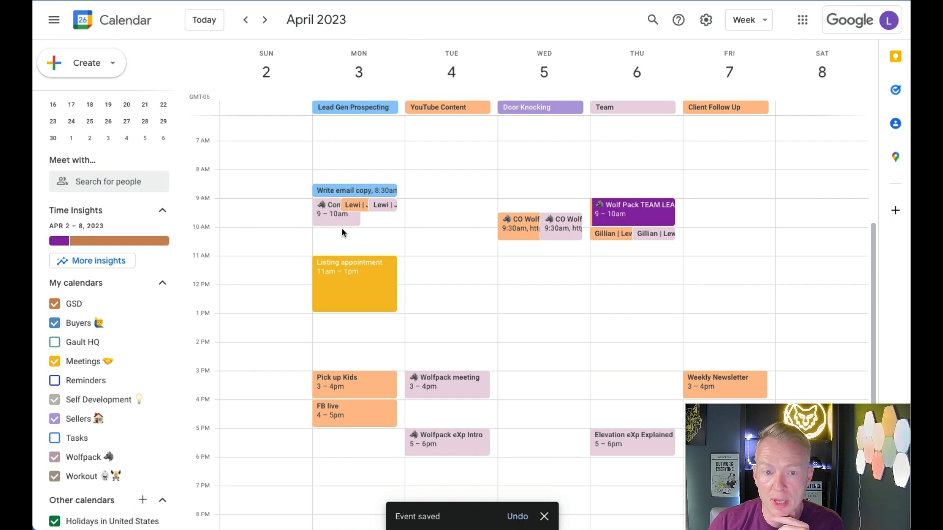
- Start a new event draft in the Monday, April 3, 10am slot
{"action": "left_click", "coordinate": [354, 241]}
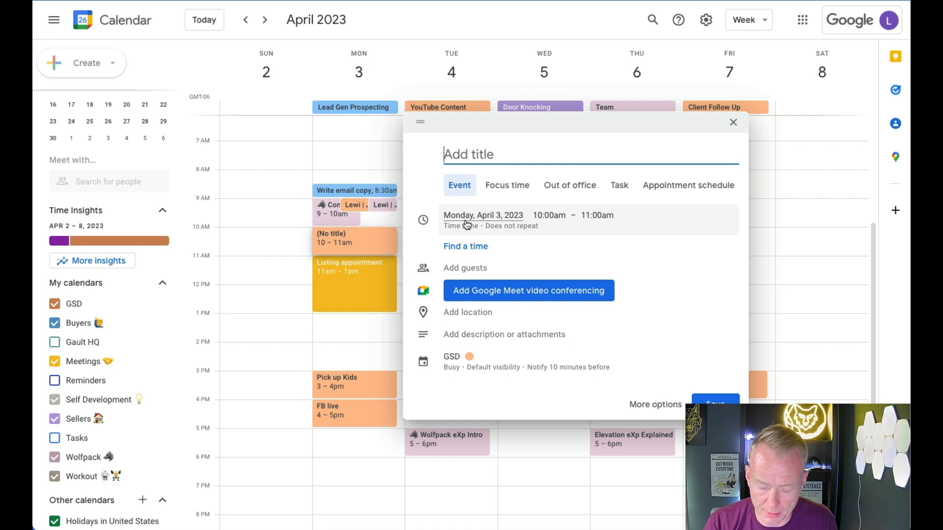
- Create 'Building Flyers' on Monday 10–10:45am, then start a 1pm event draft
{"action": "type", "text": "Building"}
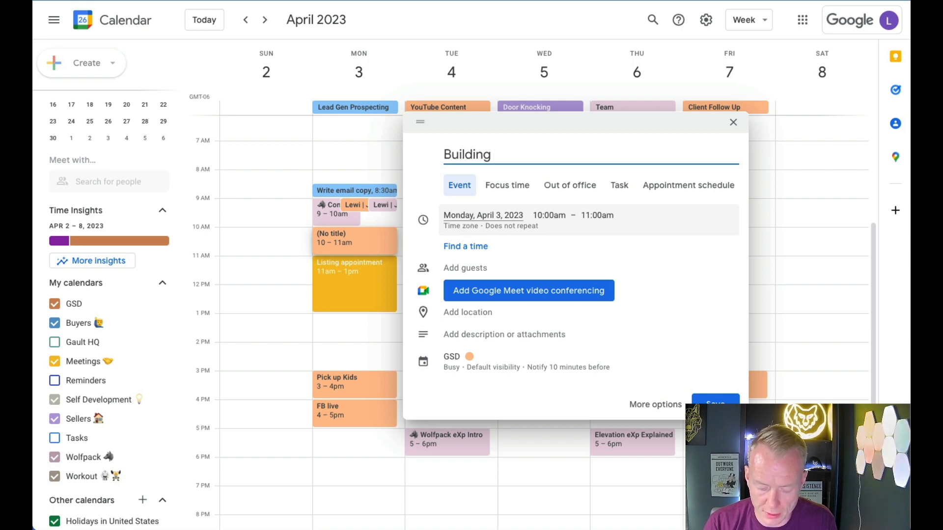
{"action": "type", "text": "Flyers"}
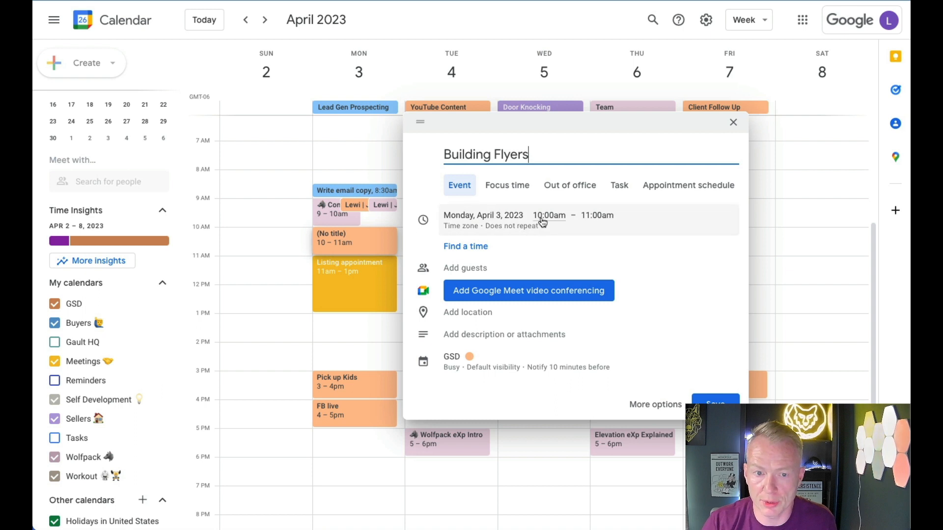
{"action": "left_click", "coordinate": [596, 215]}
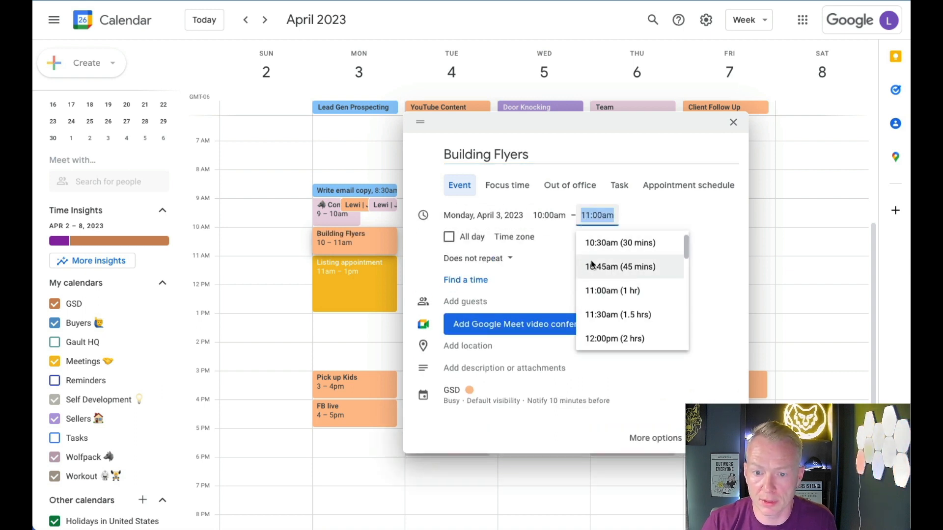
{"action": "left_click", "coordinate": [619, 266]}
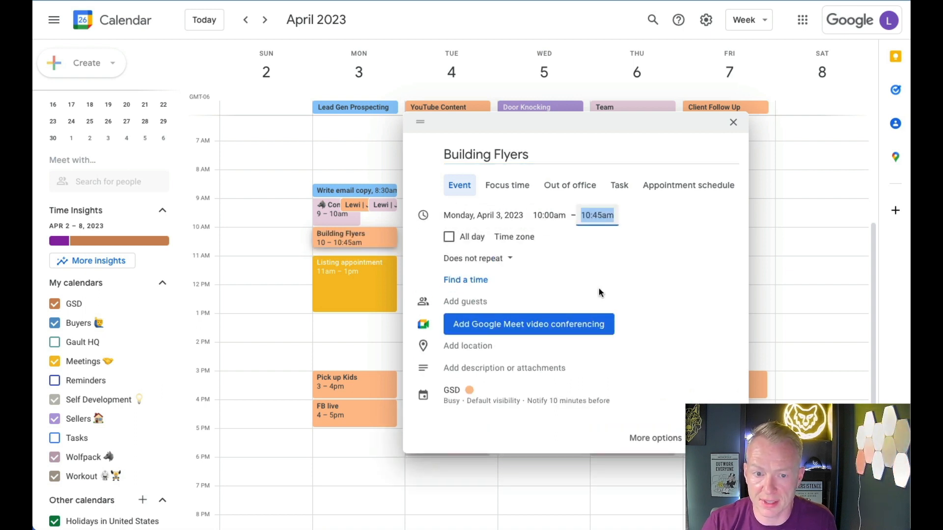
{"action": "mouse_move", "coordinate": [460, 397]}
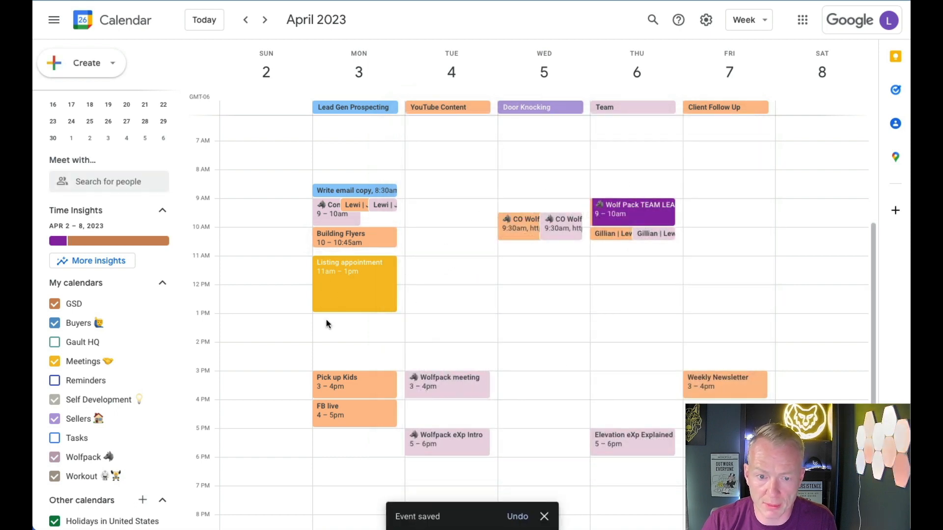
{"action": "mouse_move", "coordinate": [358, 343]}
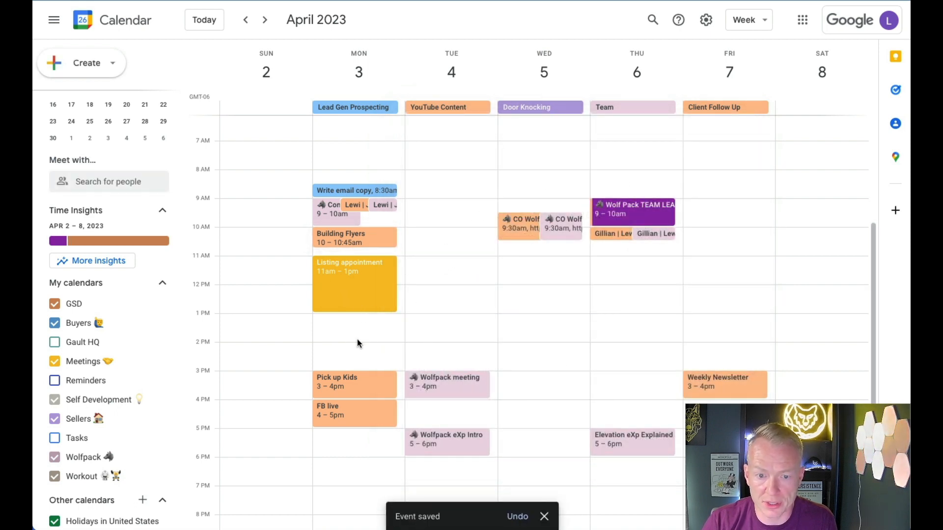
{"action": "mouse_move", "coordinate": [337, 326]}
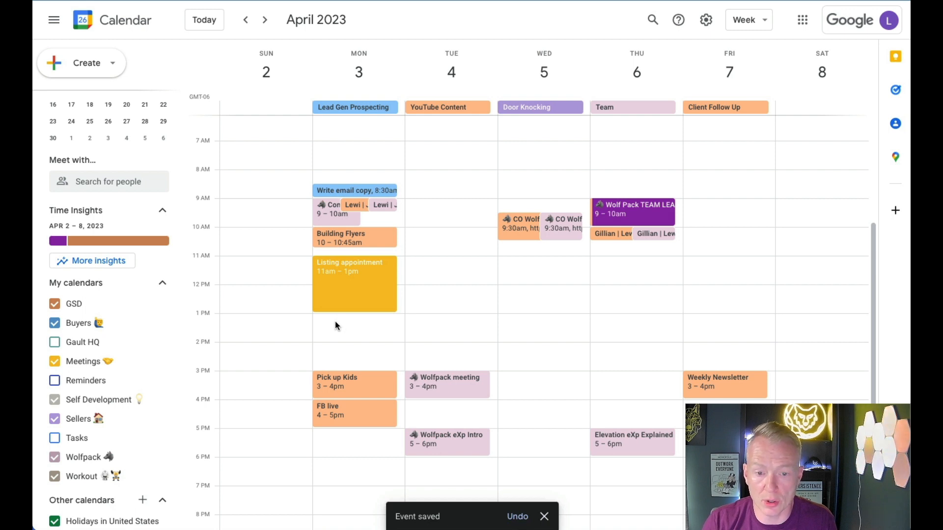
{"action": "left_click", "coordinate": [354, 328]}
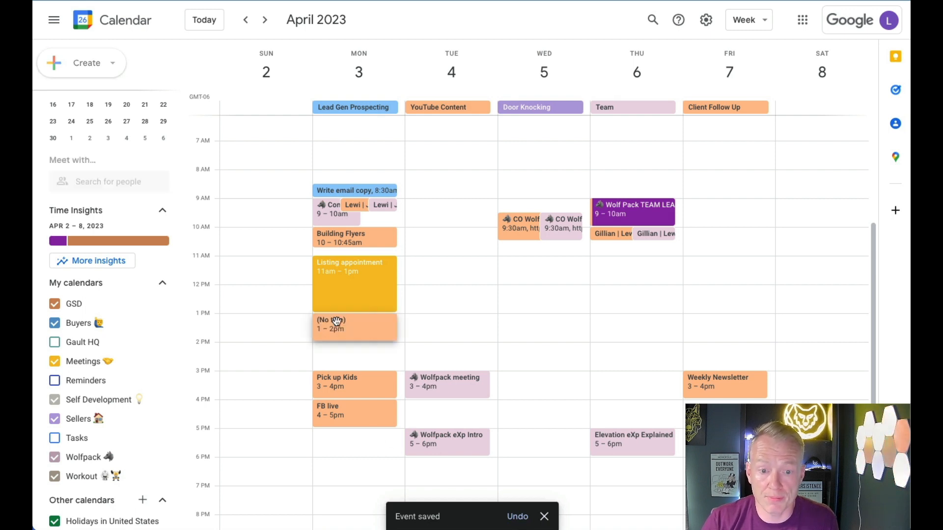
- Make the Monday 1pm draft end at 3pm, titled 'Research Lead Gen Ideas'
{"action": "left_click", "coordinate": [337, 327]}
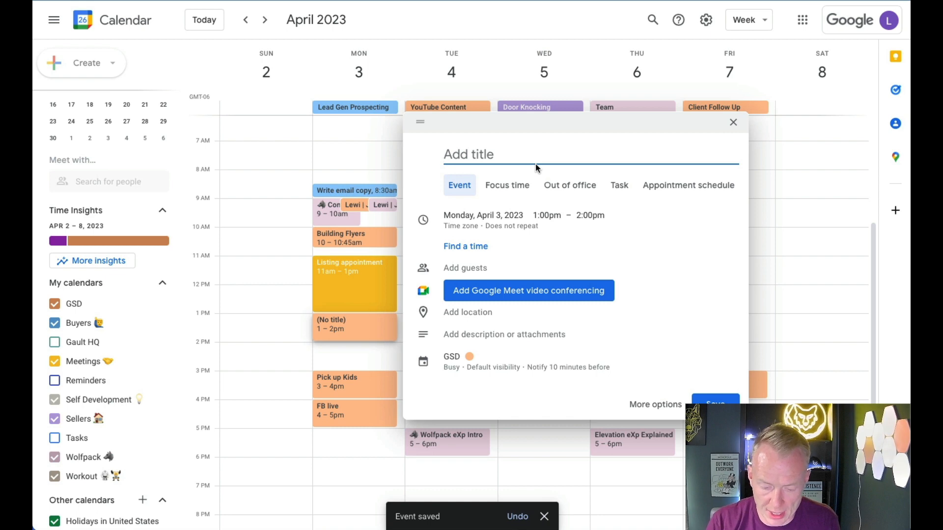
{"action": "left_click", "coordinate": [589, 215]}
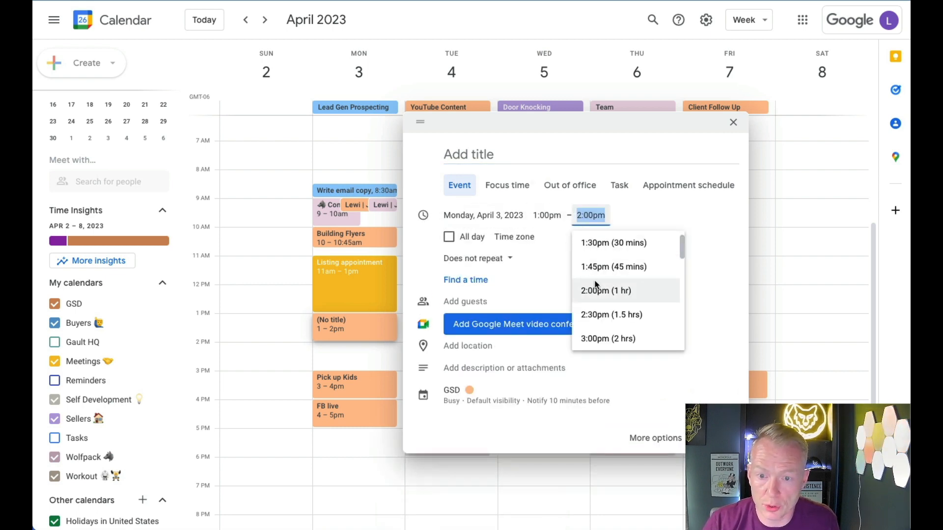
{"action": "left_click", "coordinate": [607, 338]}
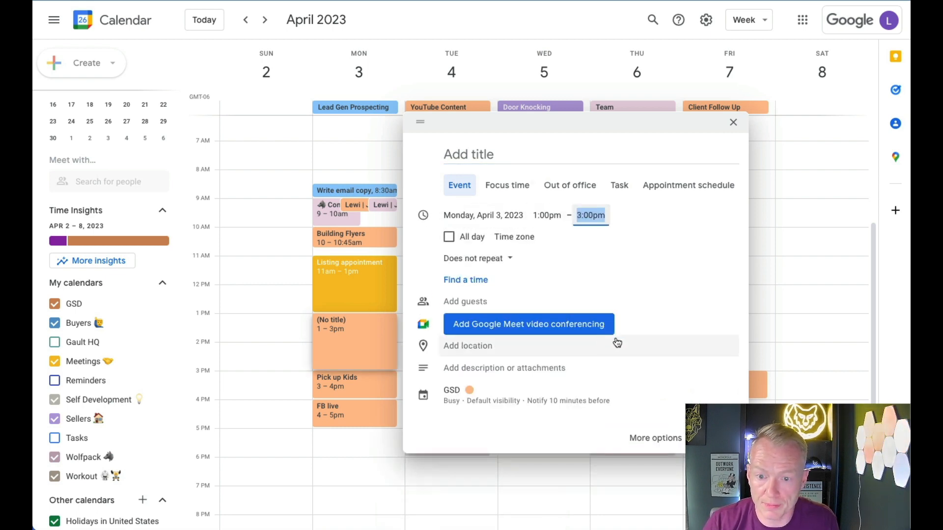
{"action": "left_click", "coordinate": [493, 153]}
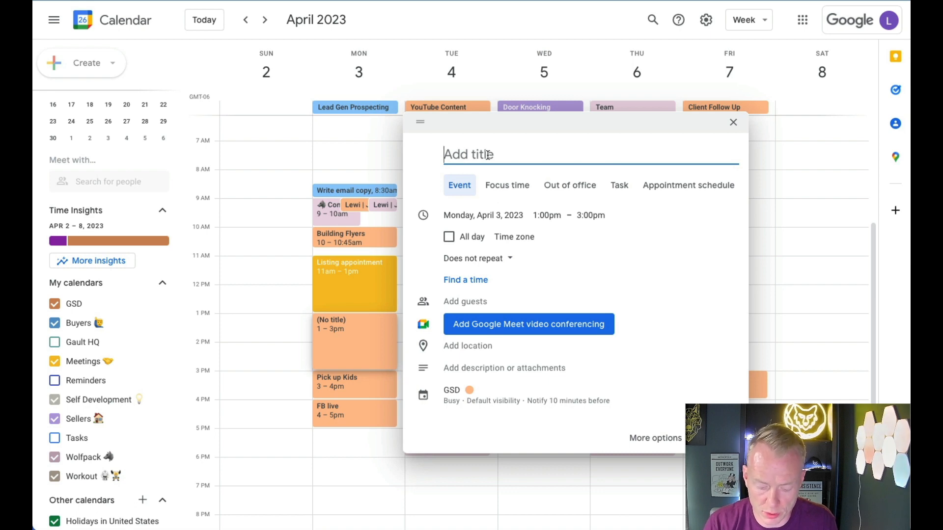
{"action": "type", "text": "Research L"}
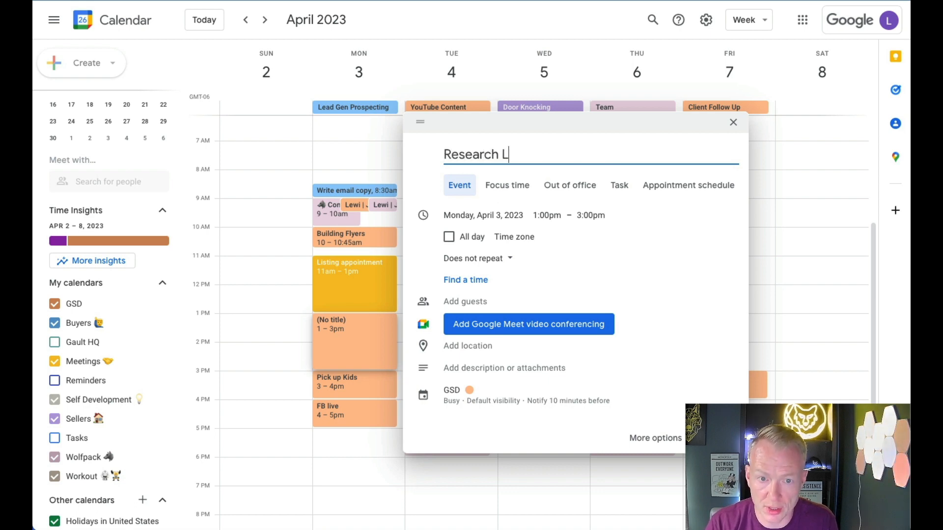
{"action": "type", "text": "ead Gen Idea"}
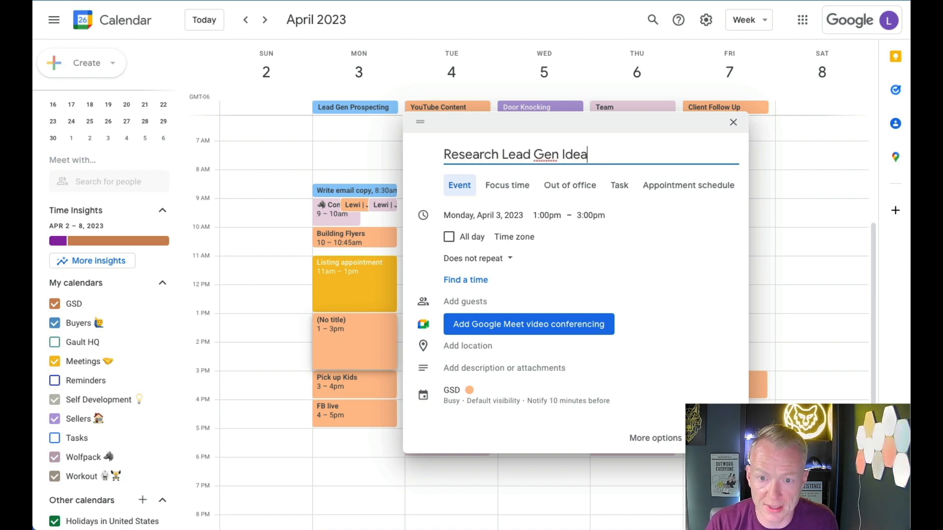
{"action": "type", "text": "s"}
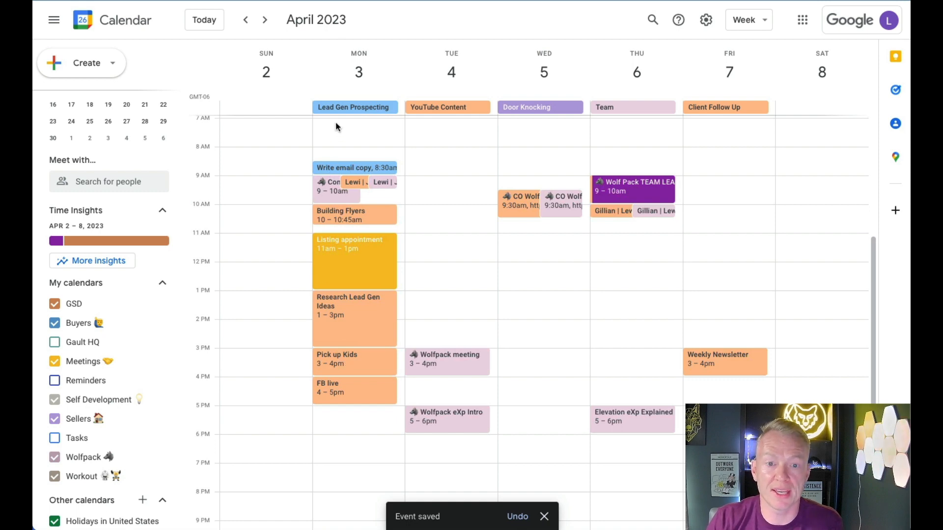
{"action": "mouse_move", "coordinate": [384, 104]}
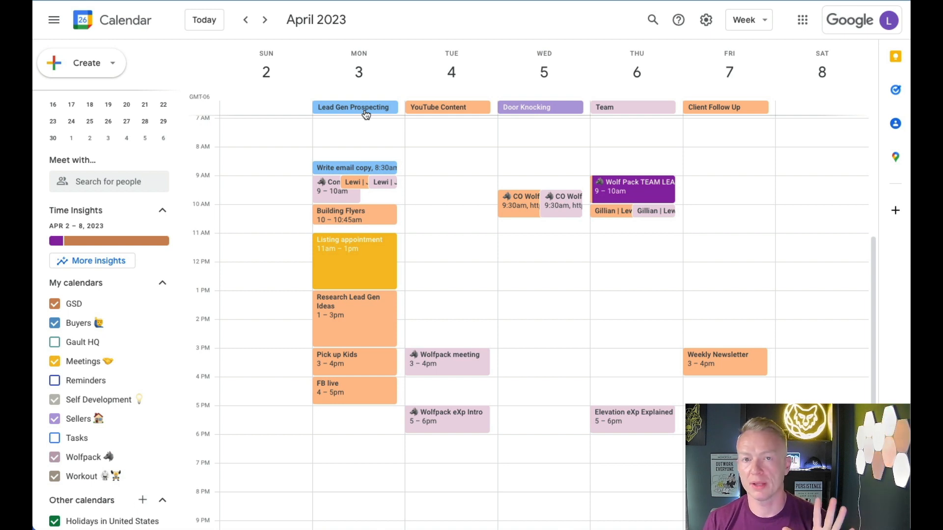
{"action": "mouse_move", "coordinate": [443, 134]}
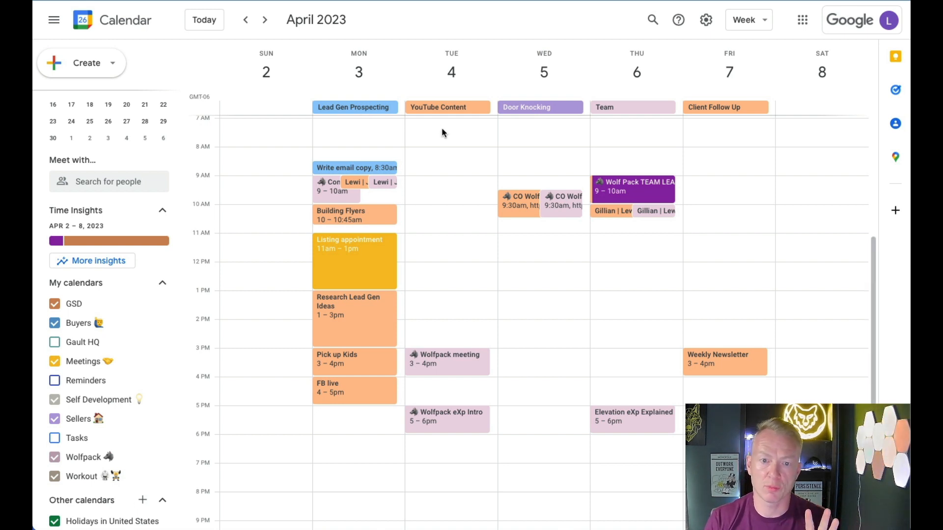
{"action": "mouse_move", "coordinate": [485, 351]}
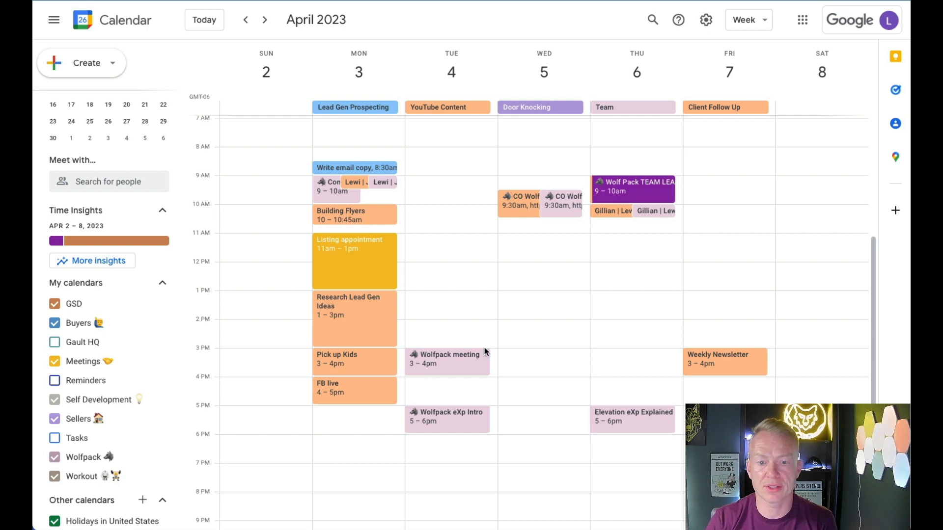
{"action": "mouse_move", "coordinate": [632, 112]}
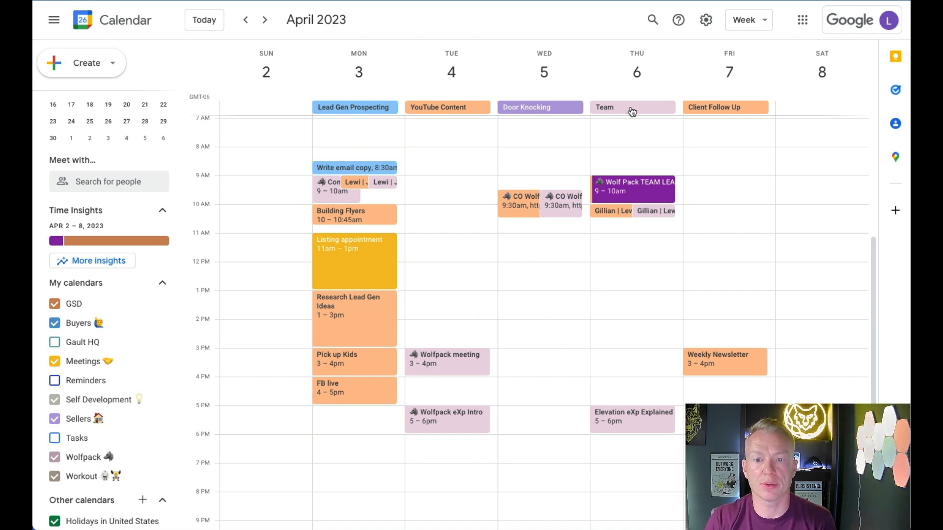
{"action": "mouse_move", "coordinate": [425, 172]}
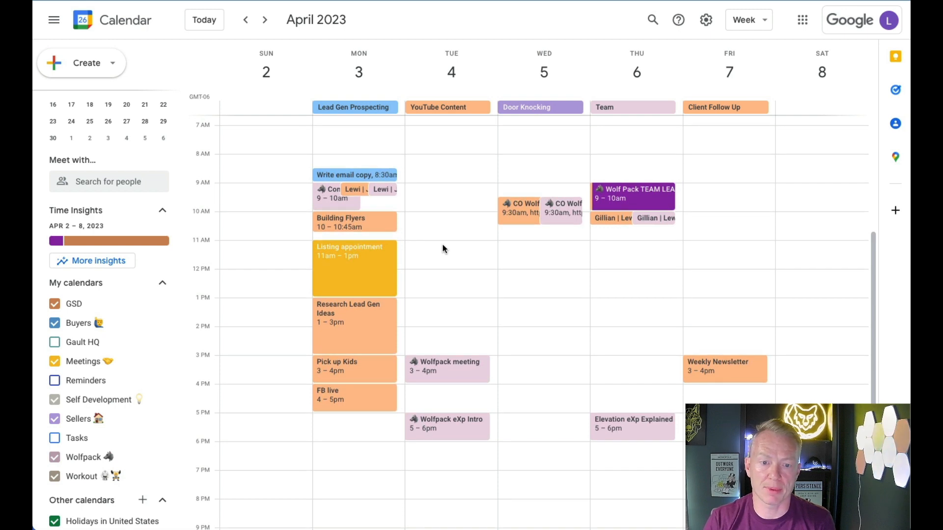
{"action": "mouse_move", "coordinate": [407, 302]}
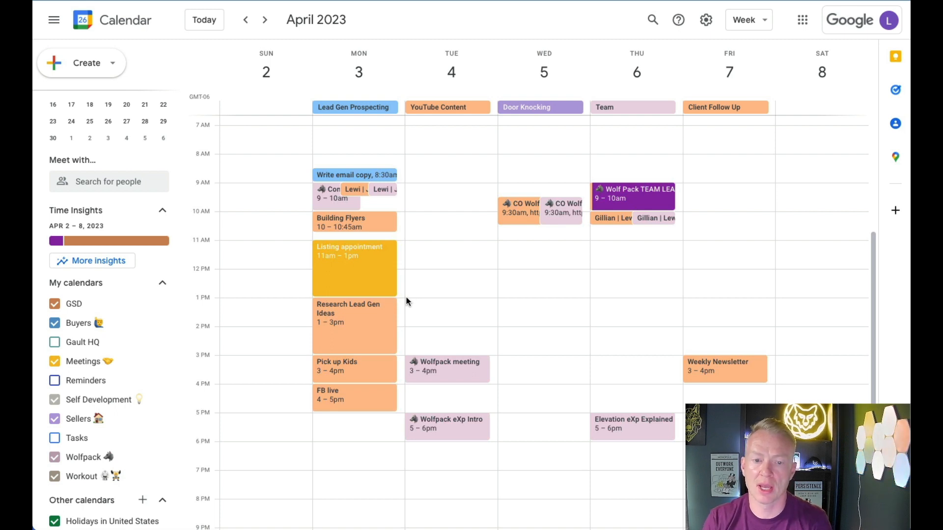
{"action": "mouse_move", "coordinate": [427, 333]}
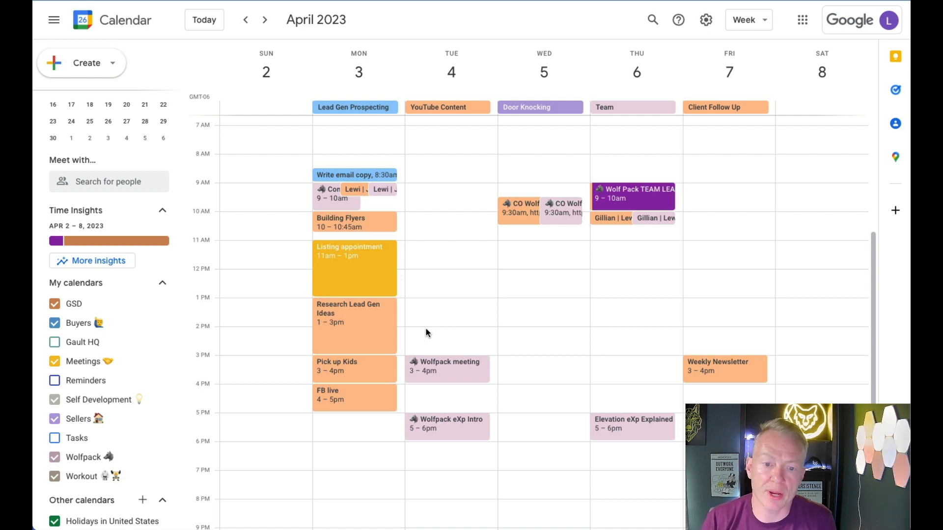
{"action": "mouse_move", "coordinate": [442, 359]}
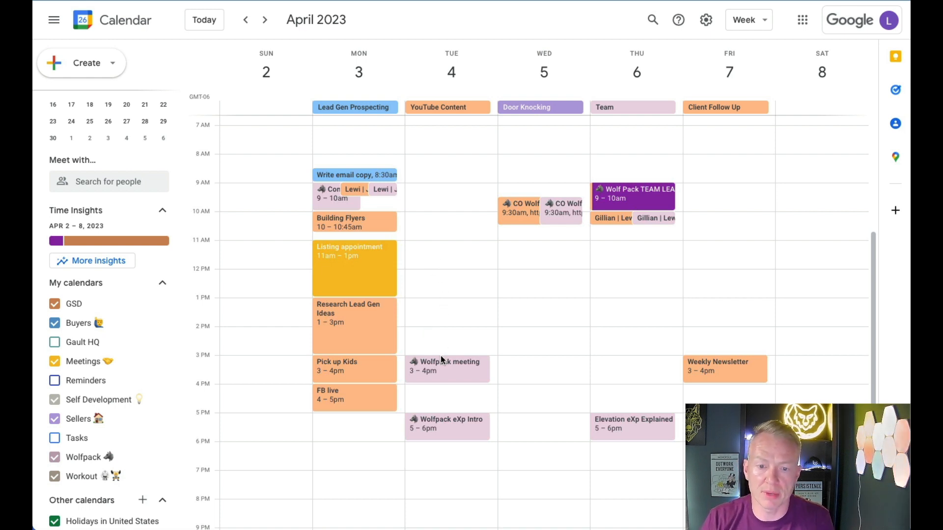
{"action": "mouse_move", "coordinate": [442, 354]}
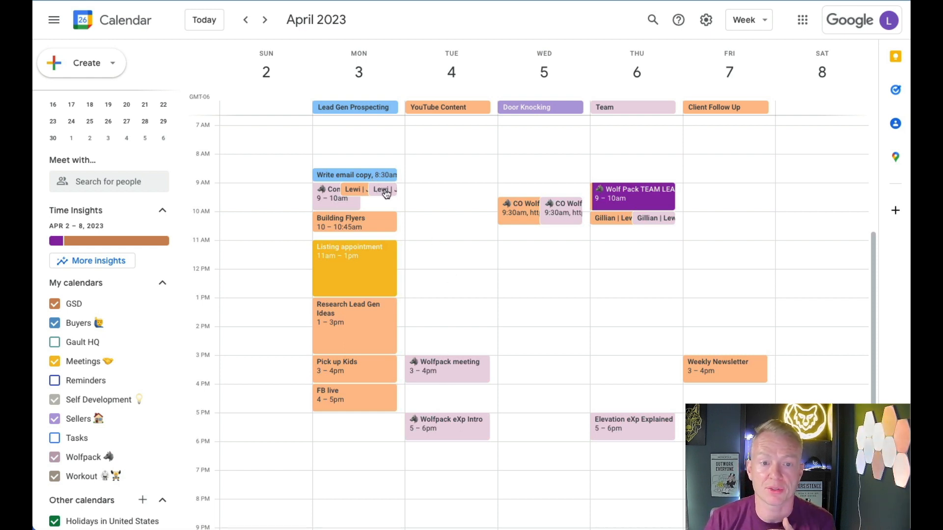
{"action": "scroll", "scroll_direction": "up", "scroll_amount": 3}
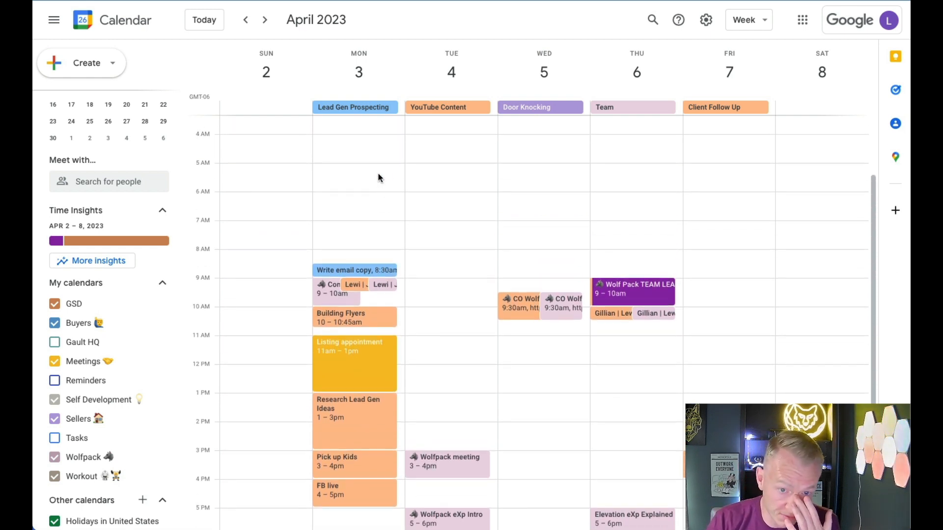
{"action": "mouse_move", "coordinate": [353, 174]}
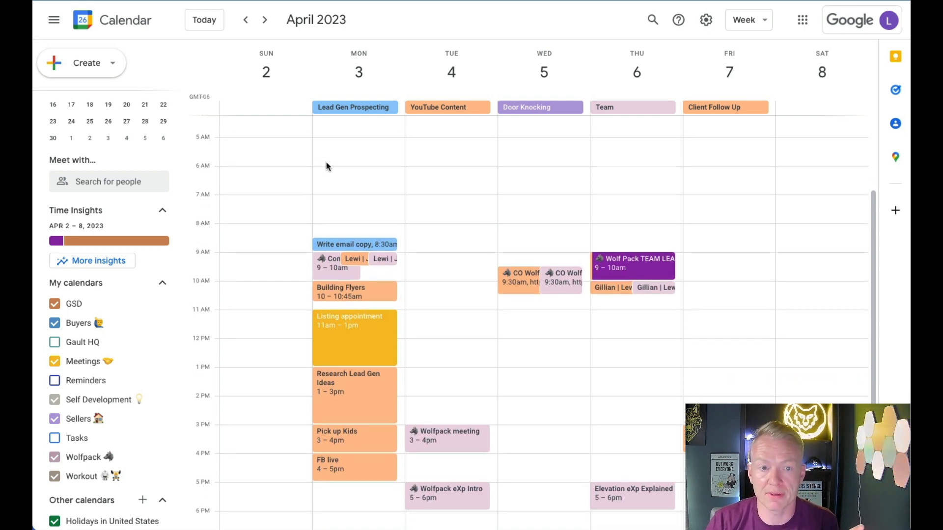
{"action": "scroll", "scroll_direction": "down", "scroll_amount": 3}
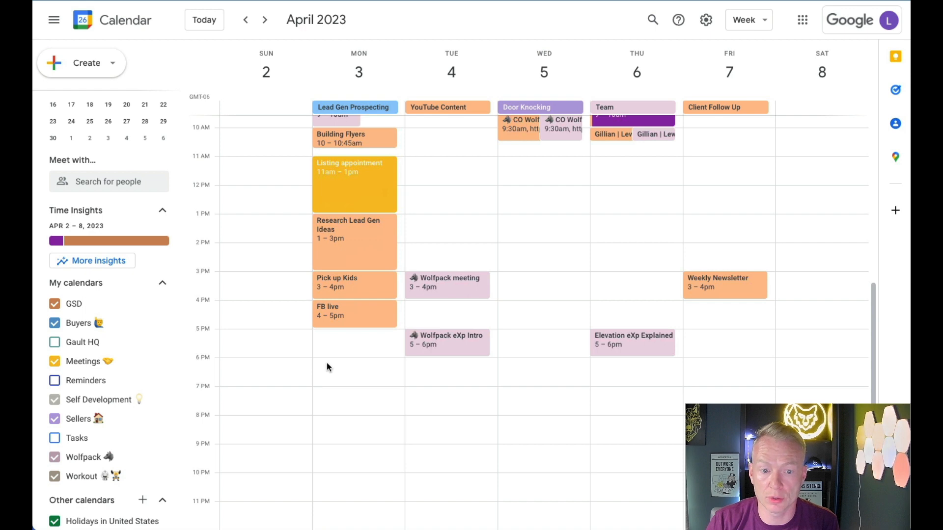
{"action": "scroll", "scroll_direction": "up", "scroll_amount": 3}
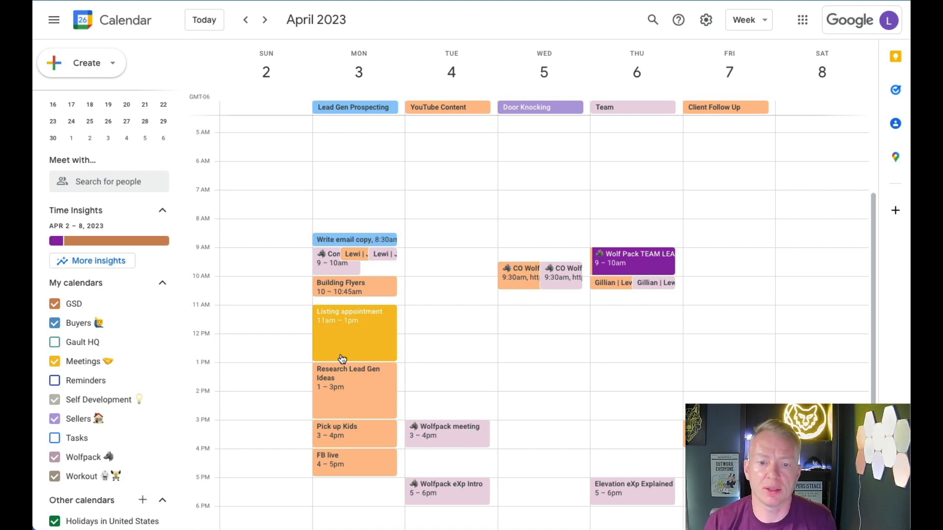
{"action": "scroll", "scroll_direction": "down", "scroll_amount": 3}
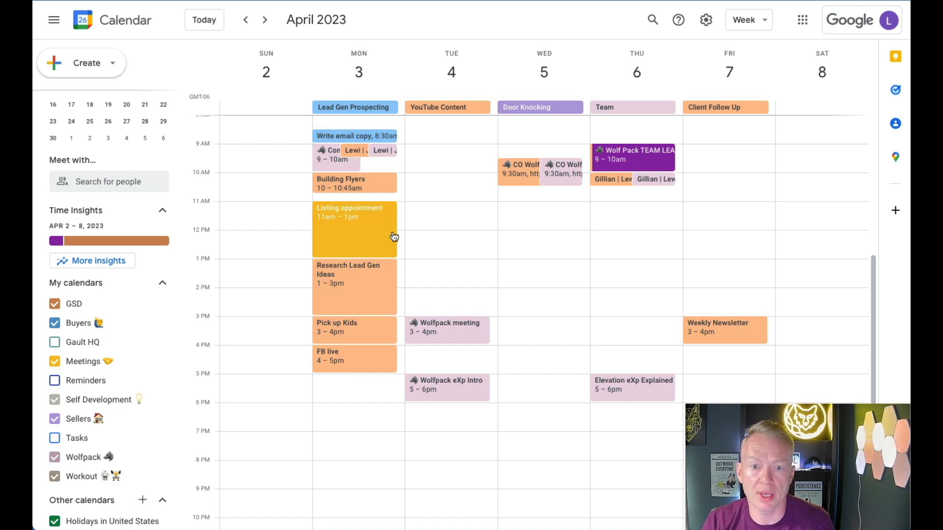
{"action": "mouse_move", "coordinate": [450, 215]}
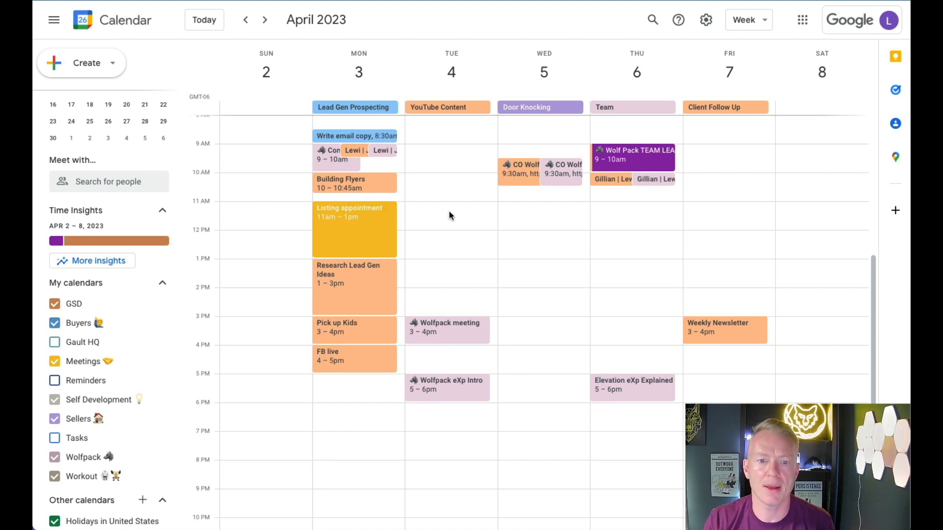
{"action": "mouse_move", "coordinate": [468, 230]}
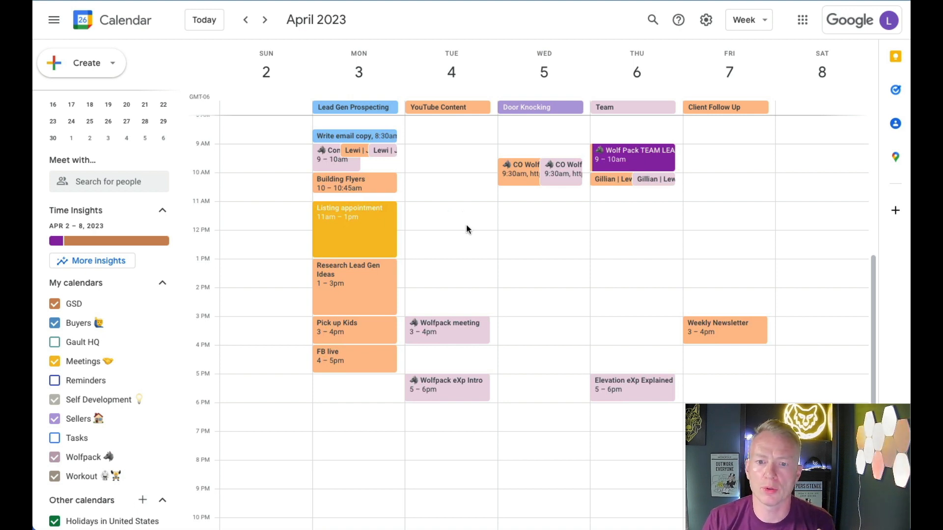
{"action": "scroll", "scroll_direction": "up", "scroll_amount": 3}
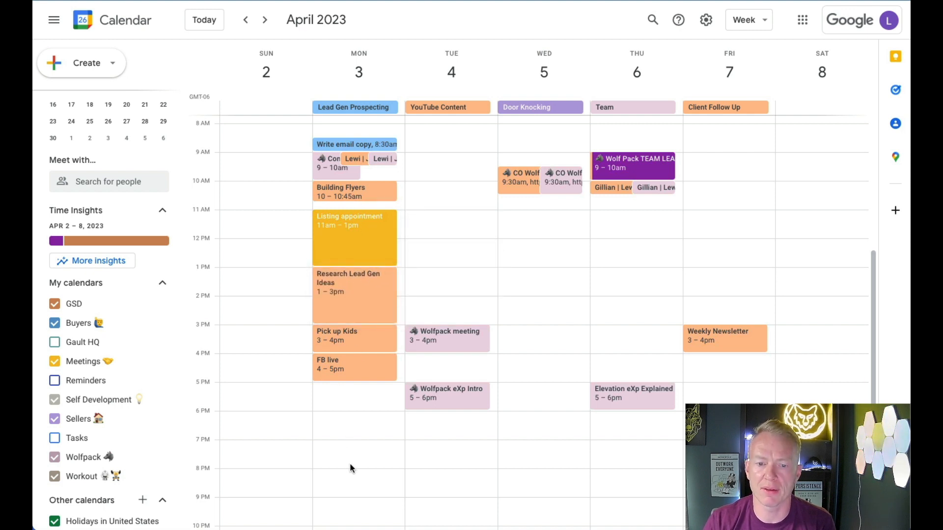
{"action": "scroll", "scroll_direction": "up", "scroll_amount": 3}
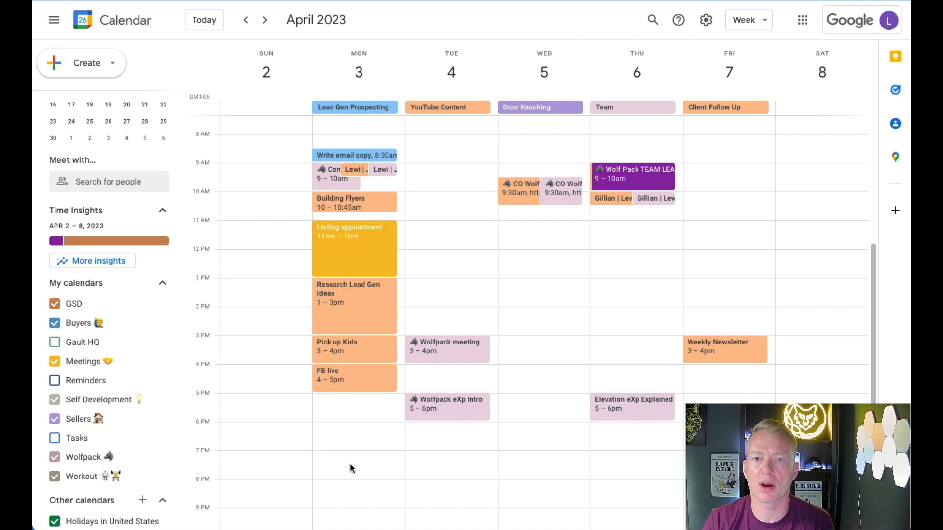
{"action": "mouse_move", "coordinate": [355, 139]}
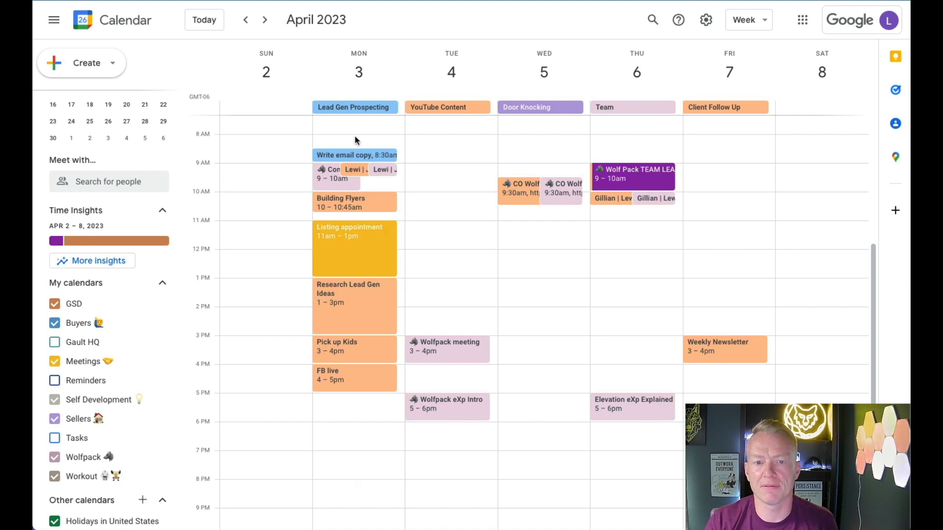
{"action": "mouse_move", "coordinate": [345, 404]}
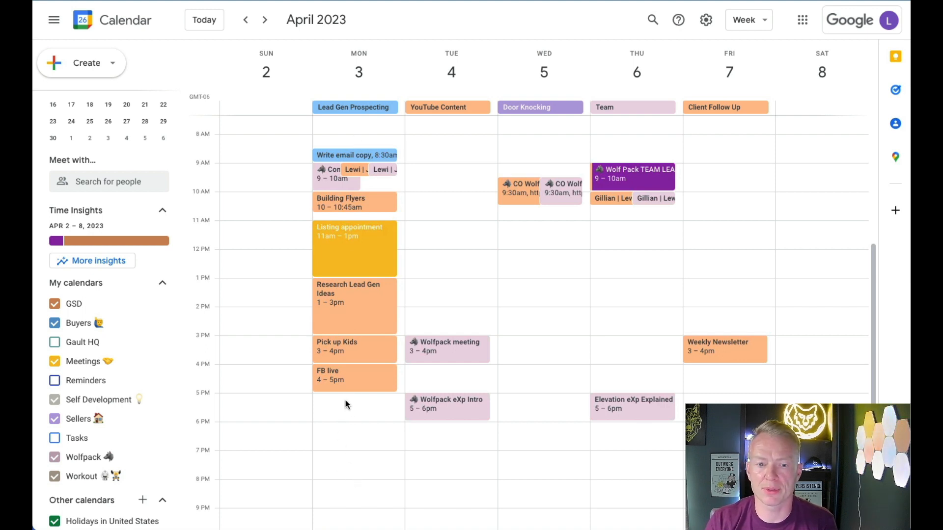
{"action": "mouse_move", "coordinate": [362, 313]}
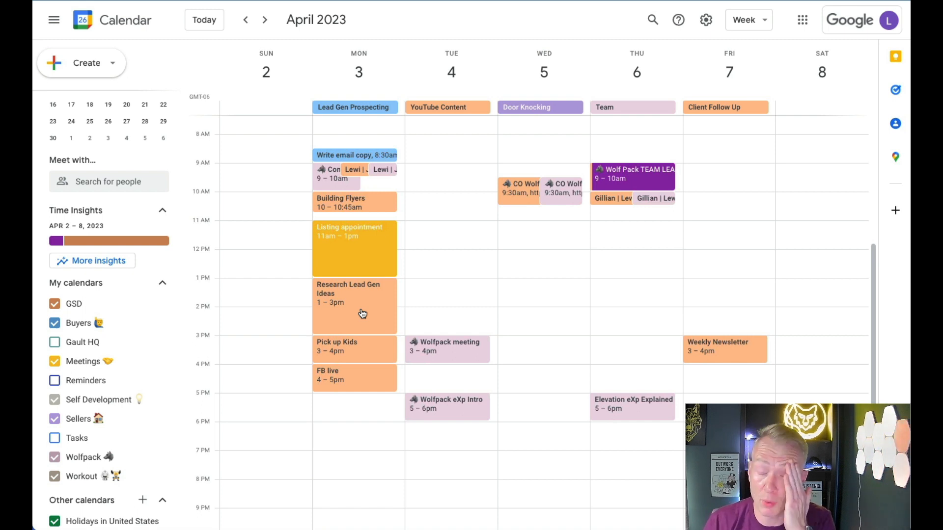
{"action": "mouse_move", "coordinate": [354, 180]}
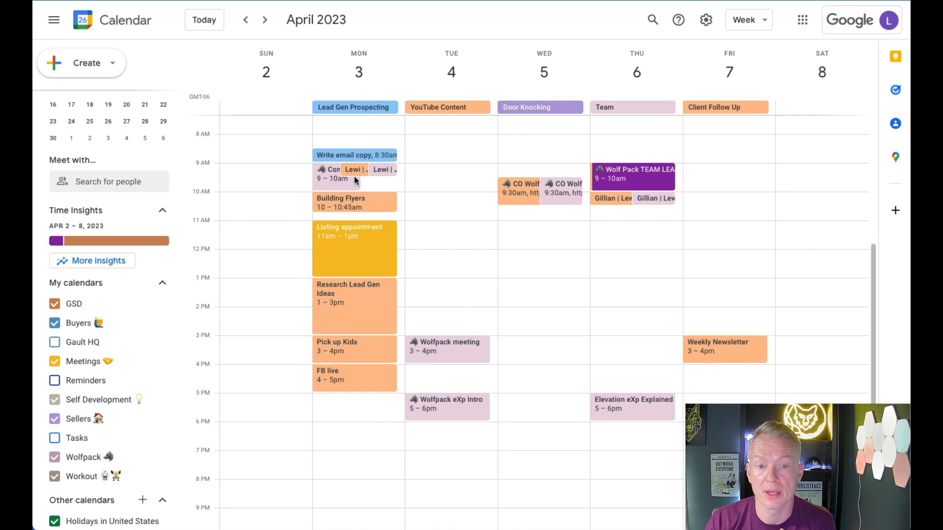
{"action": "scroll", "scroll_direction": "down", "scroll_amount": 3}
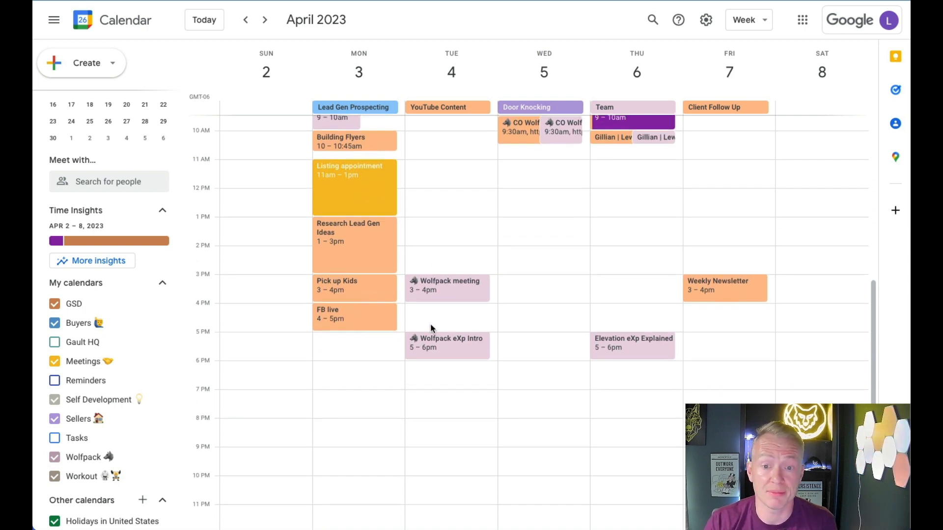
{"action": "scroll", "scroll_direction": "up", "scroll_amount": 3}
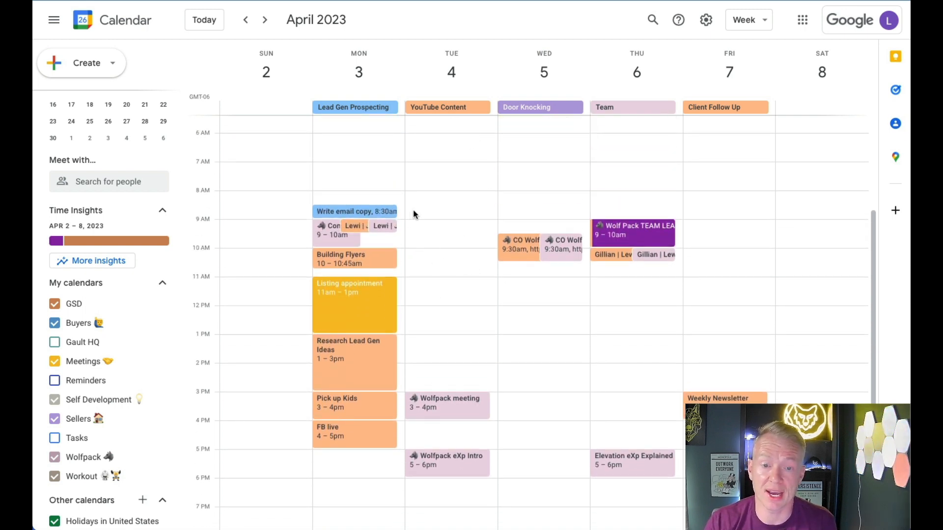
{"action": "mouse_move", "coordinate": [451, 361]}
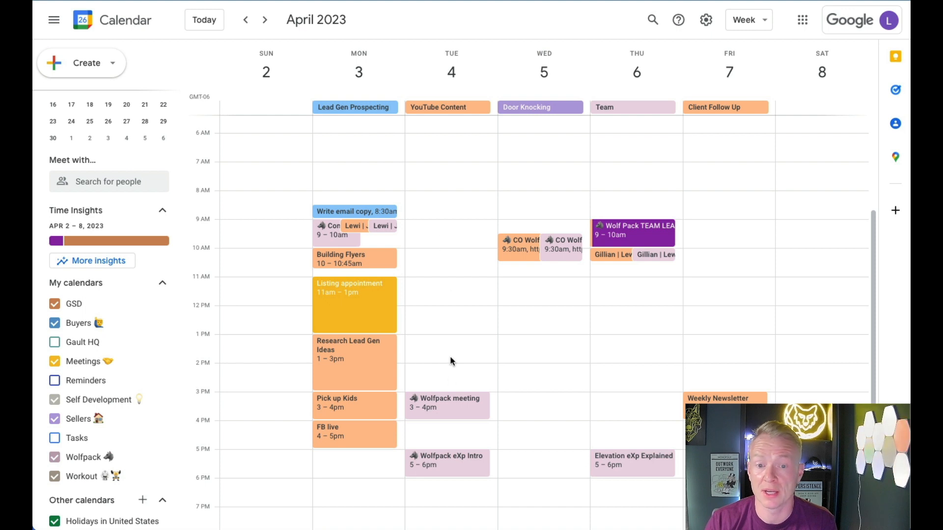
{"action": "mouse_move", "coordinate": [449, 116]}
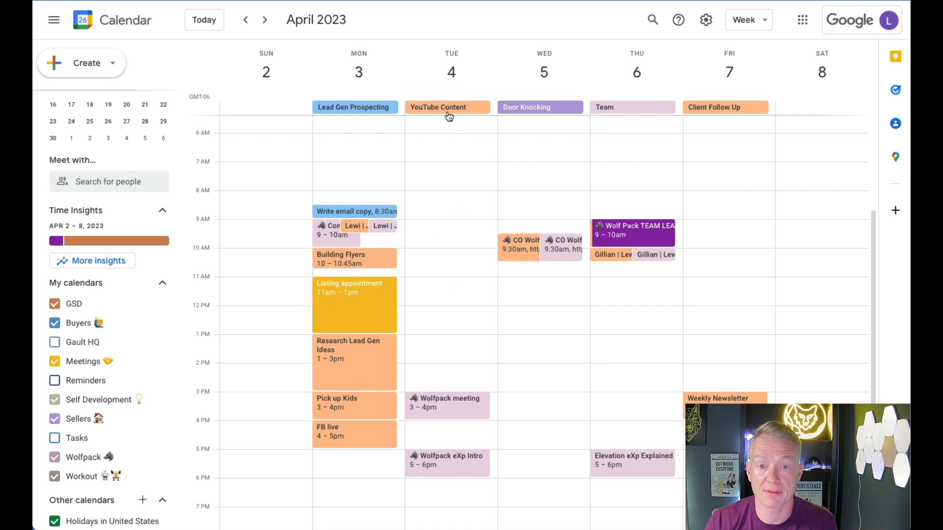
{"action": "mouse_move", "coordinate": [451, 216]}
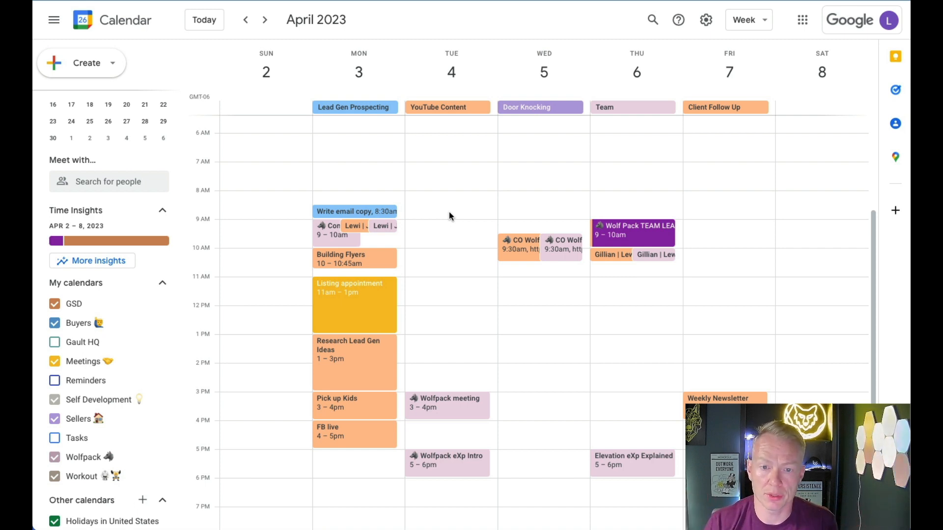
{"action": "scroll", "scroll_direction": "down", "scroll_amount": 3}
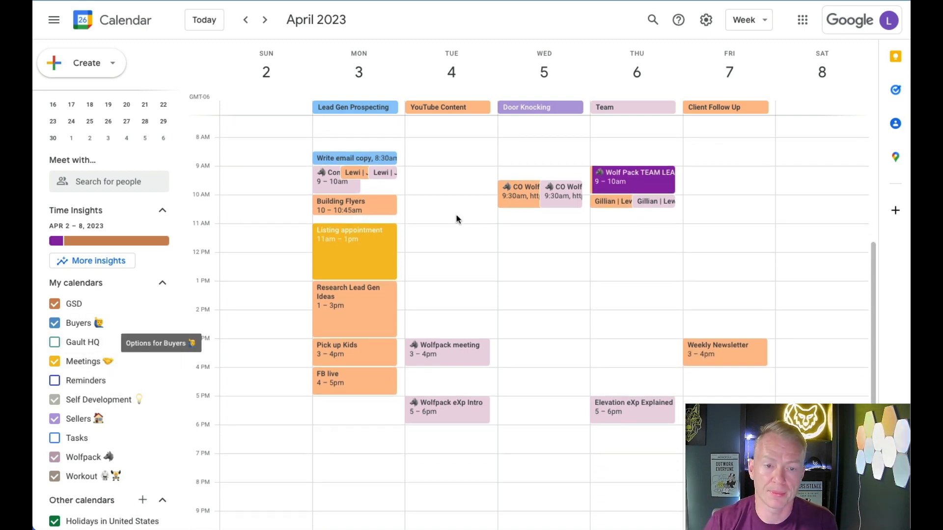
{"action": "mouse_move", "coordinate": [168, 380]}
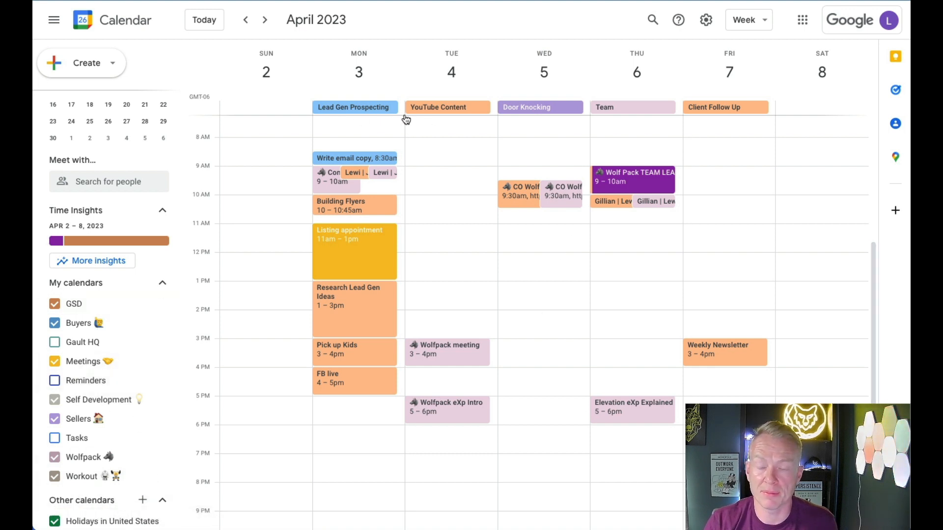
{"action": "mouse_move", "coordinate": [747, 108]}
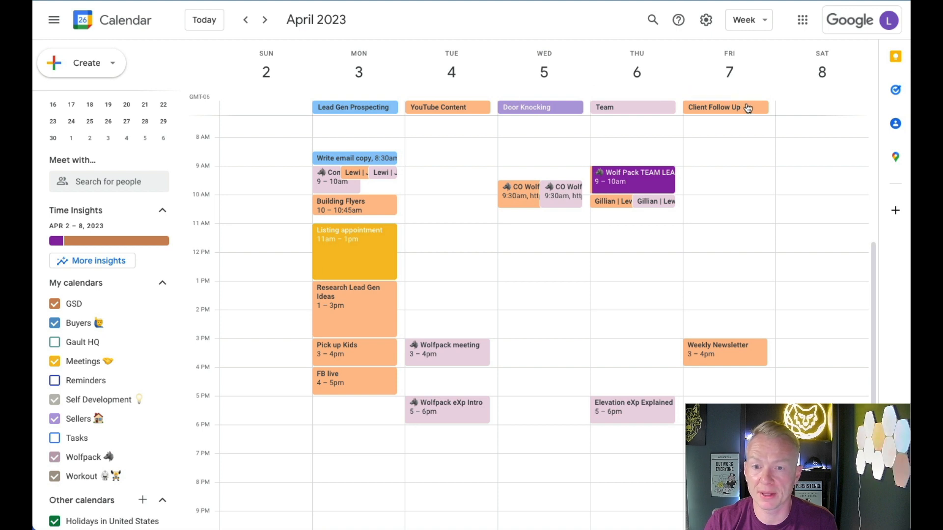
{"action": "mouse_move", "coordinate": [377, 119]}
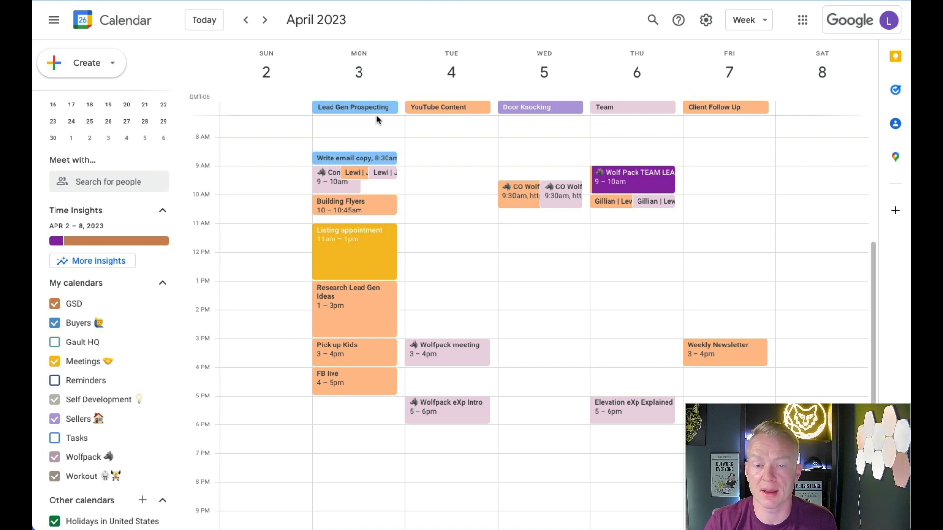
{"action": "mouse_move", "coordinate": [597, 111]}
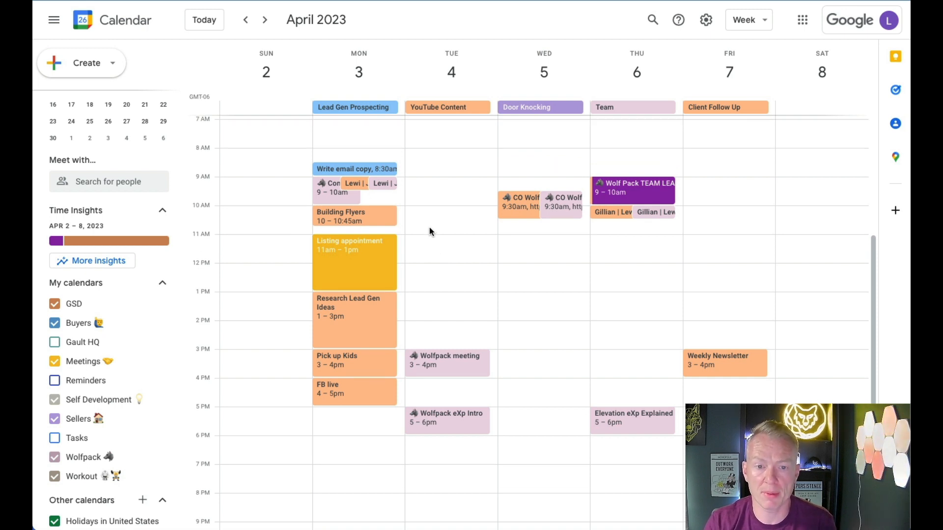
{"action": "scroll", "scroll_direction": "down", "scroll_amount": 3}
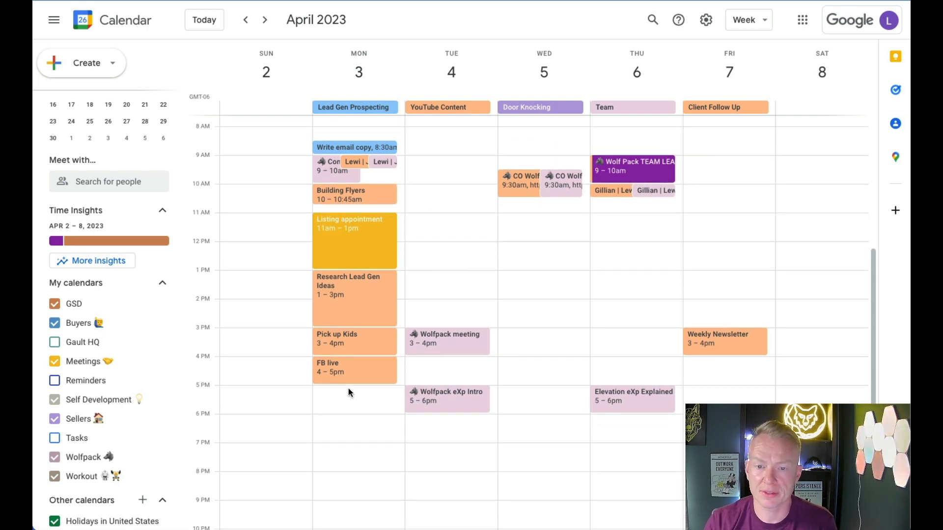
{"action": "scroll", "scroll_direction": "up", "scroll_amount": 3}
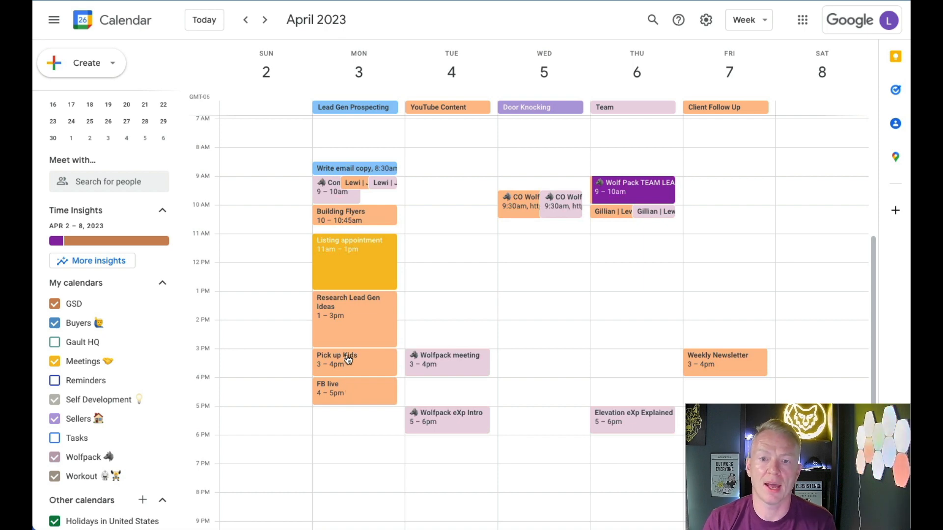
{"action": "mouse_move", "coordinate": [313, 212]}
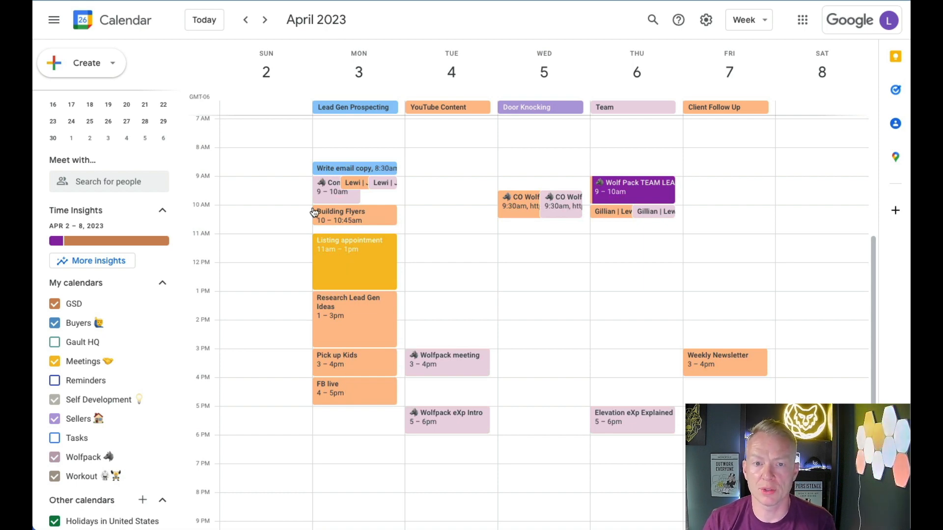
{"action": "mouse_move", "coordinate": [313, 212]}
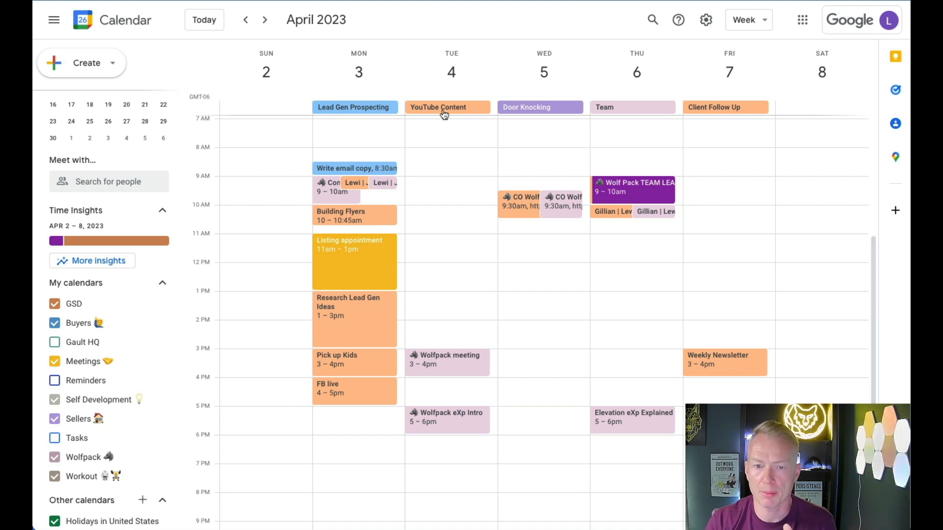
{"action": "mouse_move", "coordinate": [637, 120]}
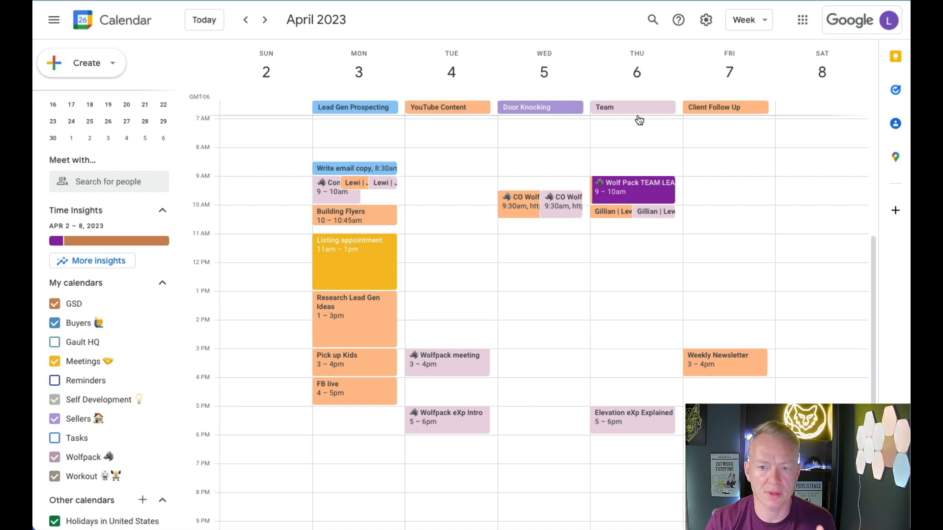
{"action": "mouse_move", "coordinate": [648, 177]}
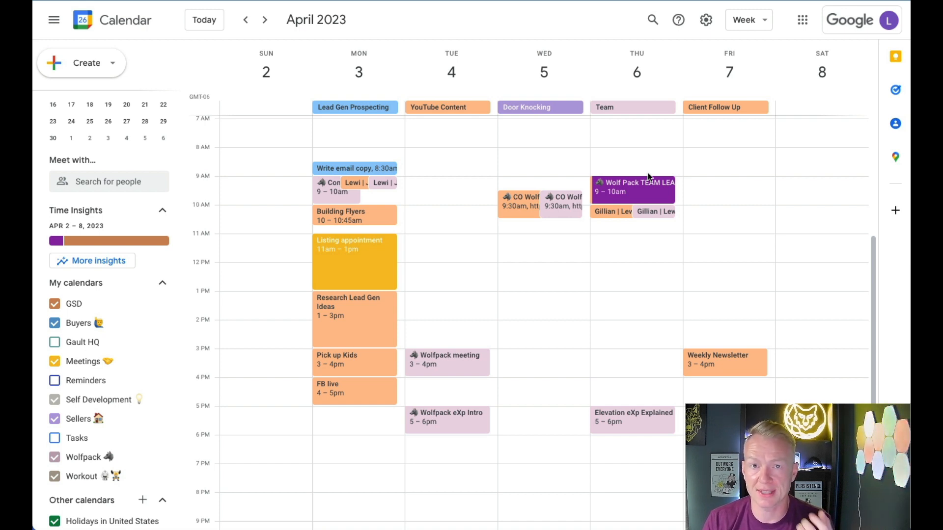
{"action": "mouse_move", "coordinate": [705, 161]}
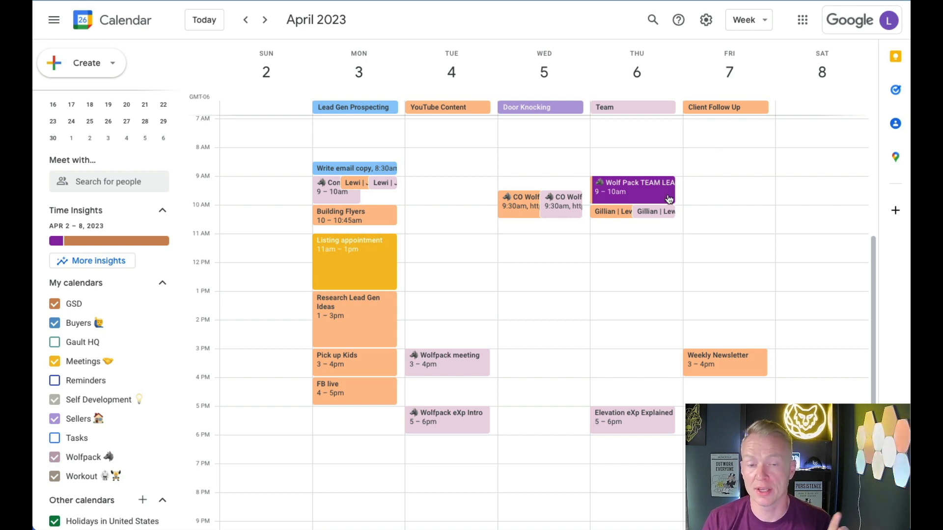
{"action": "mouse_move", "coordinate": [652, 194]}
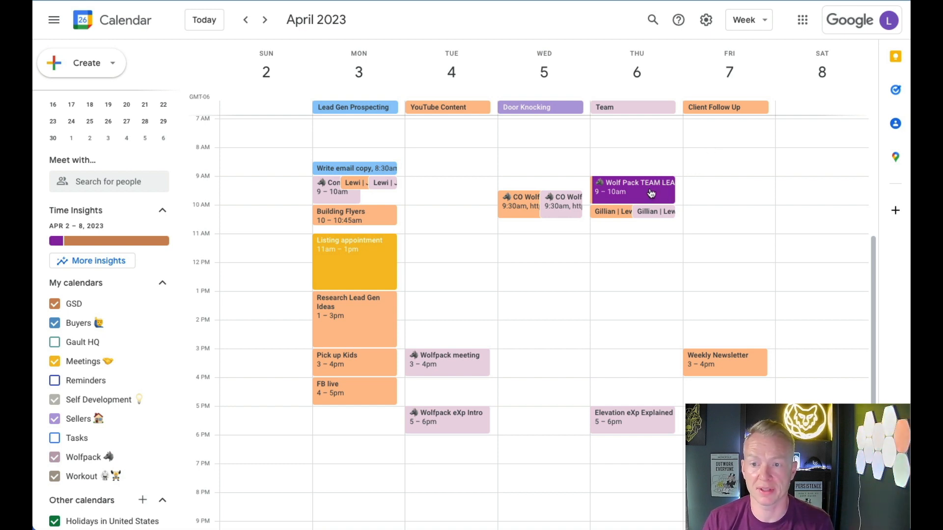
{"action": "mouse_move", "coordinate": [792, 123]}
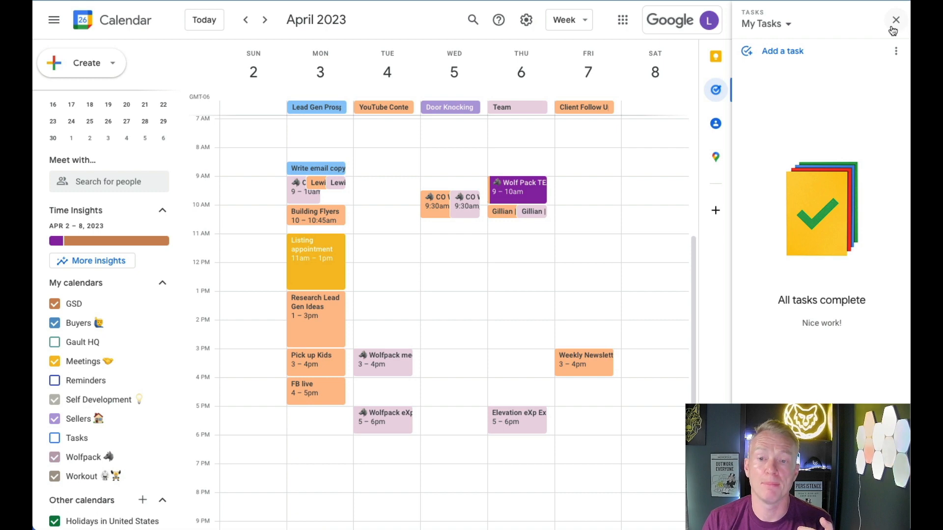
- Close the Tasks side panel to restore the full April 2–8 week view
{"action": "left_click", "coordinate": [895, 20]}
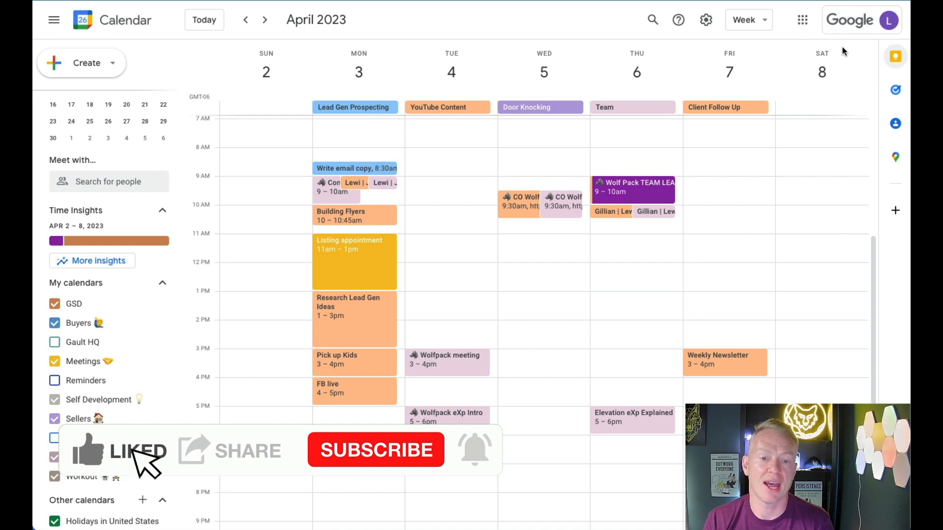
{"action": "mouse_move", "coordinate": [333, 463]}
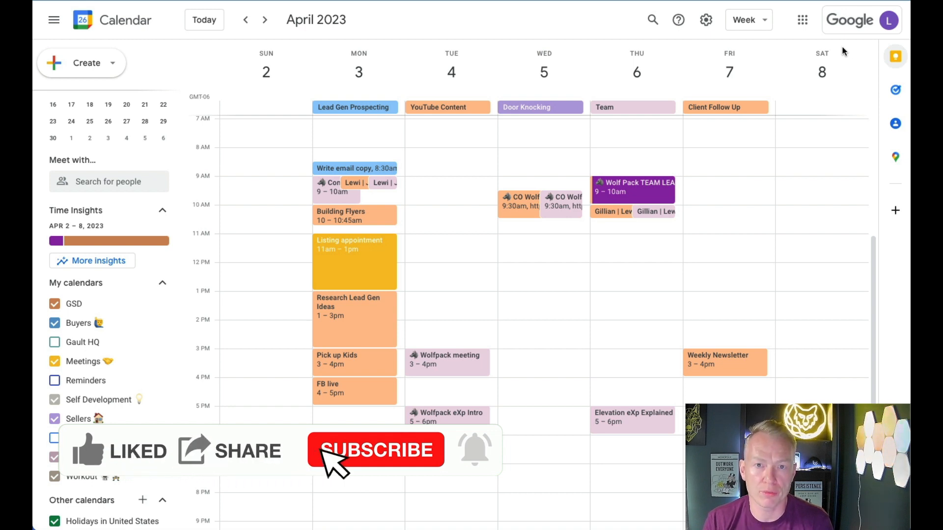